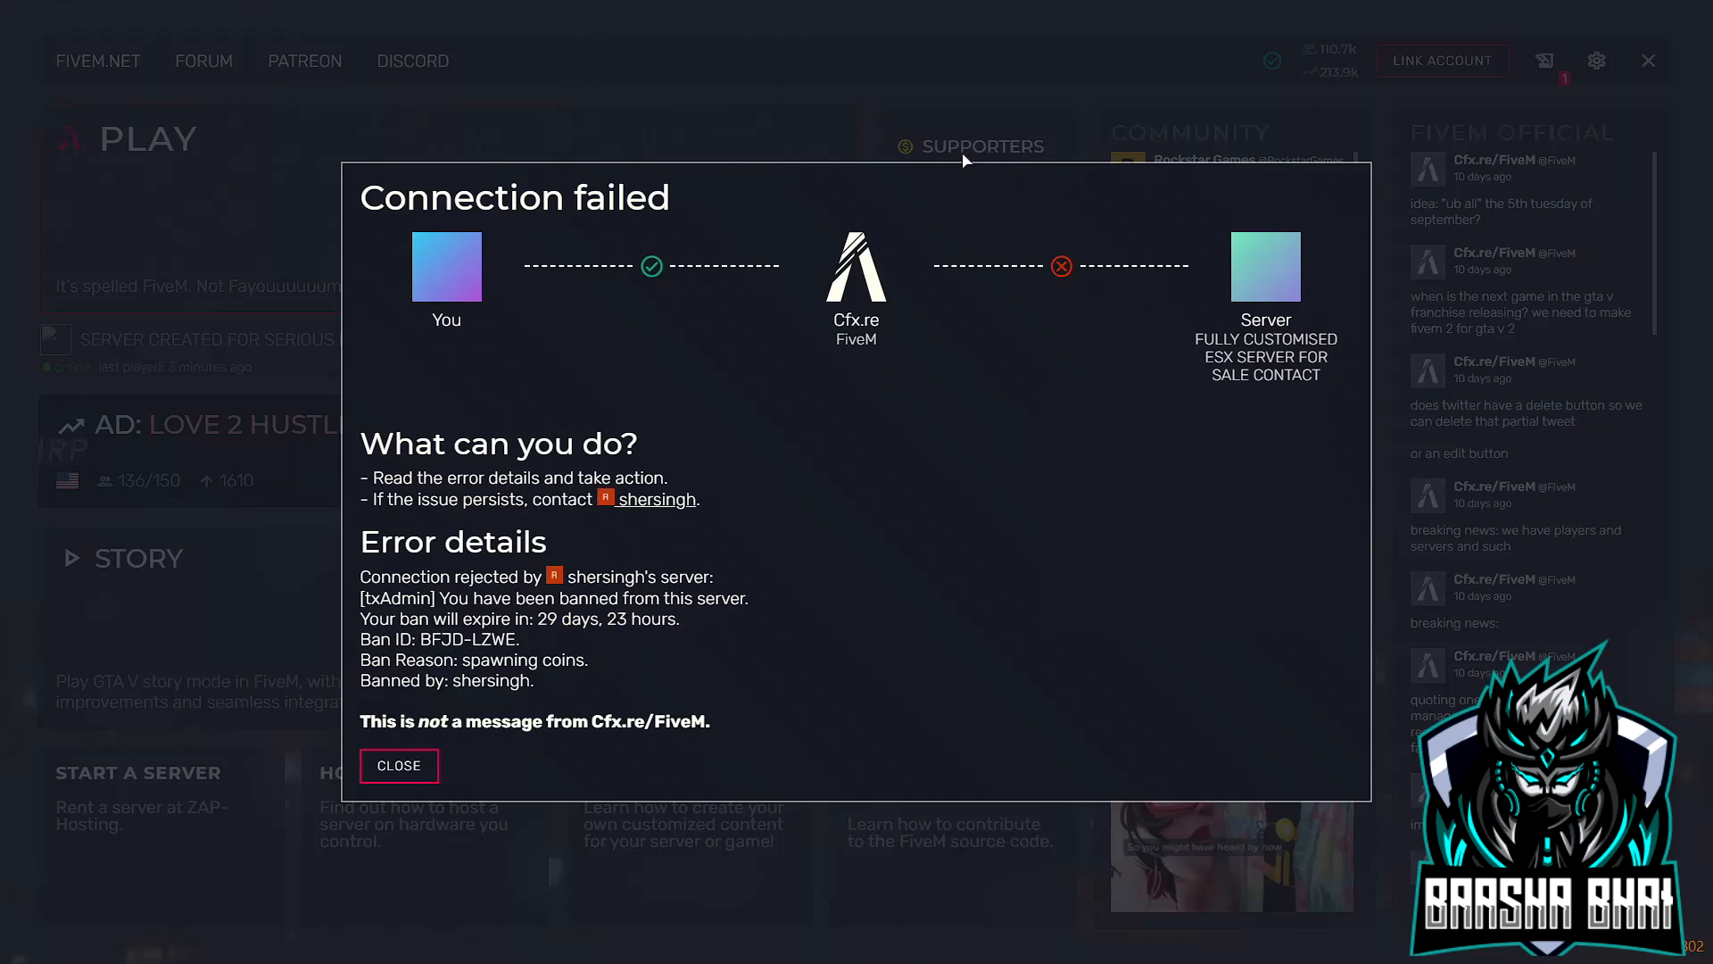
# Dismiss the server-ban Connection failed dialog in FiveM
pyautogui.click(399, 765)
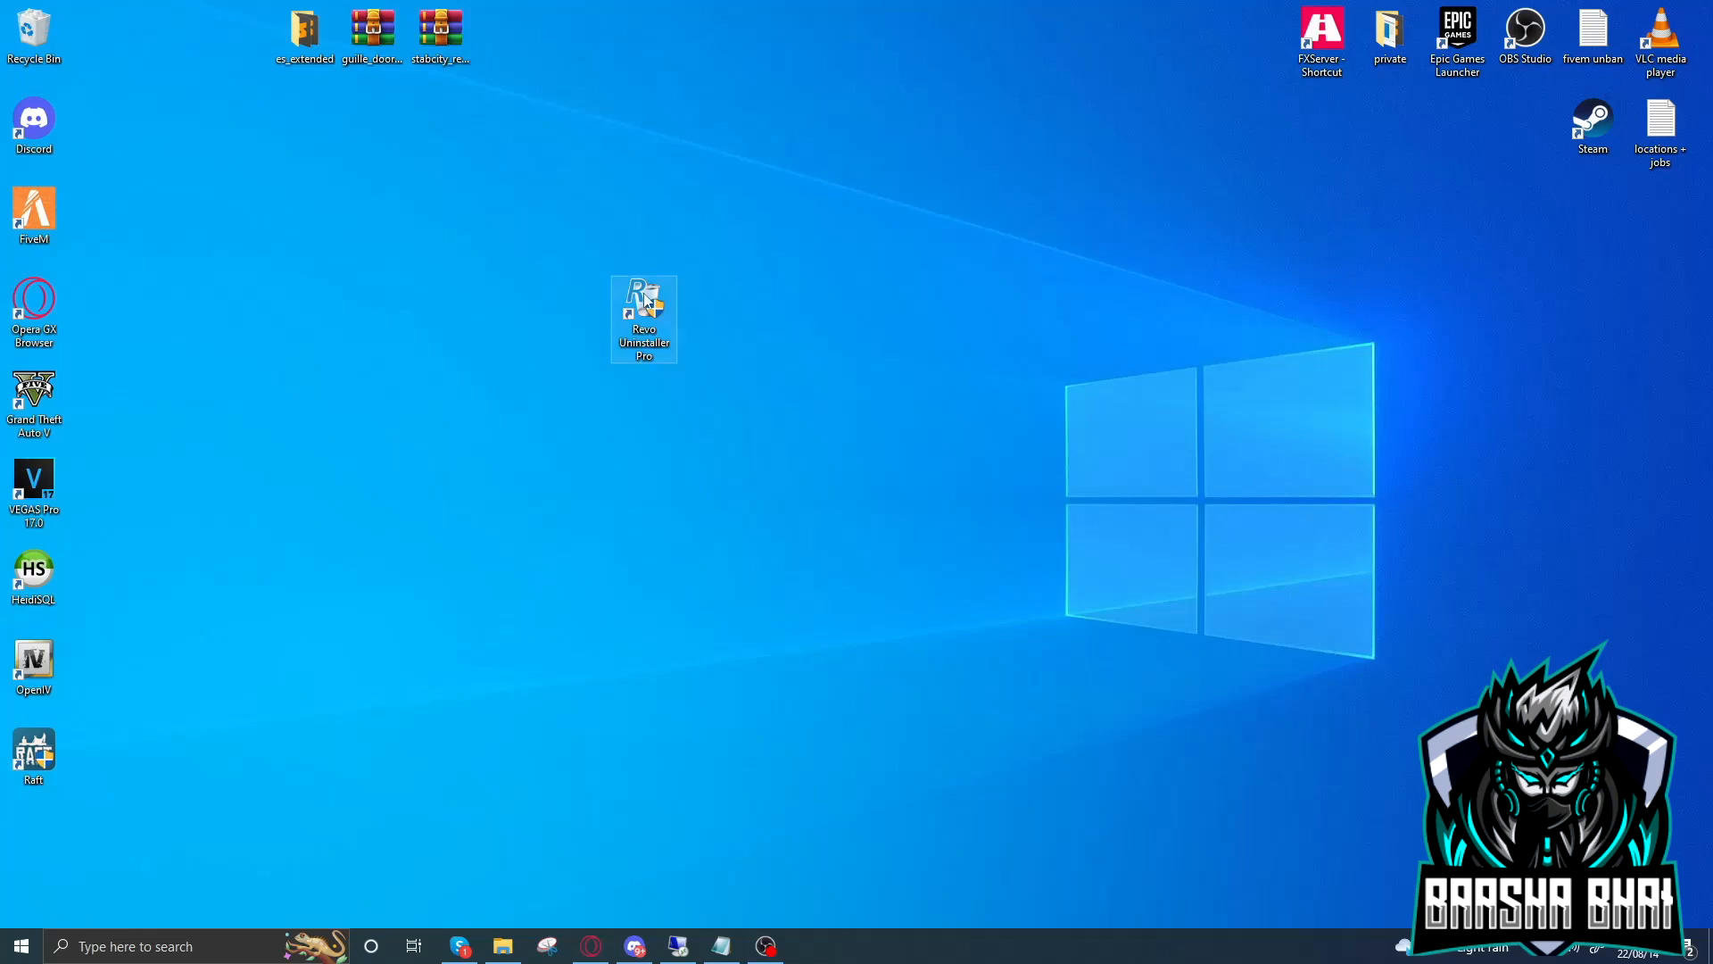
# Launch Revo Uninstaller Pro and scroll the Windows Apps list down to the Xbox apps
pyautogui.doubleClick(644, 297)
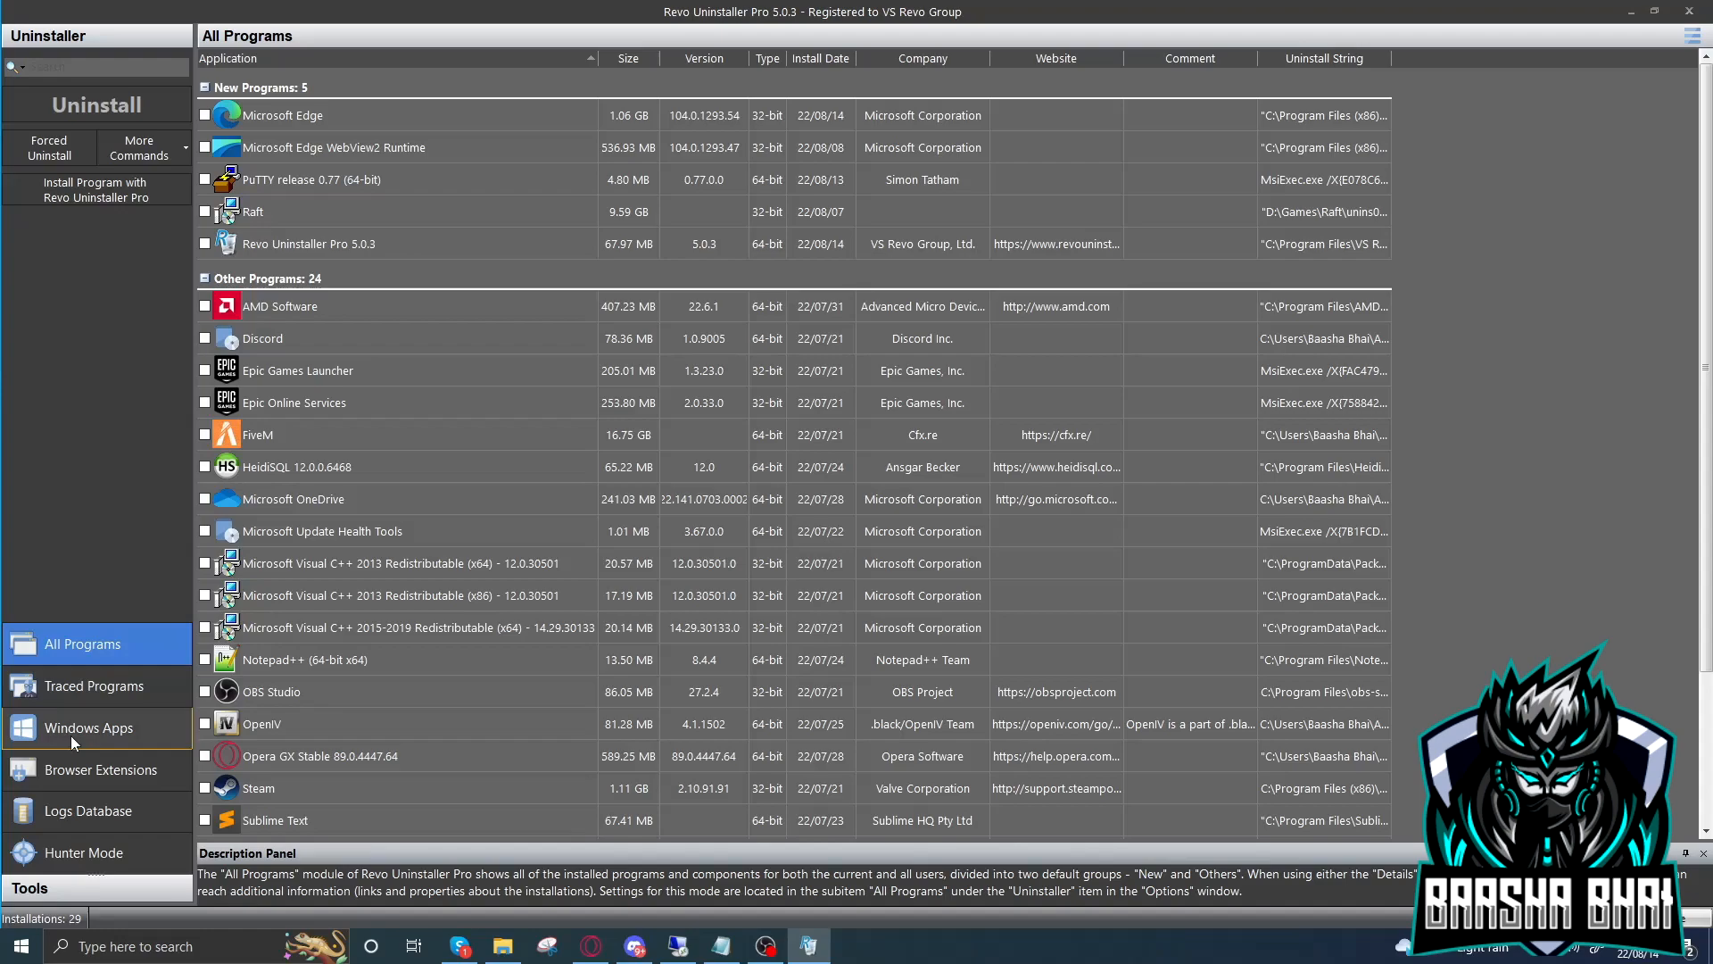
pyautogui.click(87, 727)
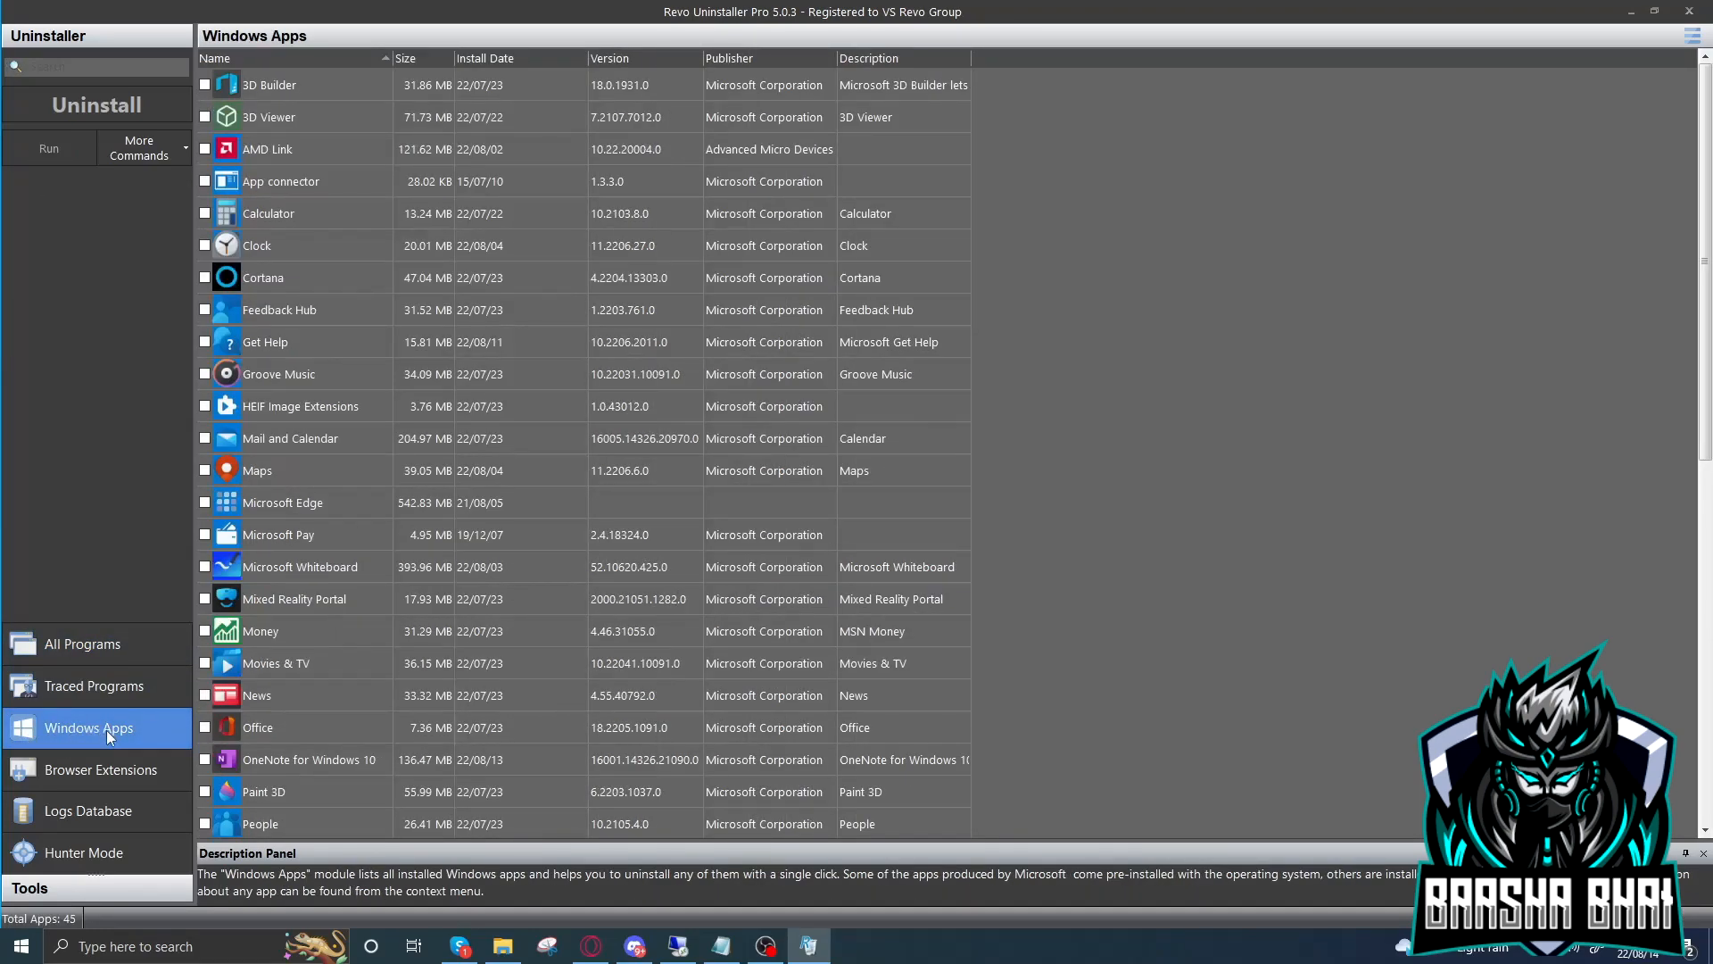
pyautogui.scroll(-3)
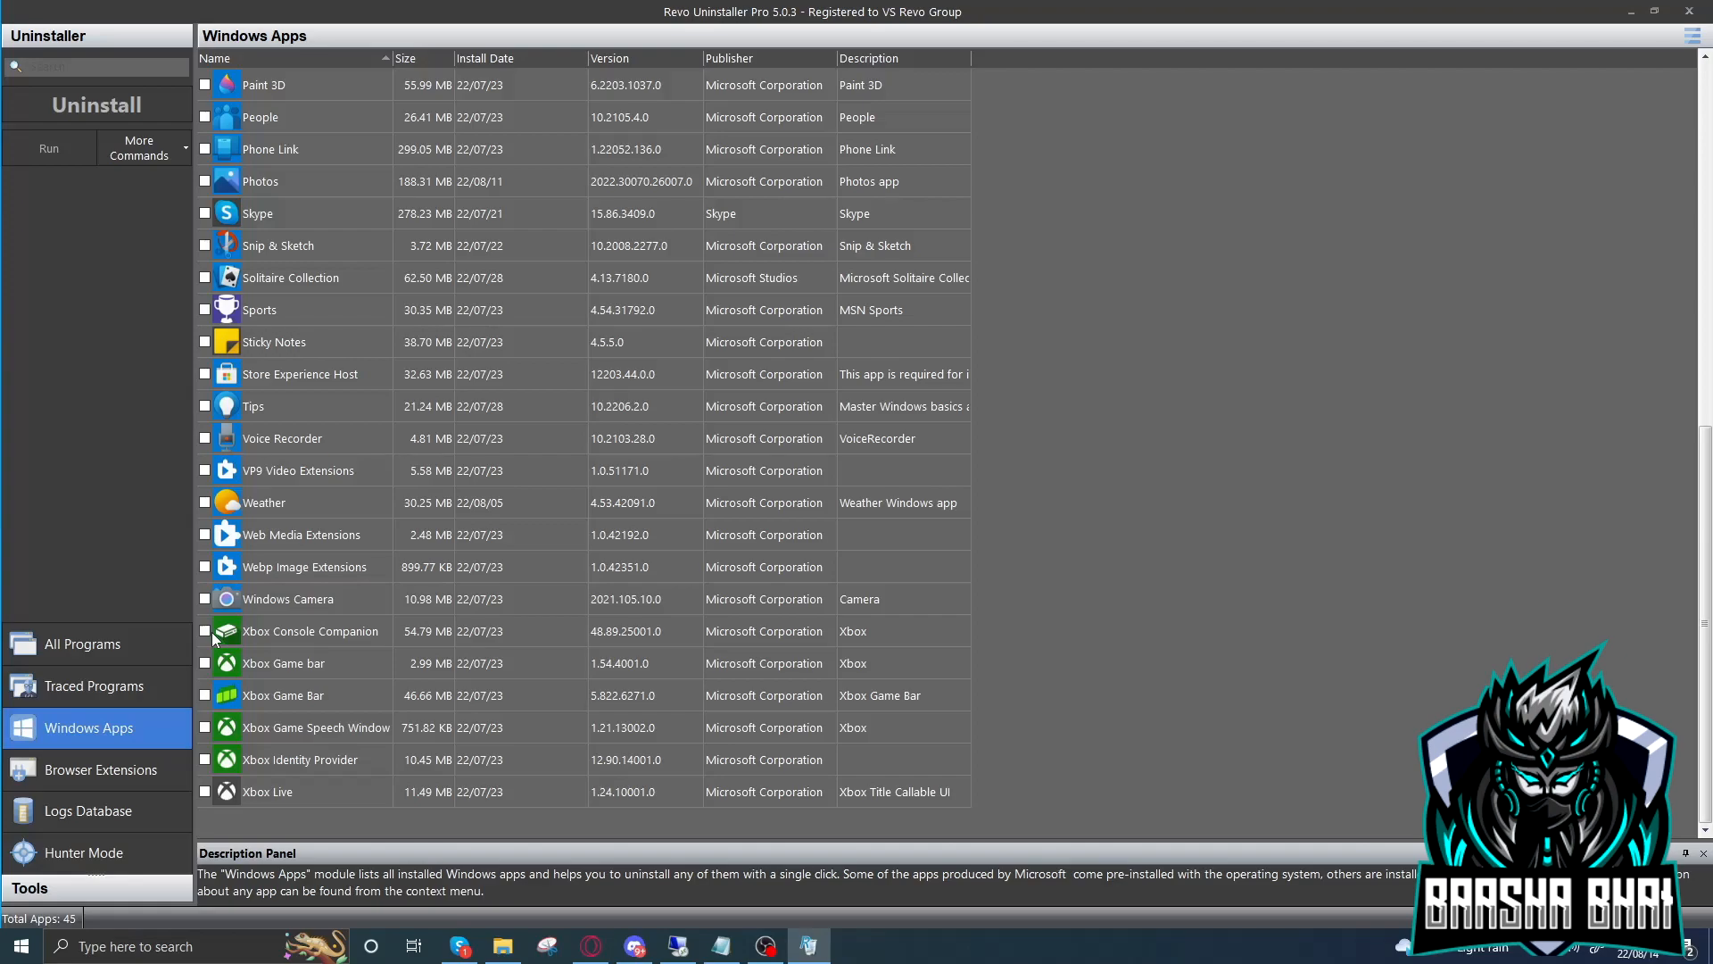
pyautogui.moveTo(355, 666)
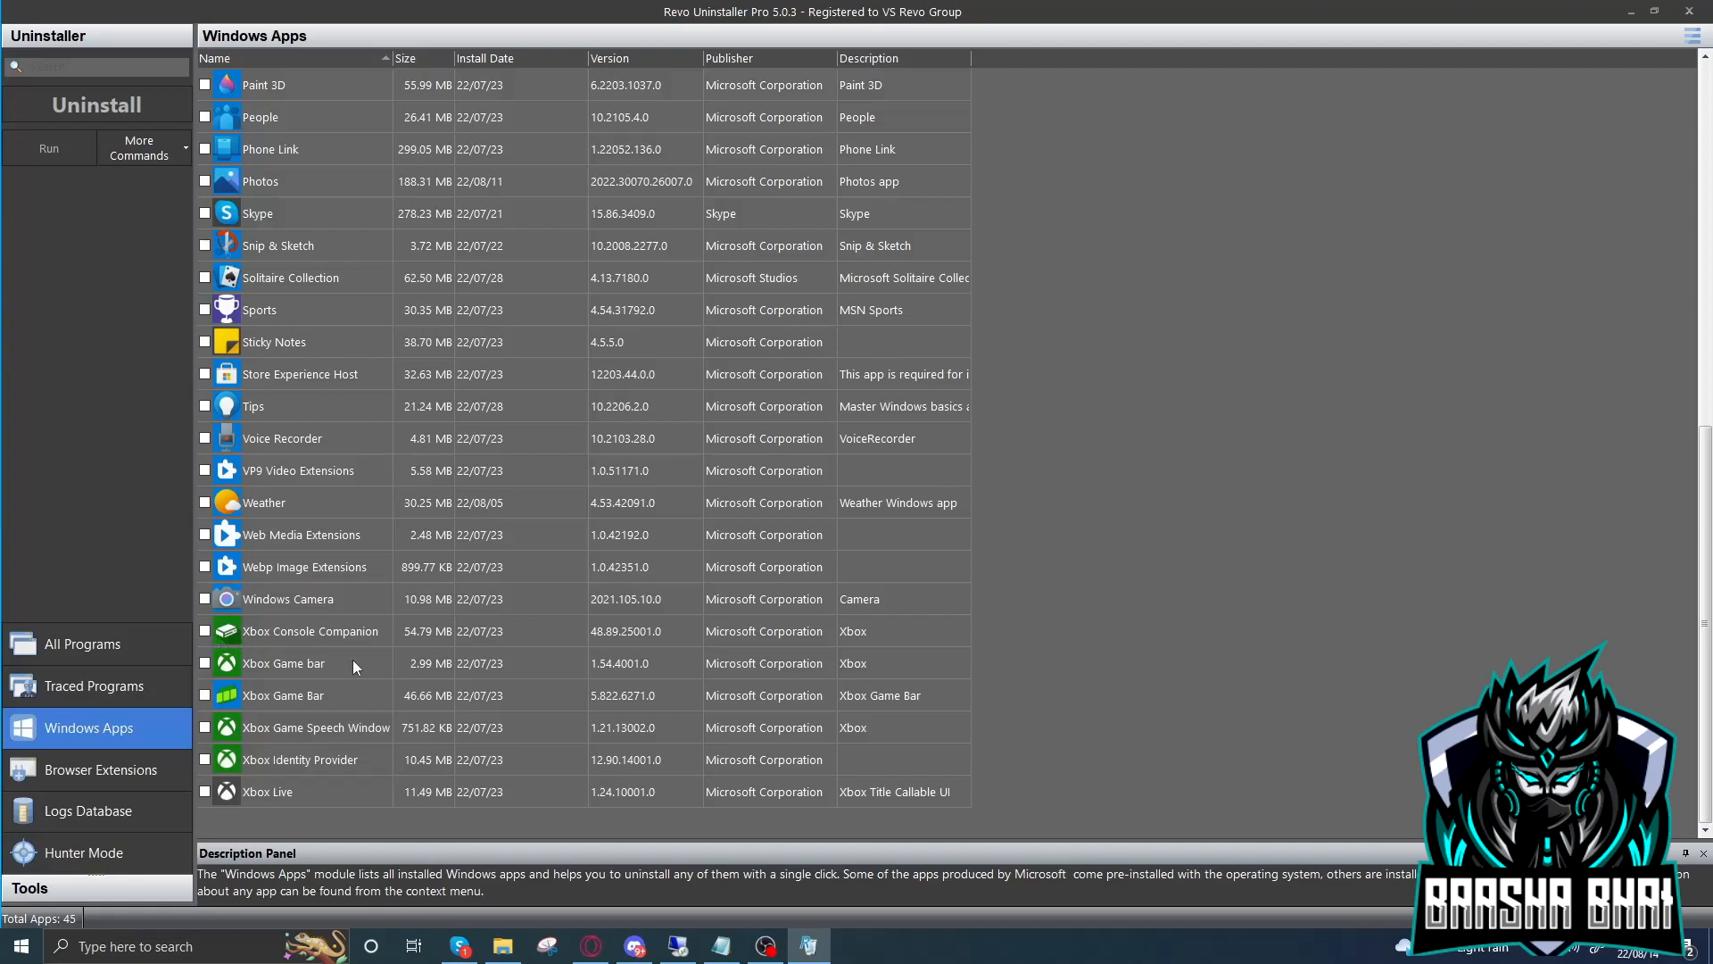
pyautogui.moveTo(232, 680)
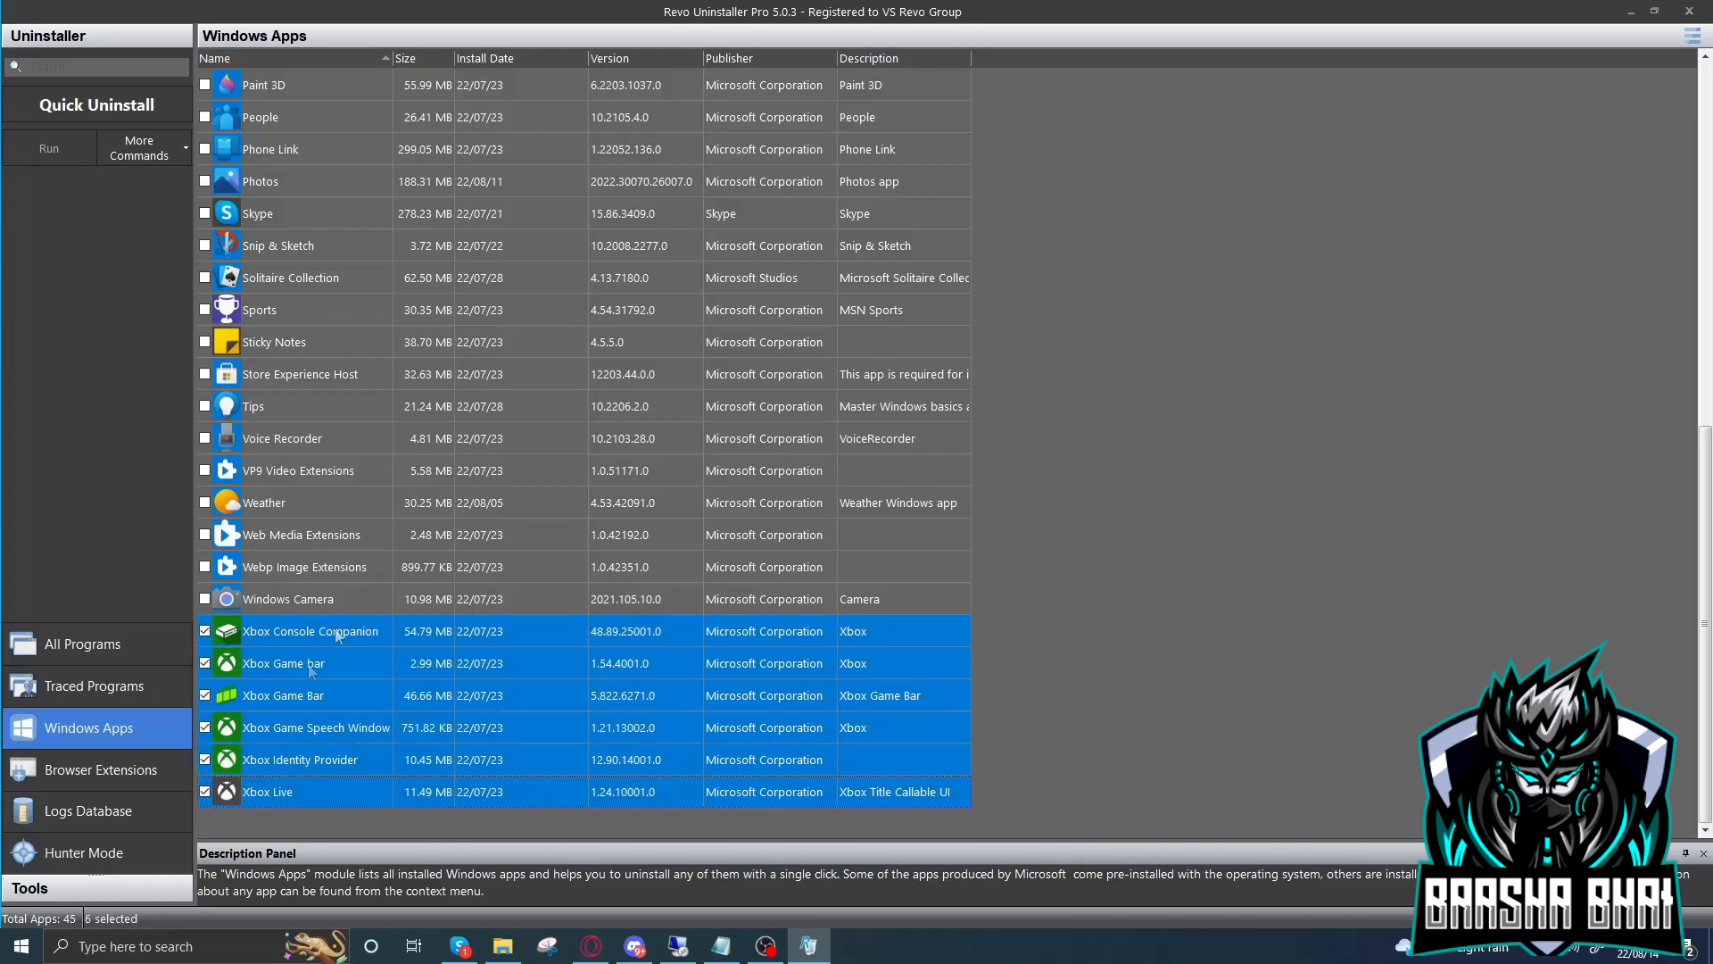
pyautogui.moveTo(73, 105)
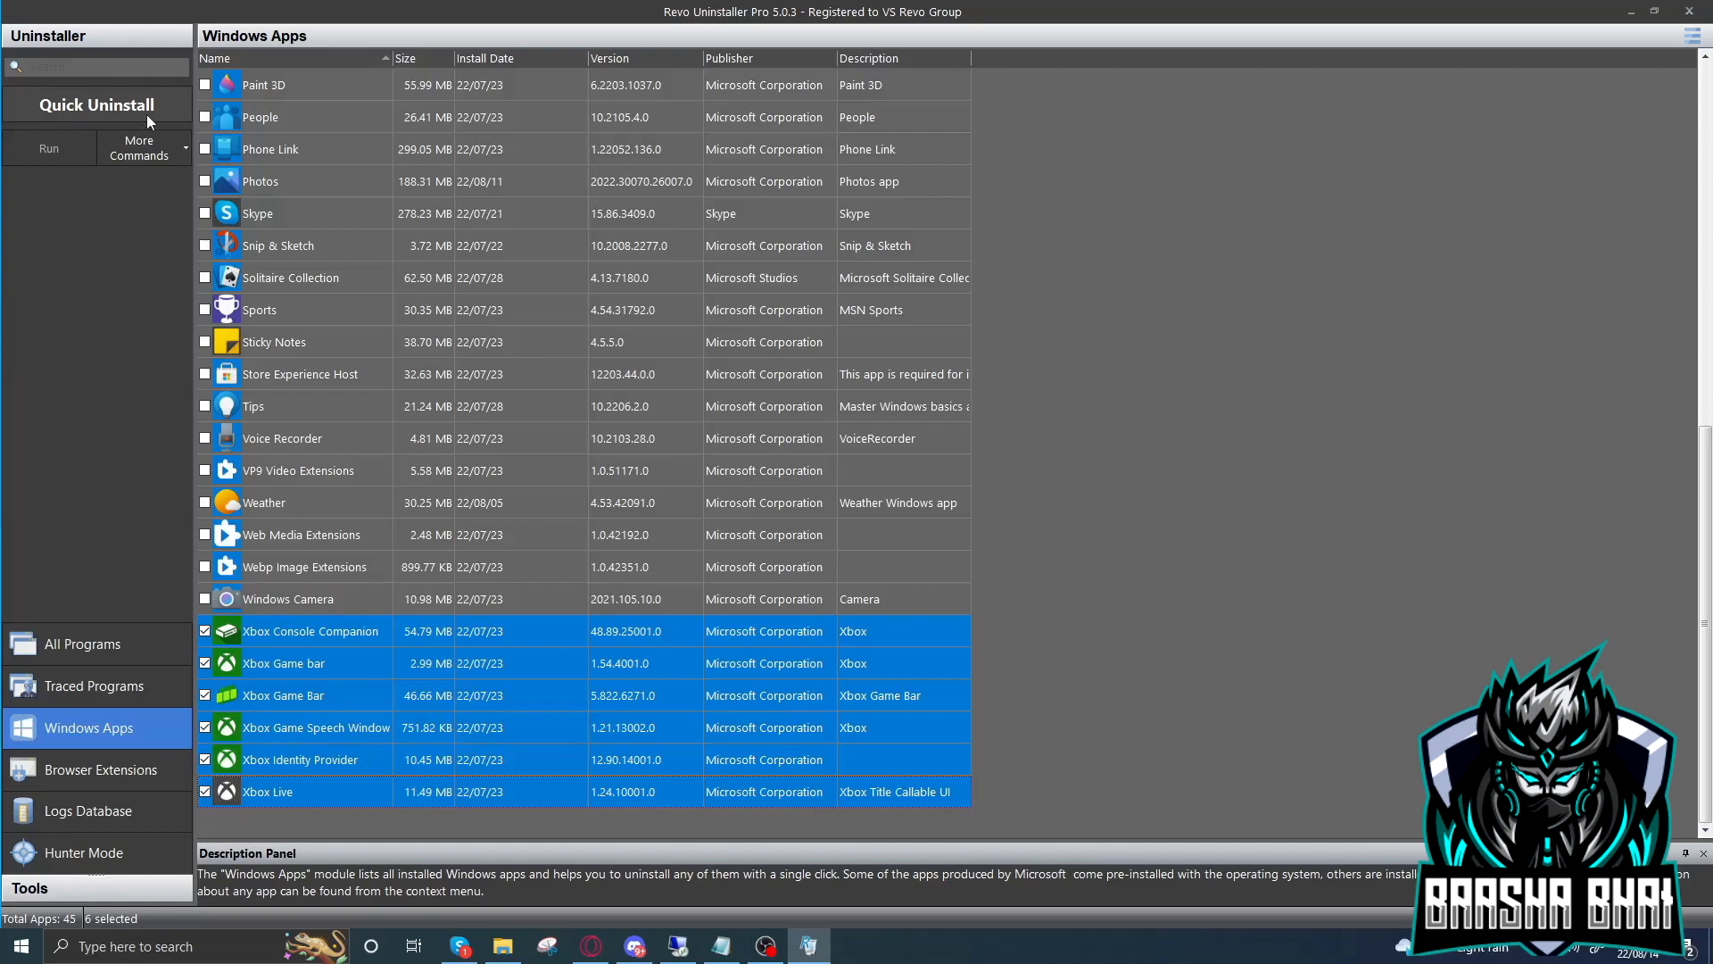
# Quick-uninstall the six marked Xbox apps without restore point or registry backup, then finish the summary
pyautogui.click(95, 105)
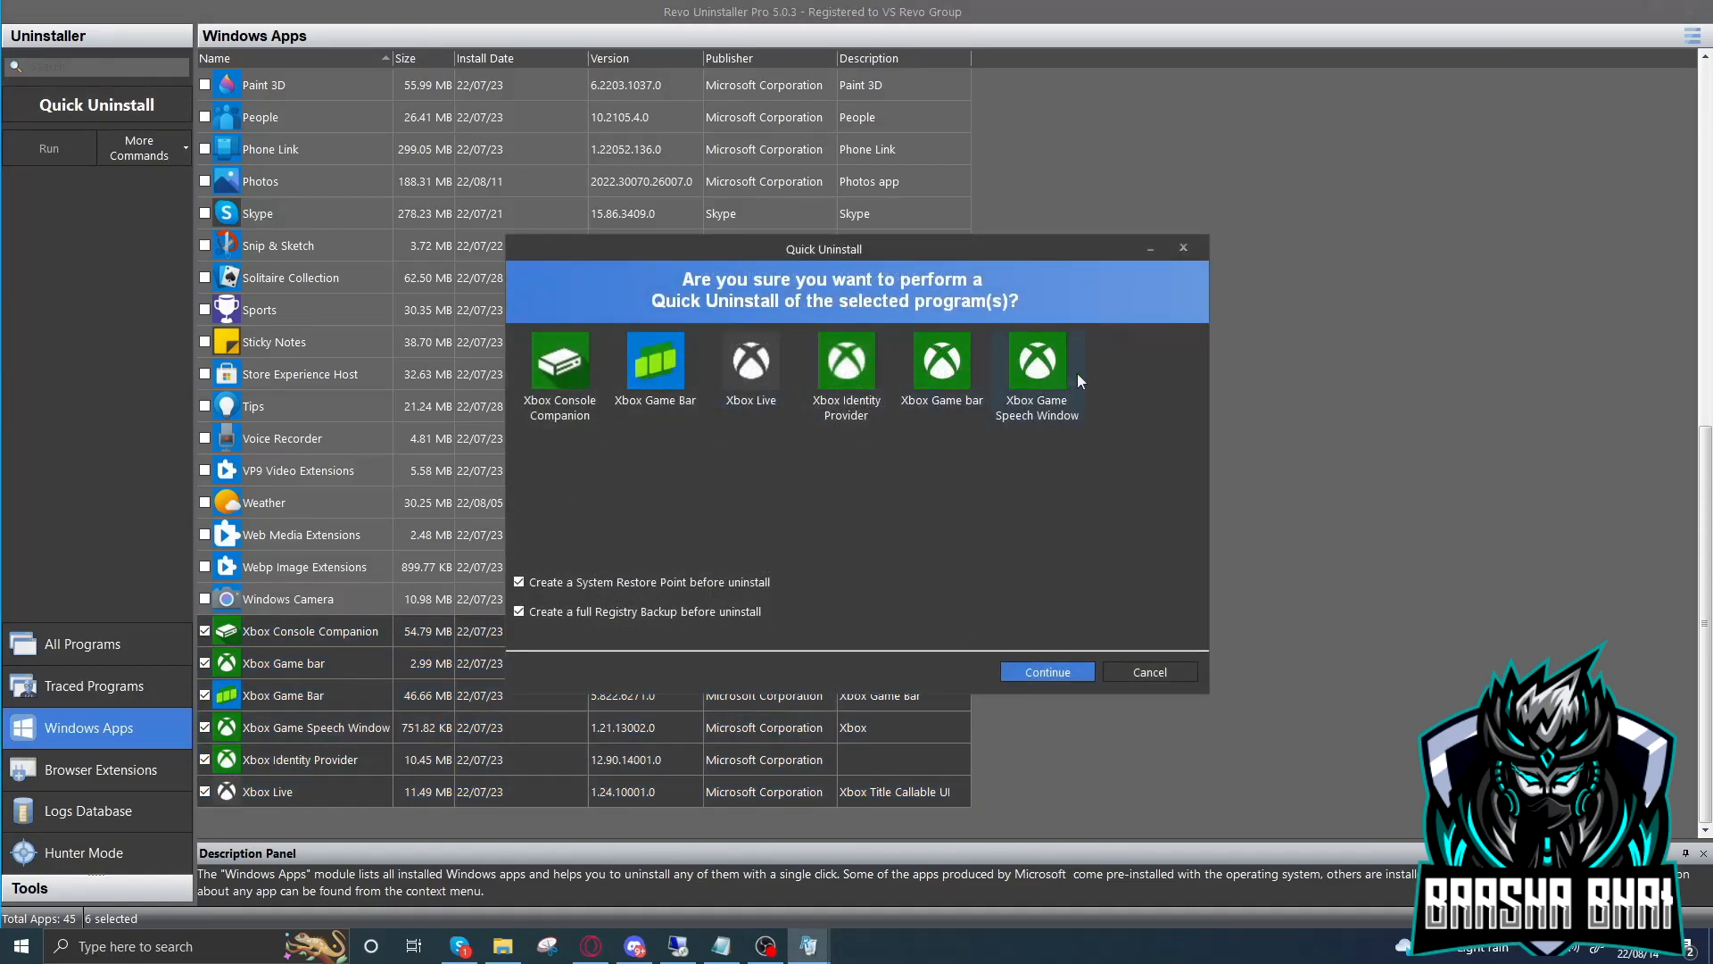
pyautogui.moveTo(645, 592)
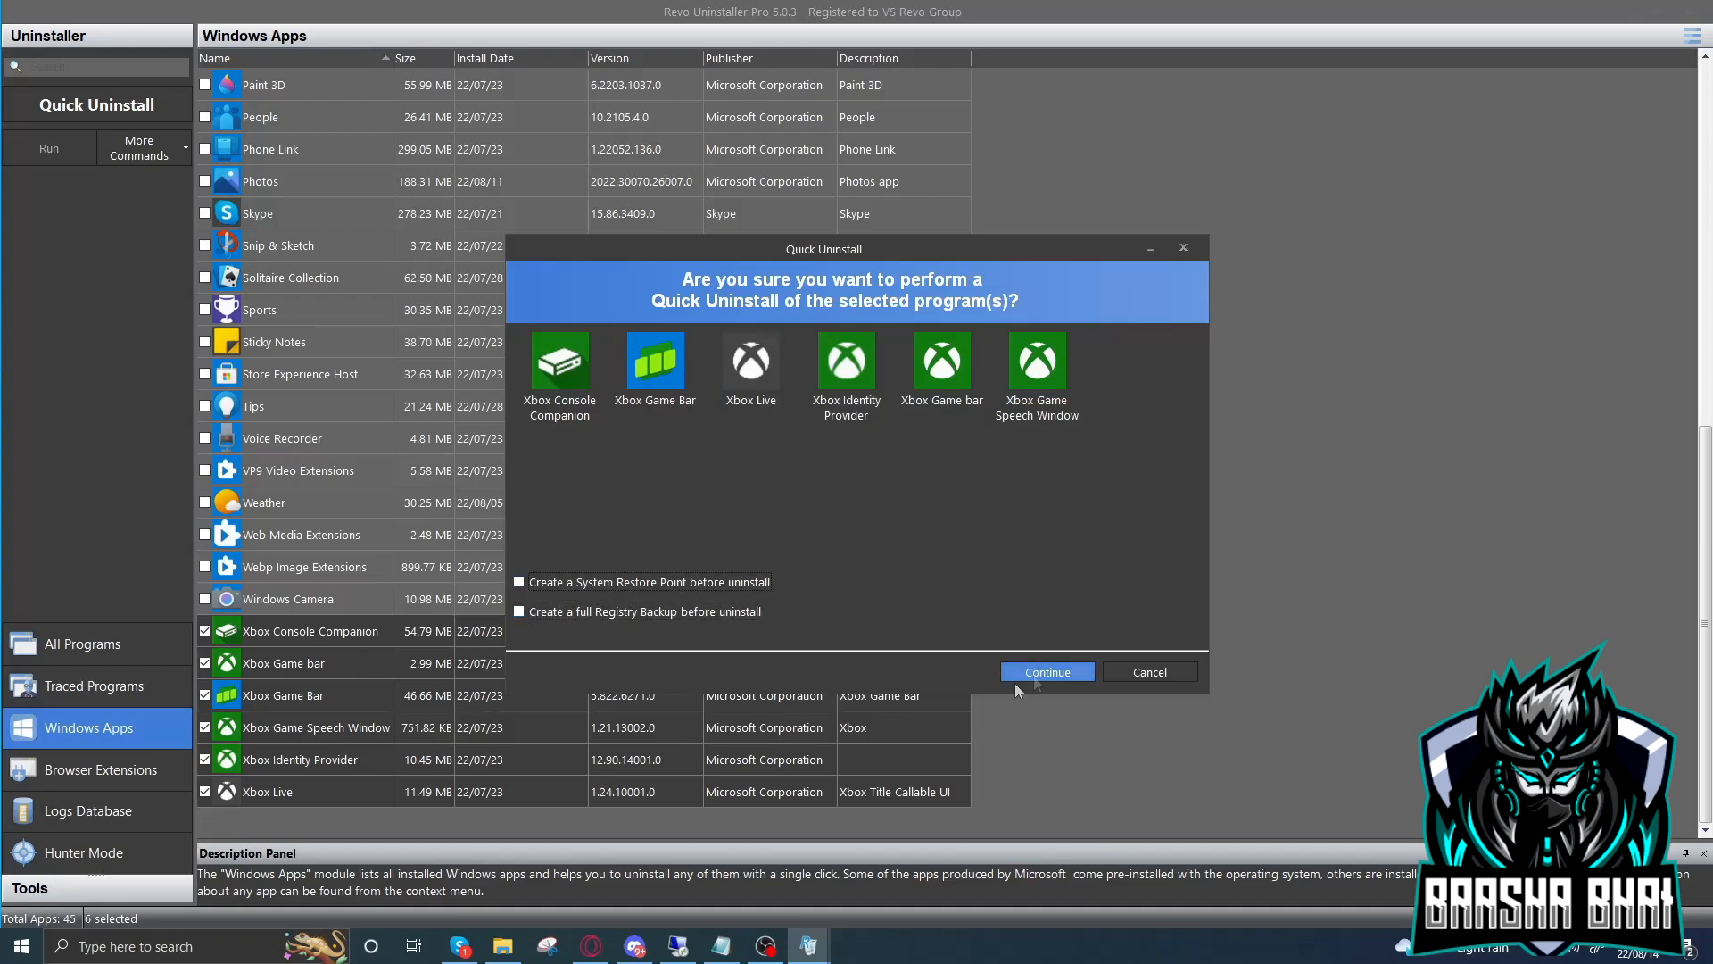
pyautogui.click(1046, 671)
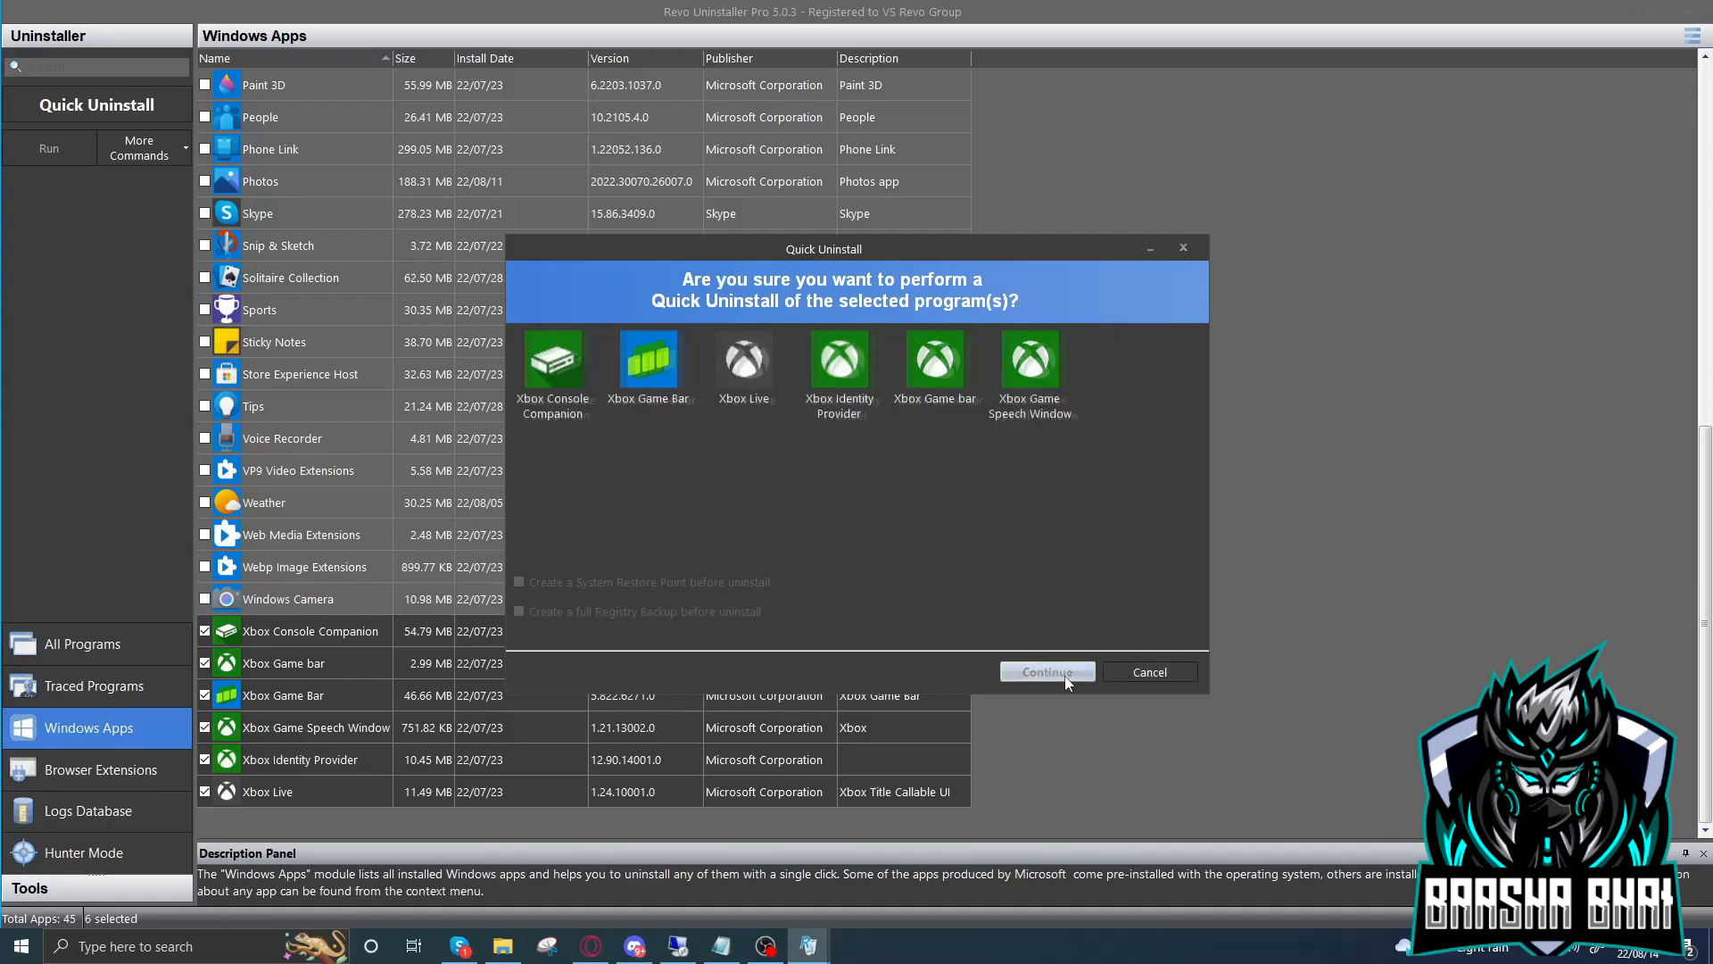
pyautogui.click(1044, 671)
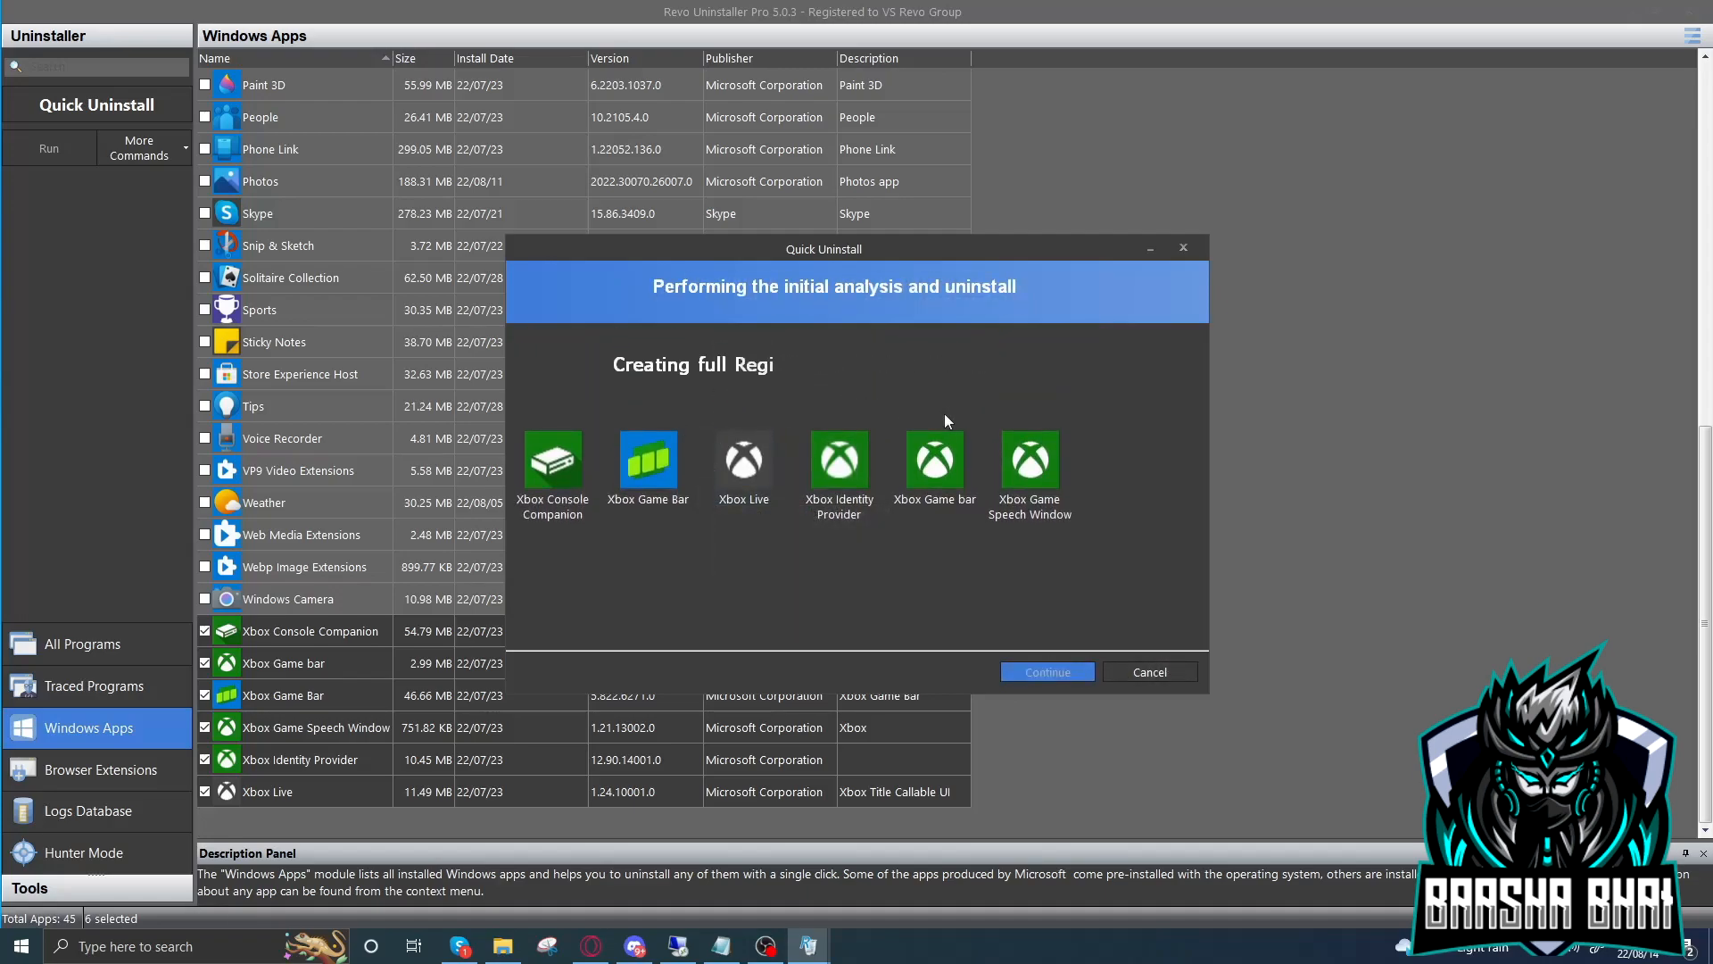
pyautogui.moveTo(823, 376)
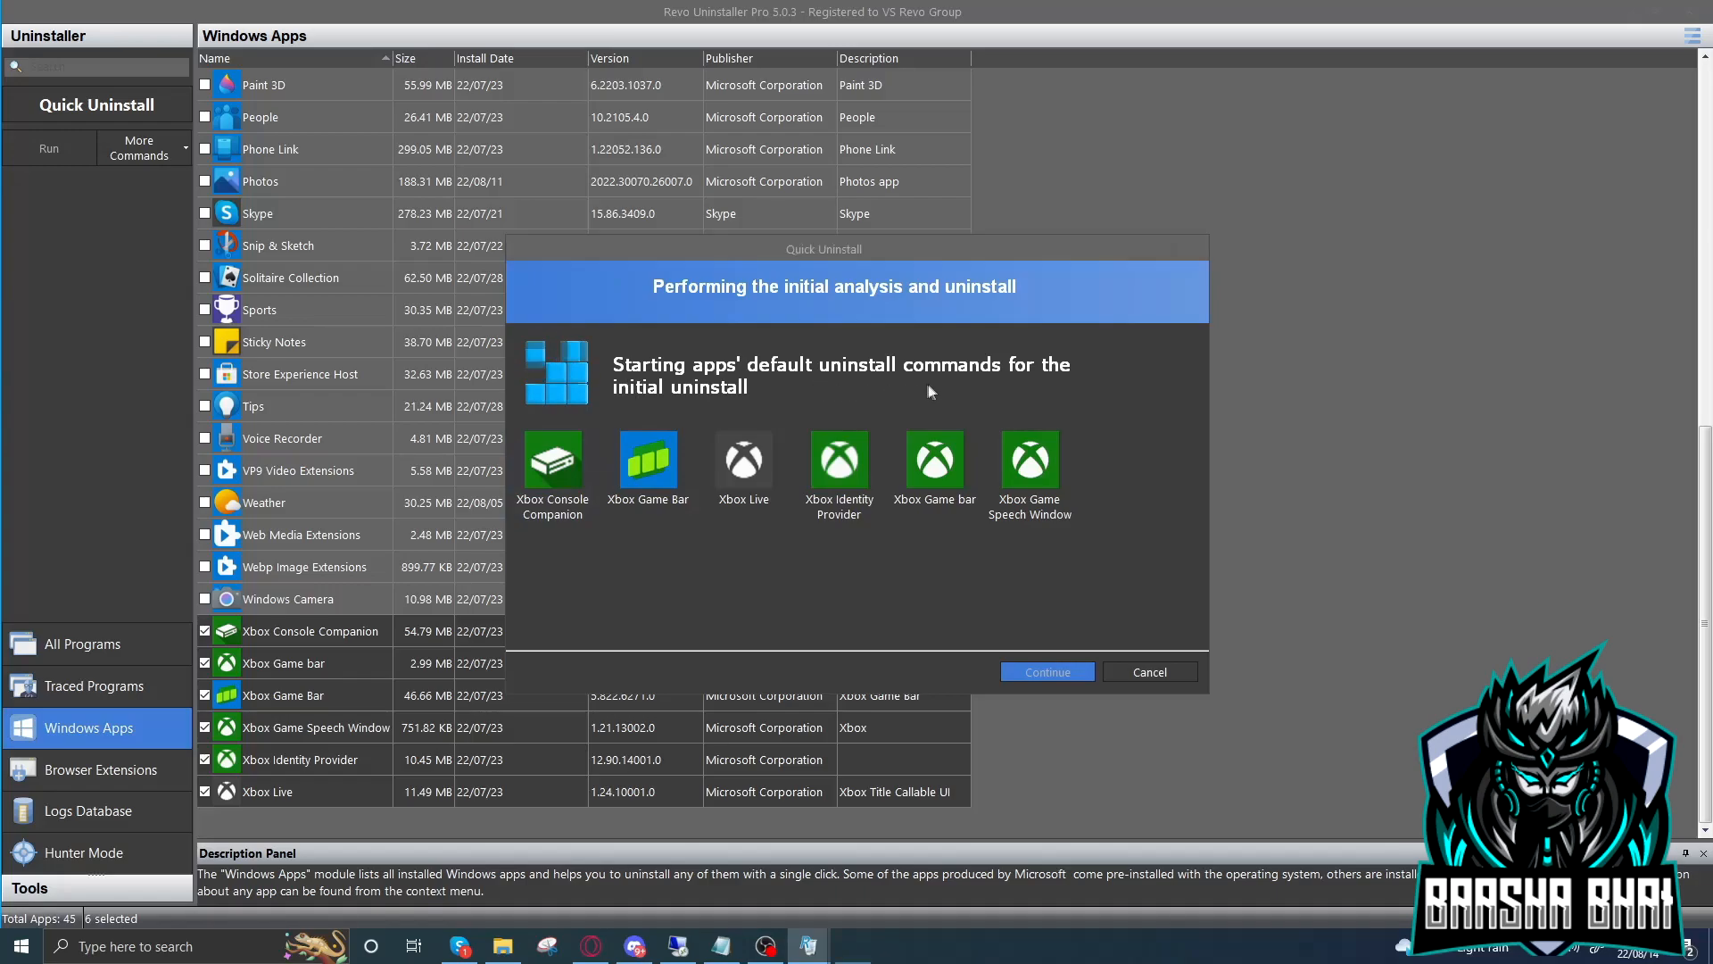
pyautogui.click(1044, 671)
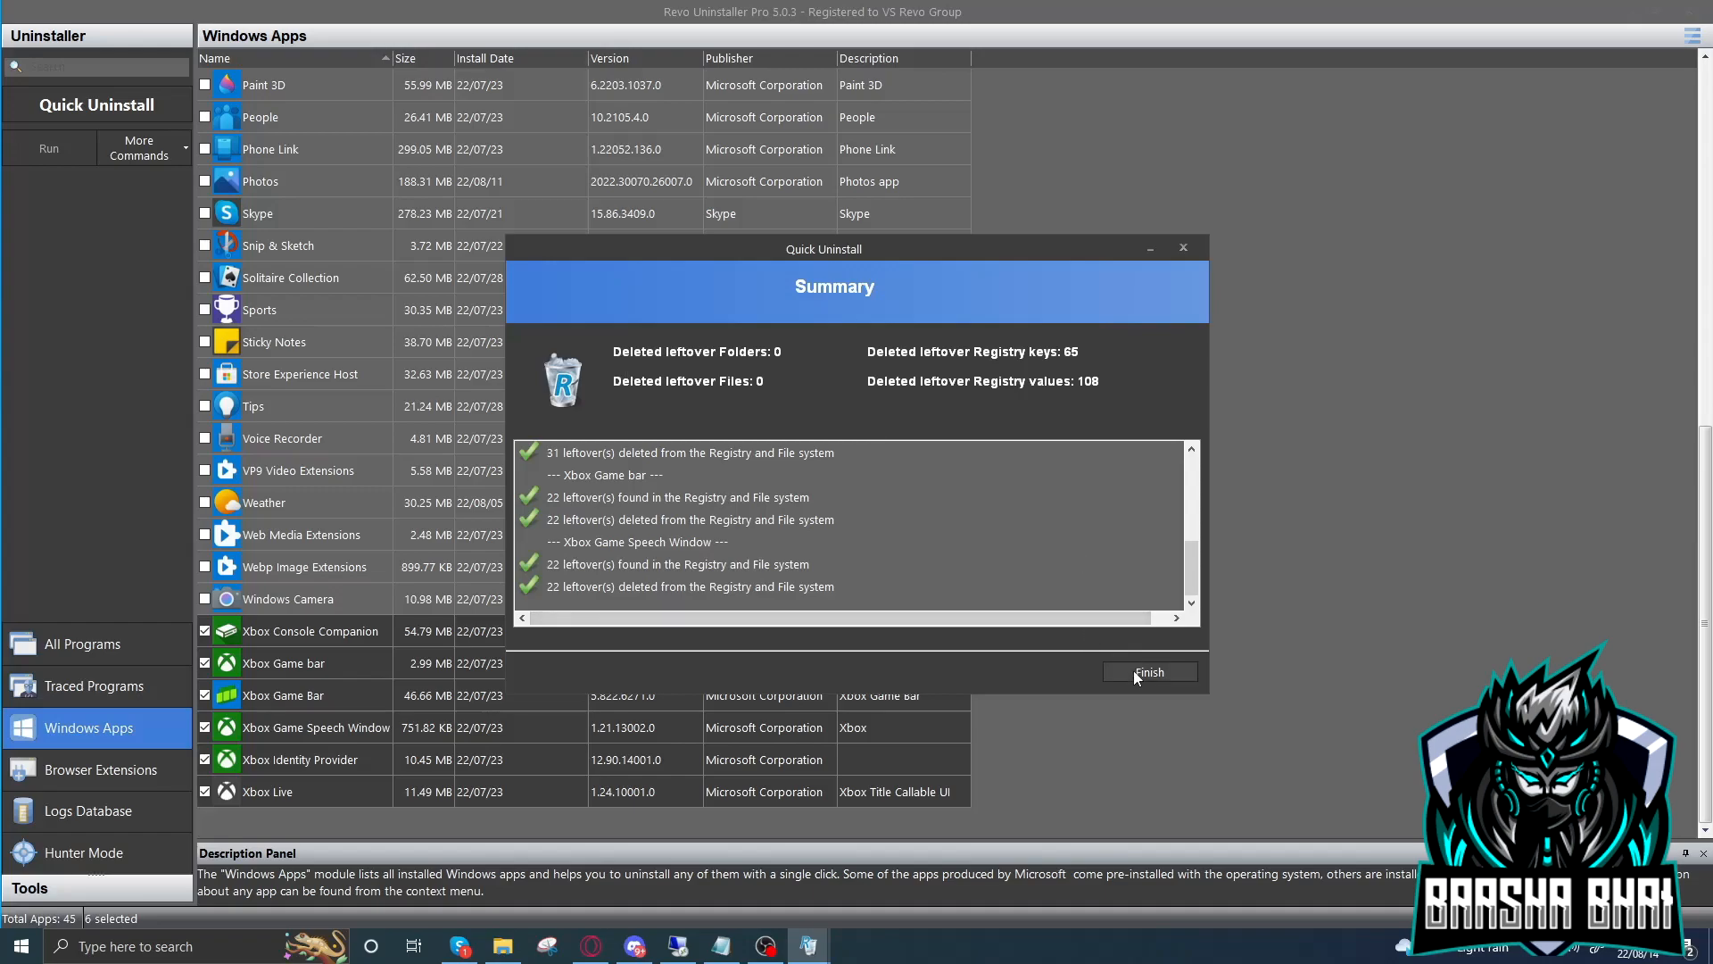
pyautogui.click(1147, 671)
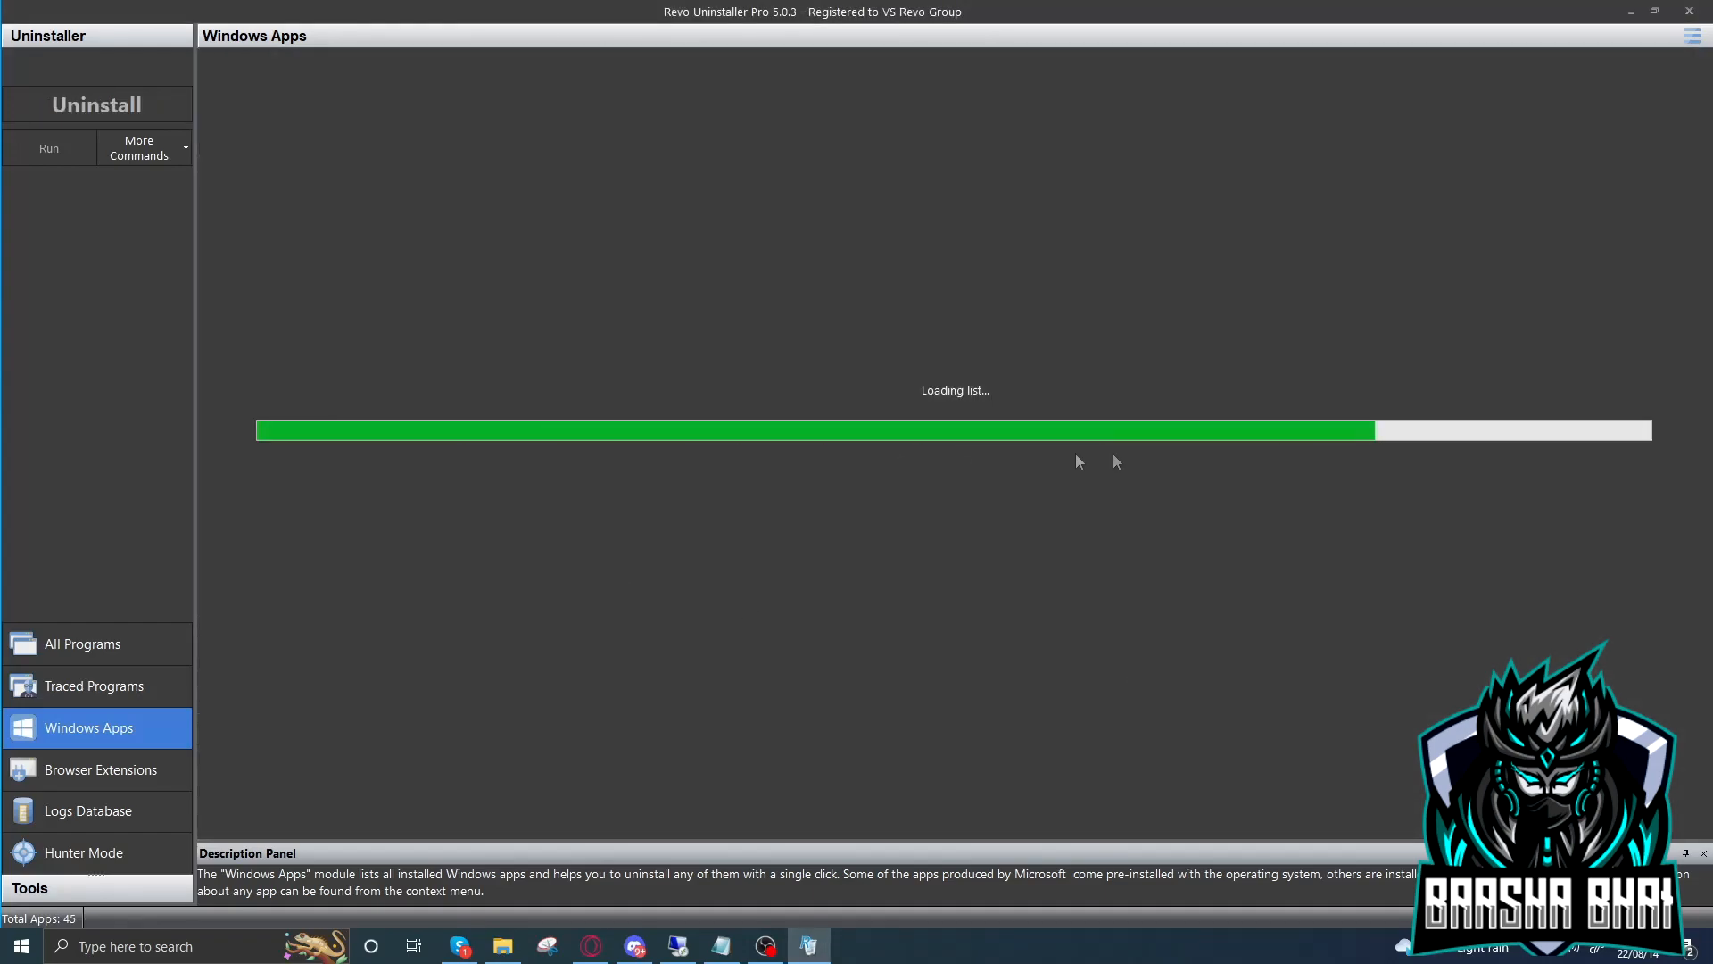
# Switch to All Programs and mark Steam and FiveM for removal
pyautogui.click(82, 644)
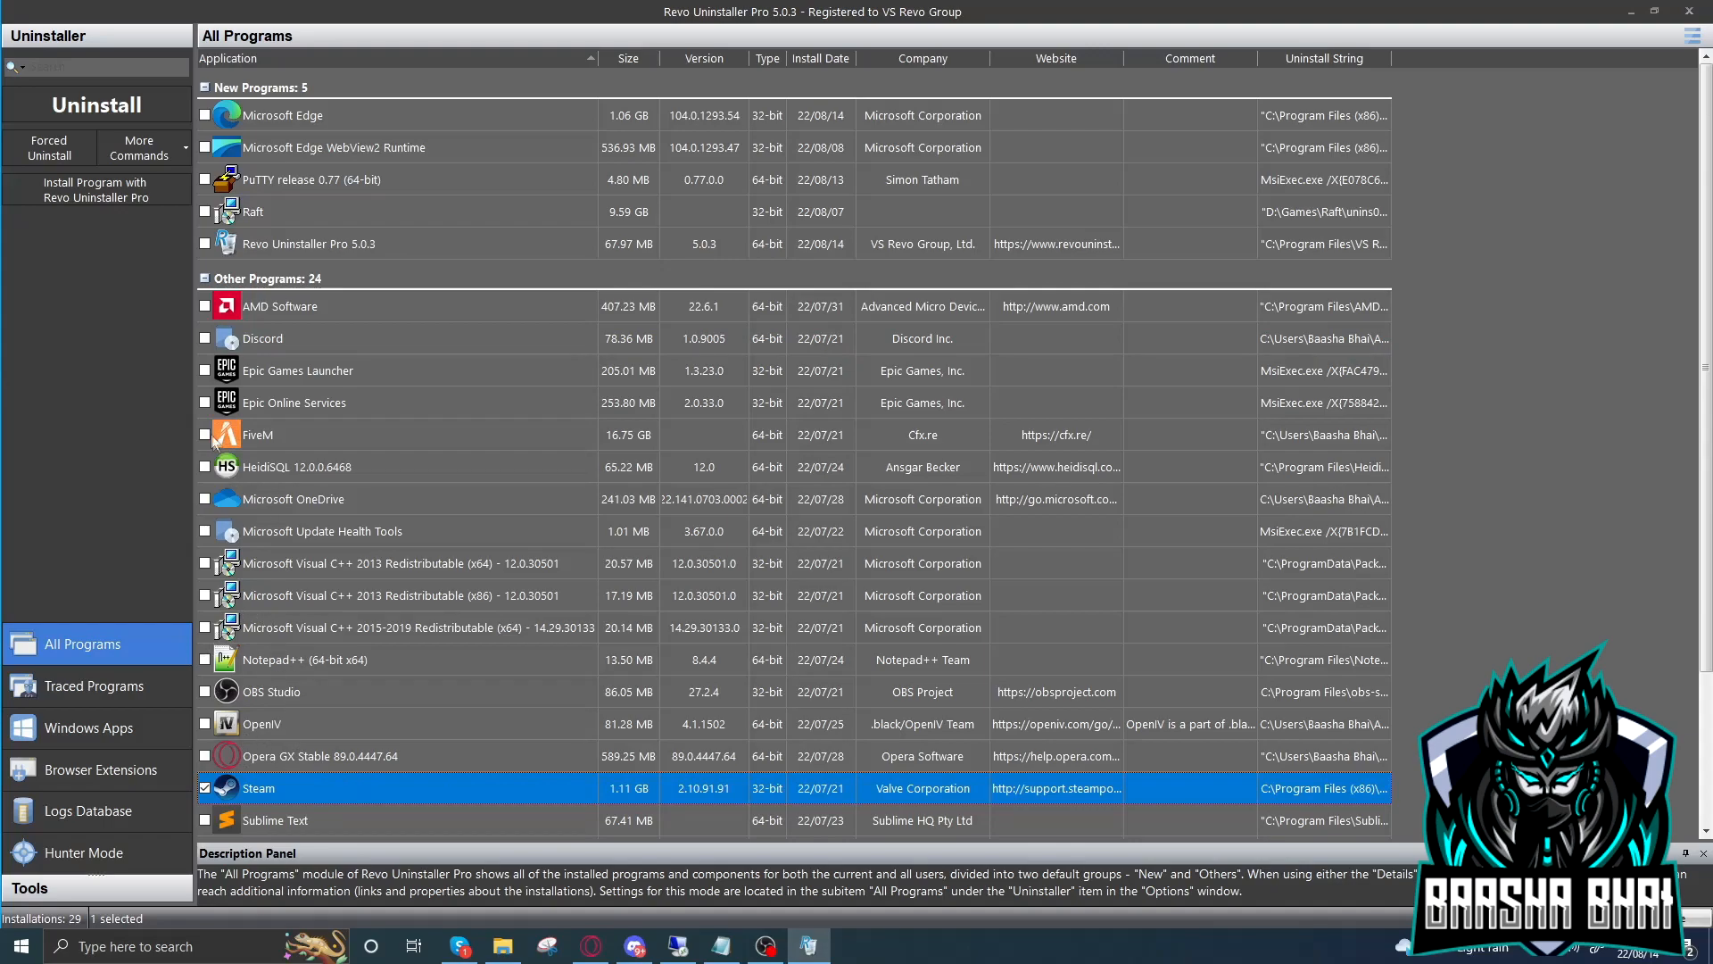
pyautogui.click(204, 436)
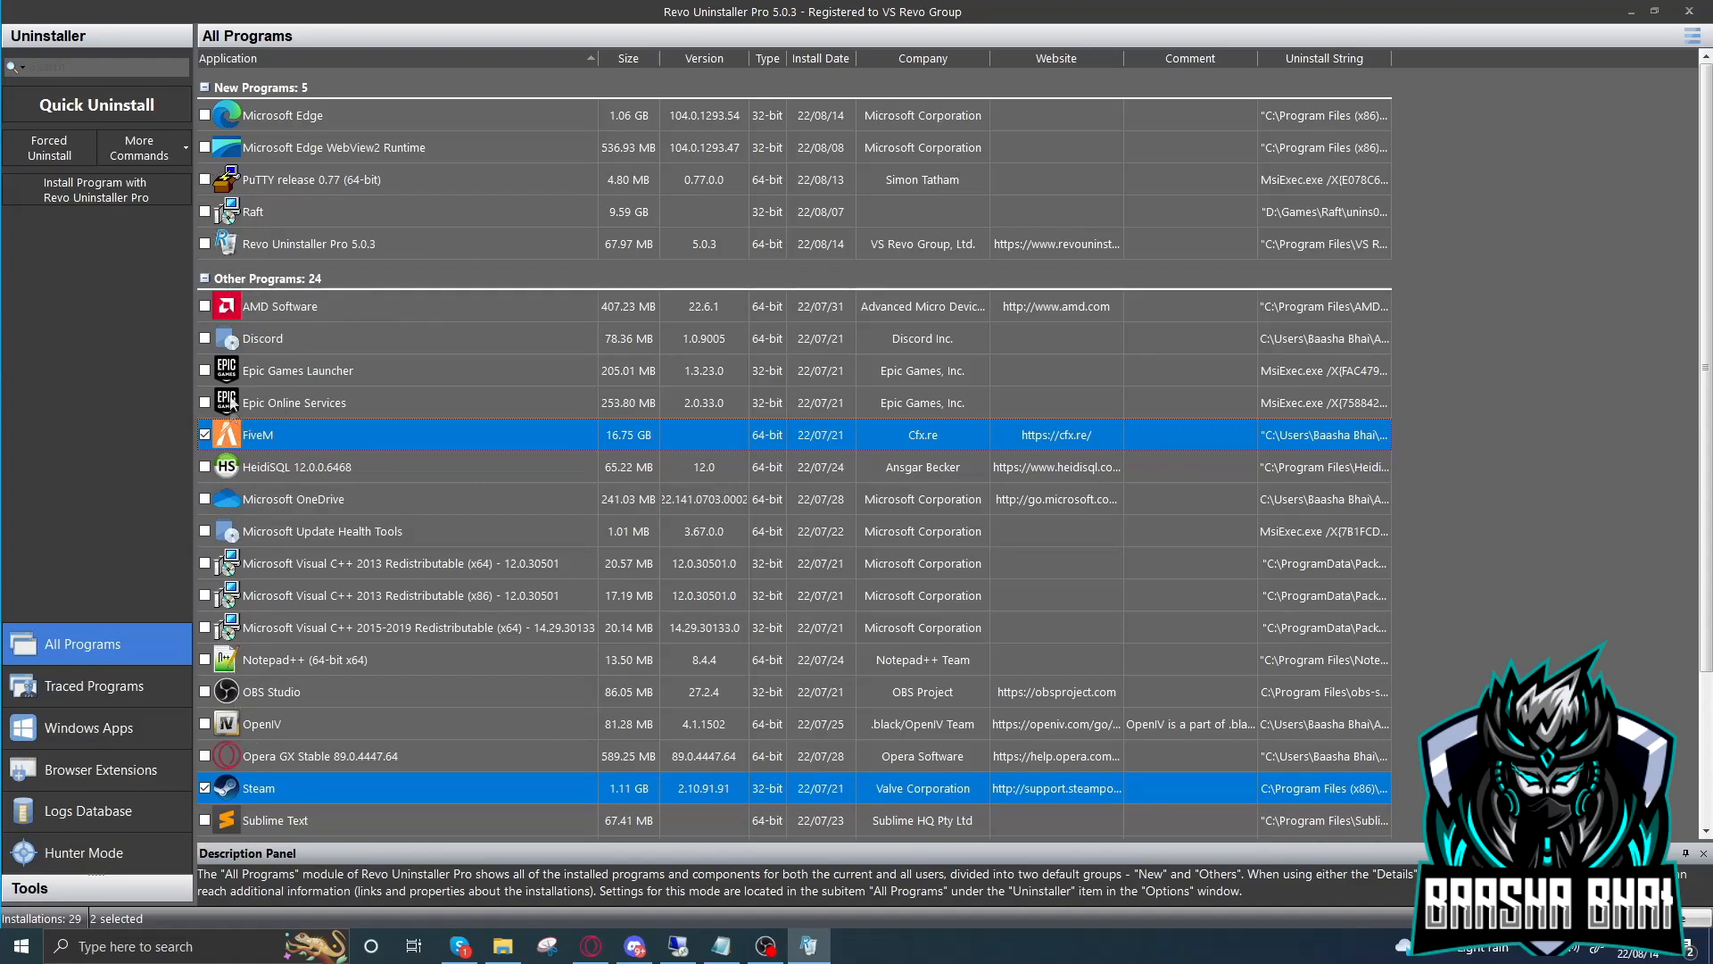
pyautogui.click(204, 337)
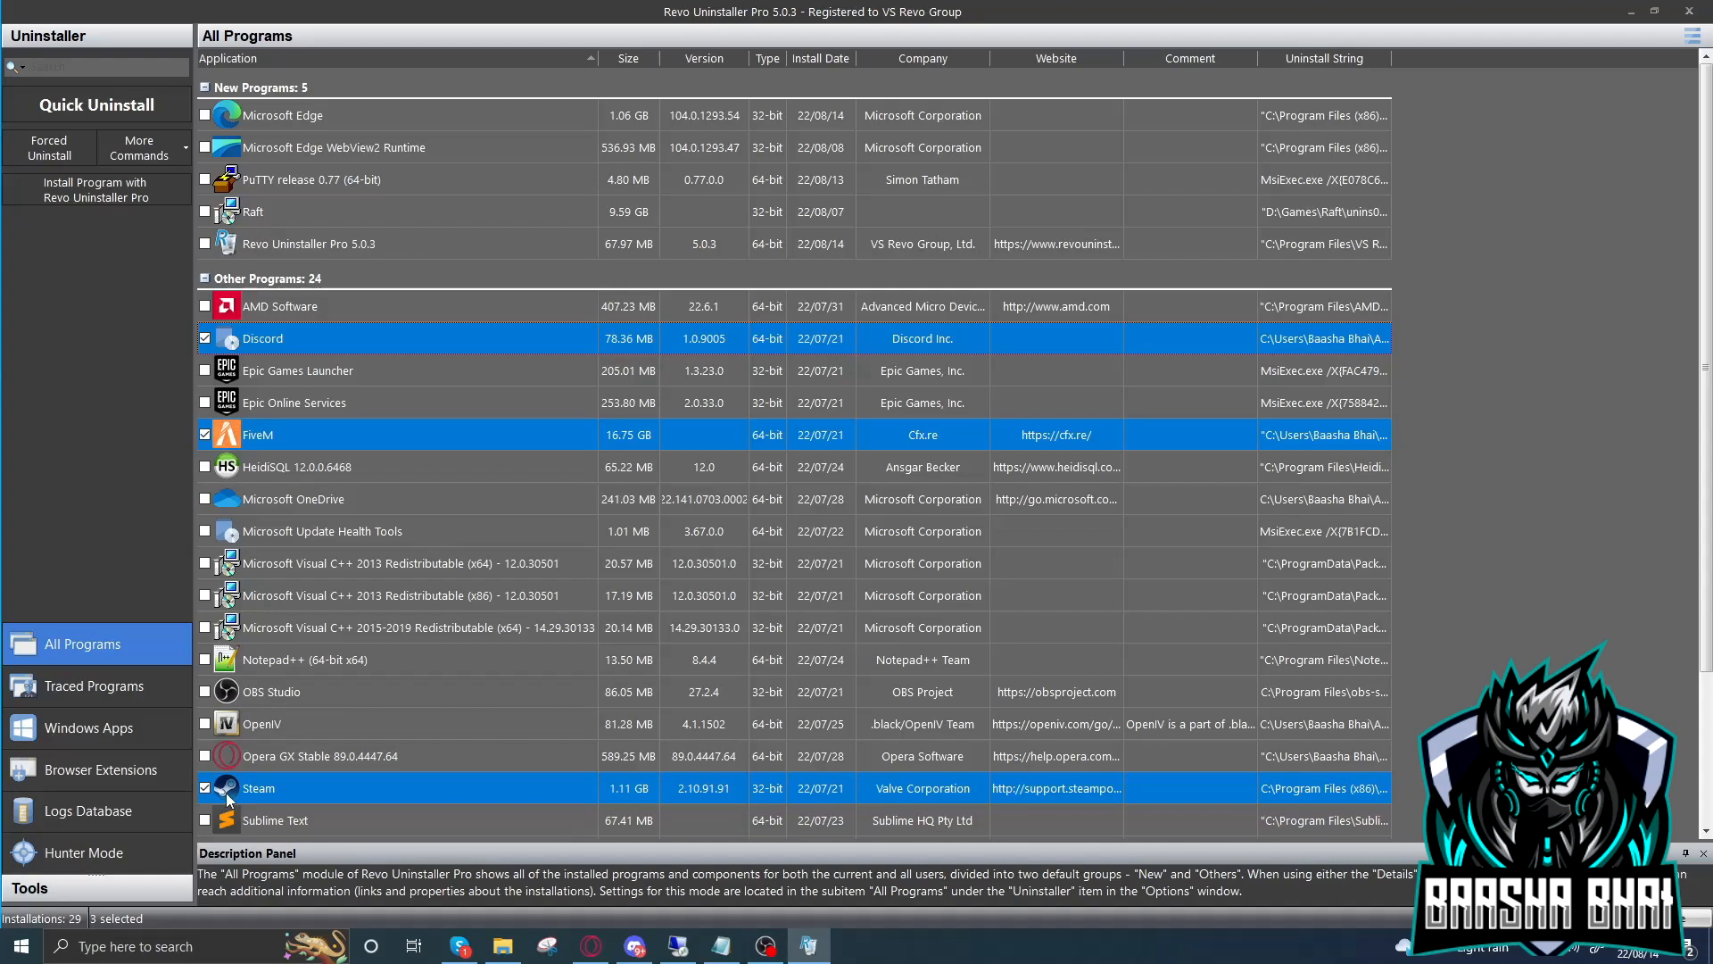
pyautogui.moveTo(335, 452)
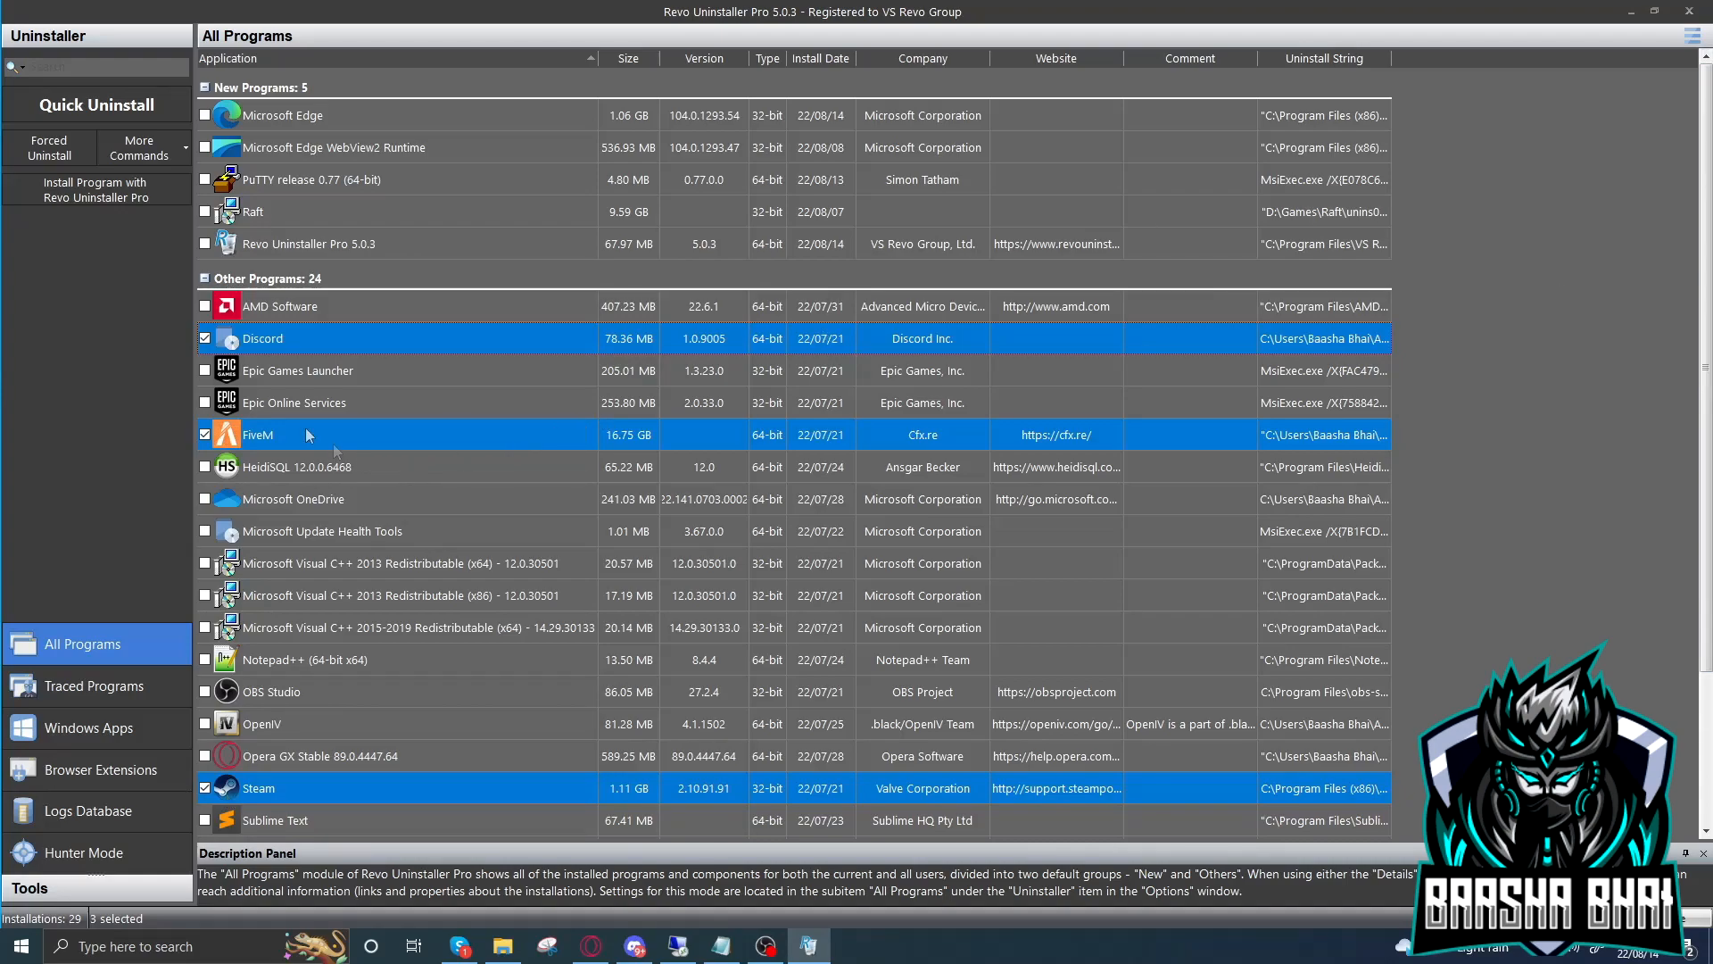
pyautogui.moveTo(281, 610)
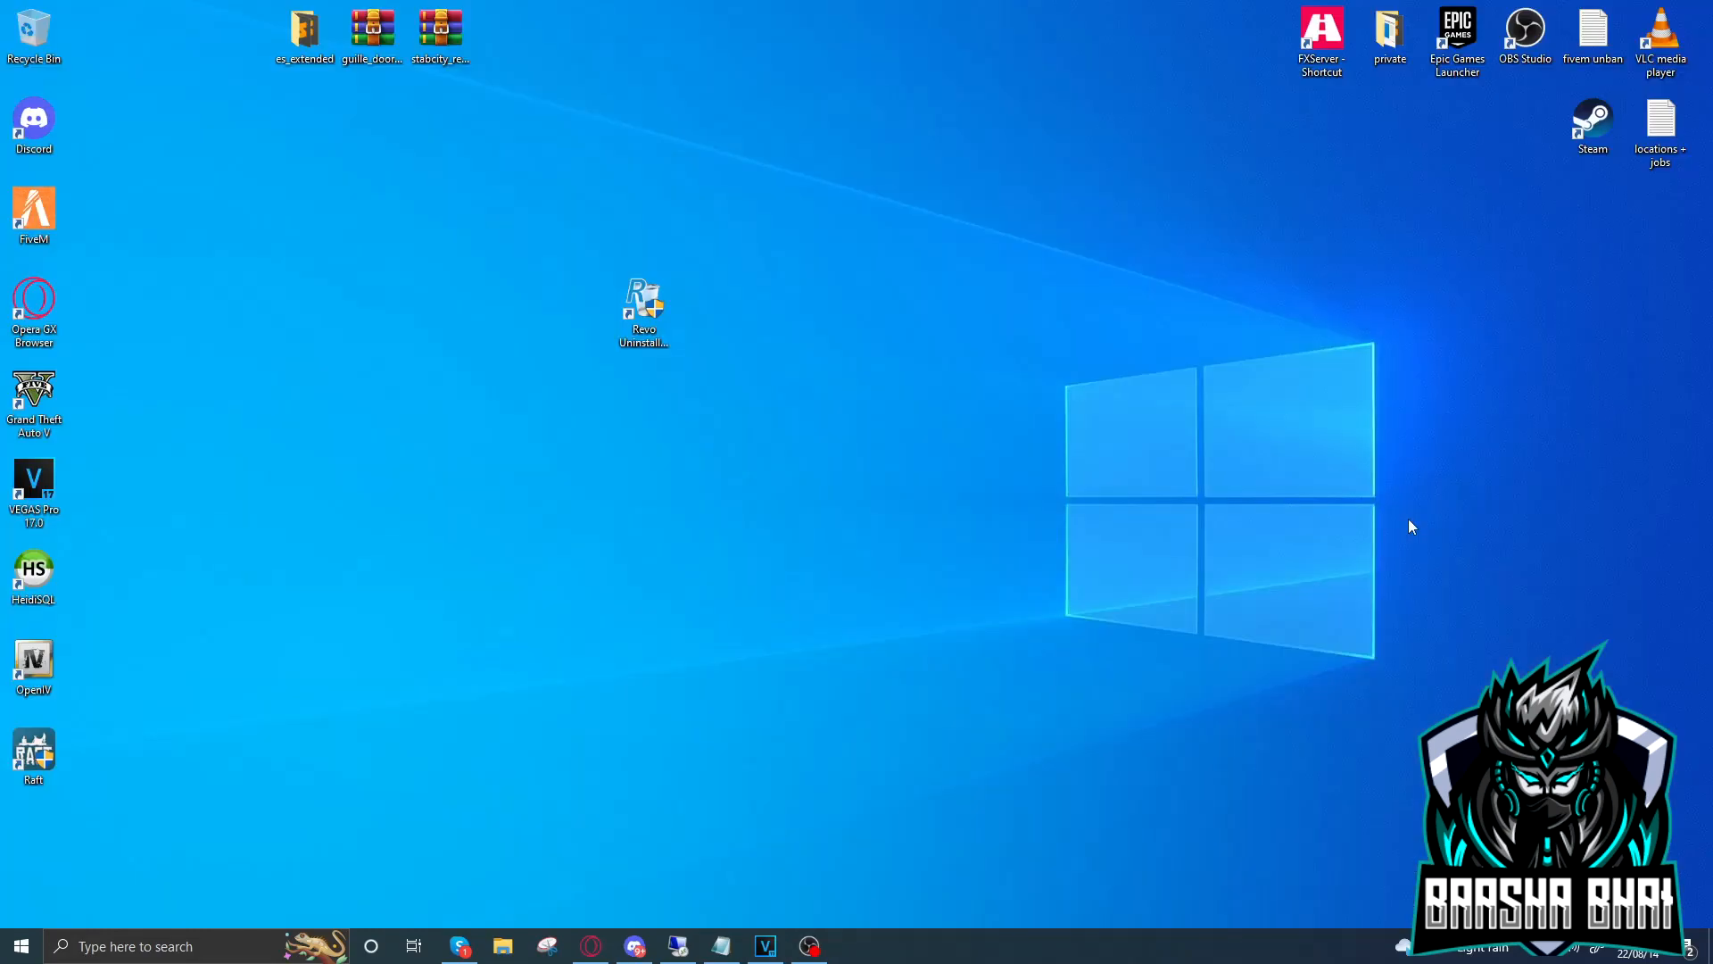
pyautogui.moveTo(907, 329)
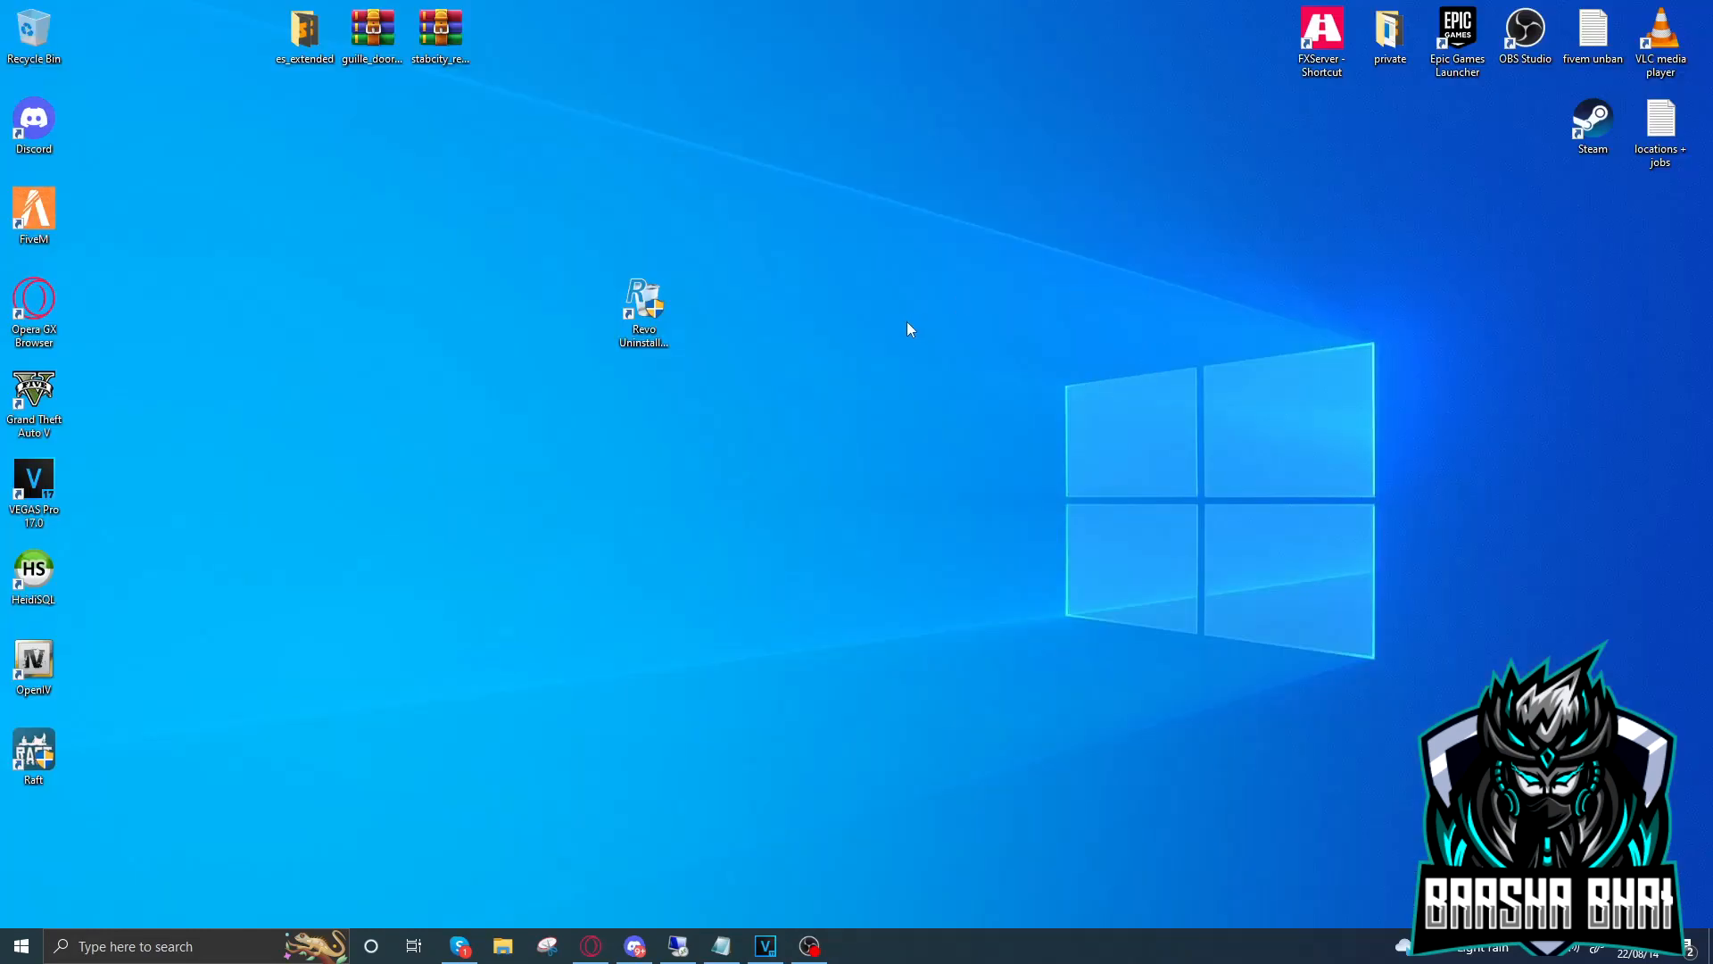
pyautogui.moveTo(820, 471)
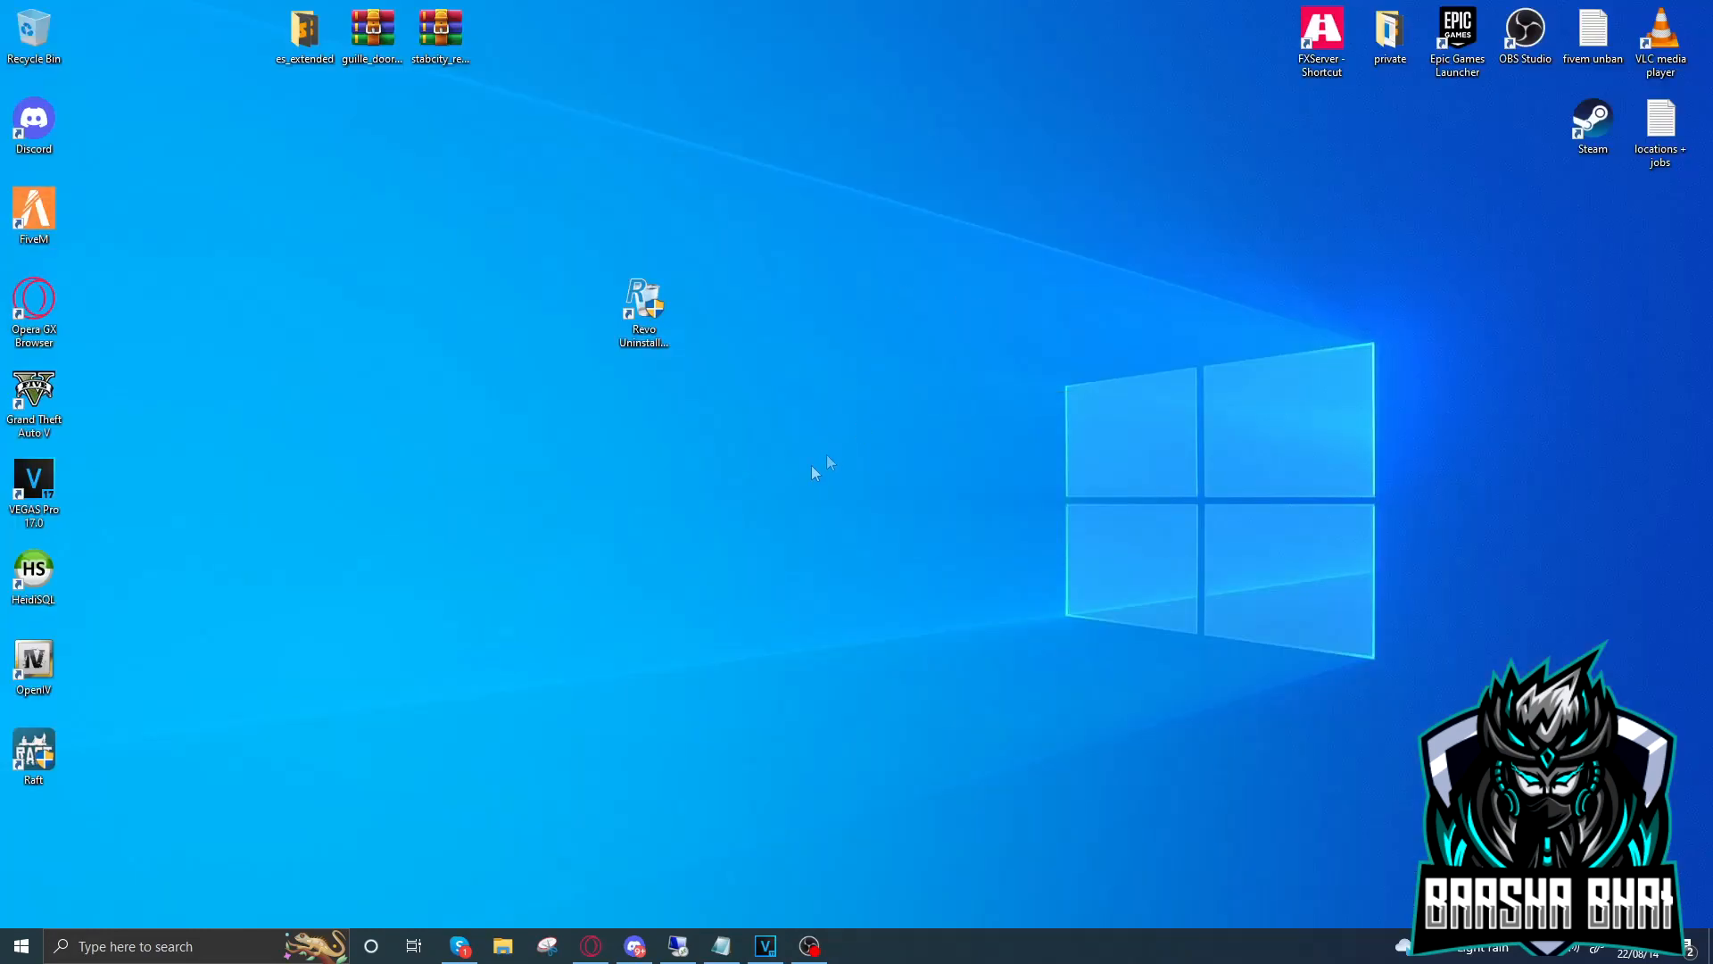
pyautogui.moveTo(1536, 109)
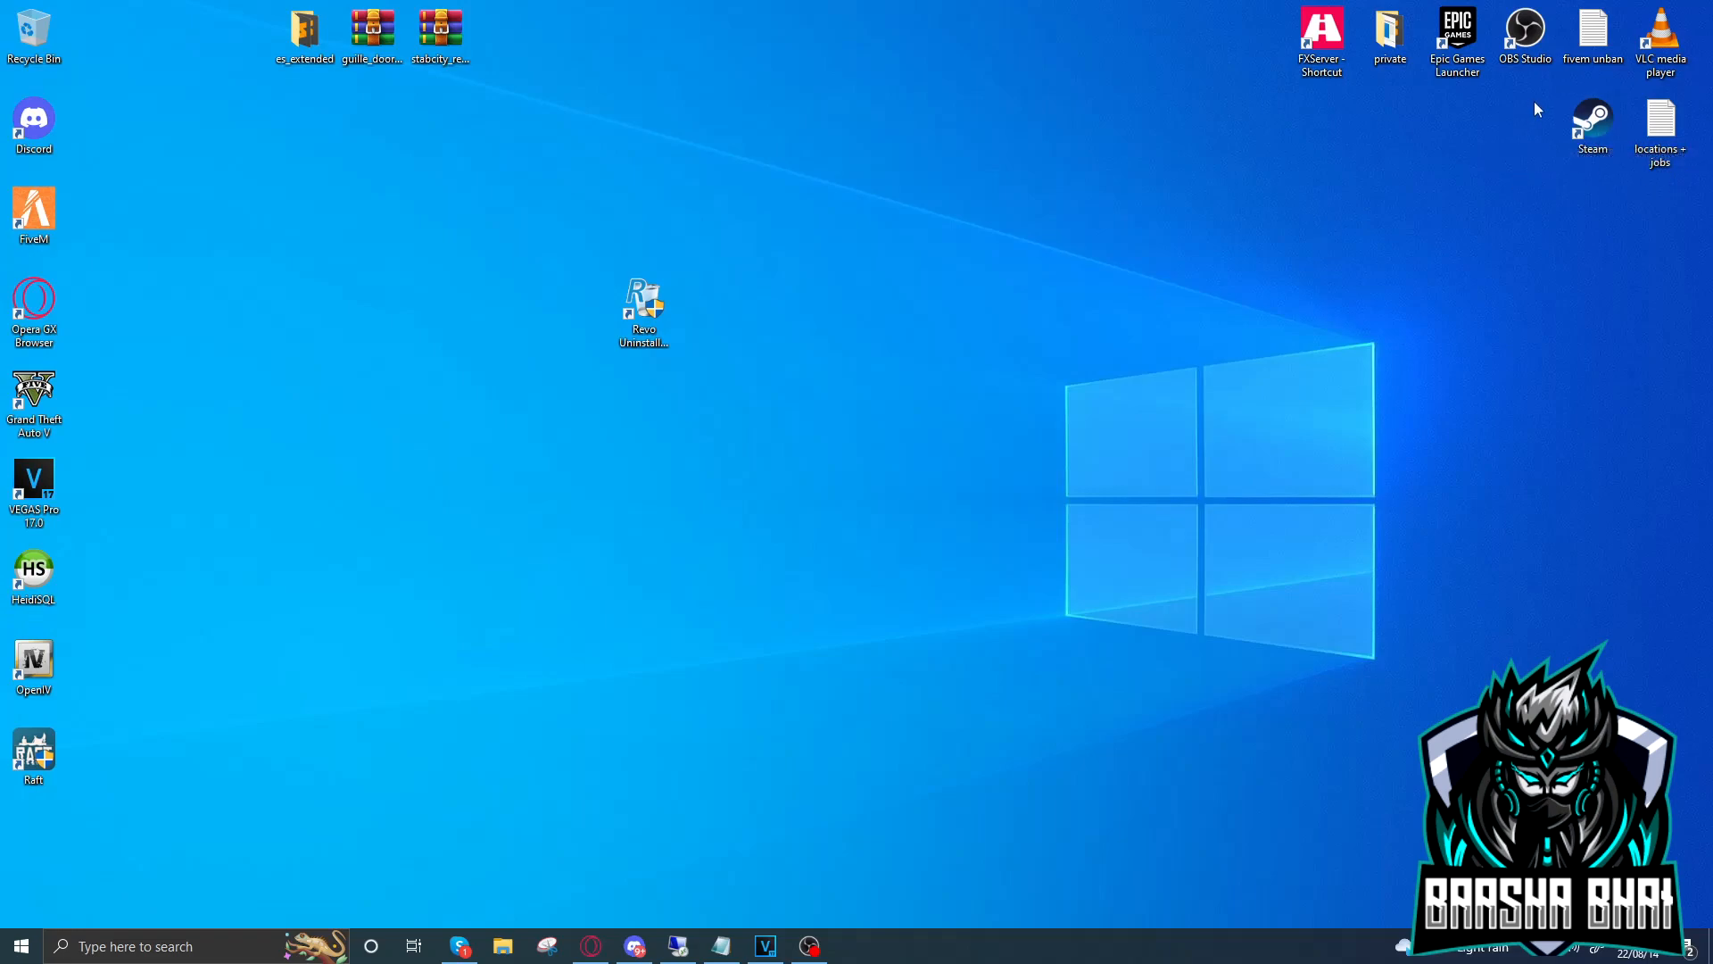
pyautogui.moveTo(233, 470)
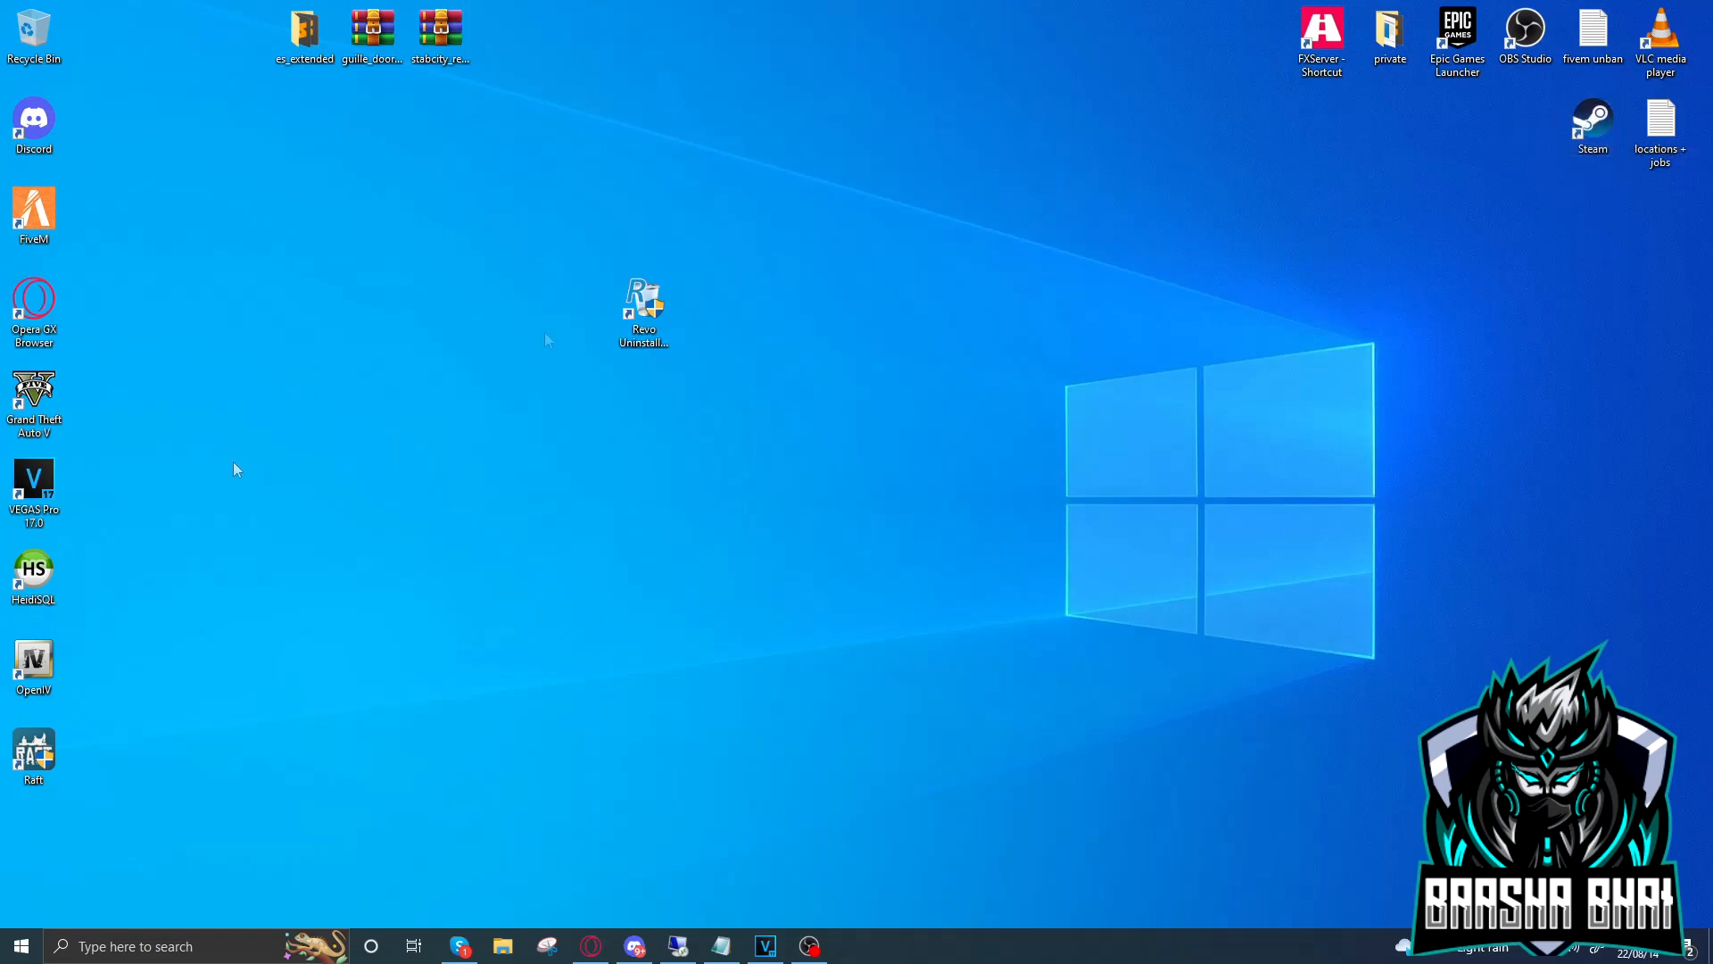
pyautogui.click(34, 216)
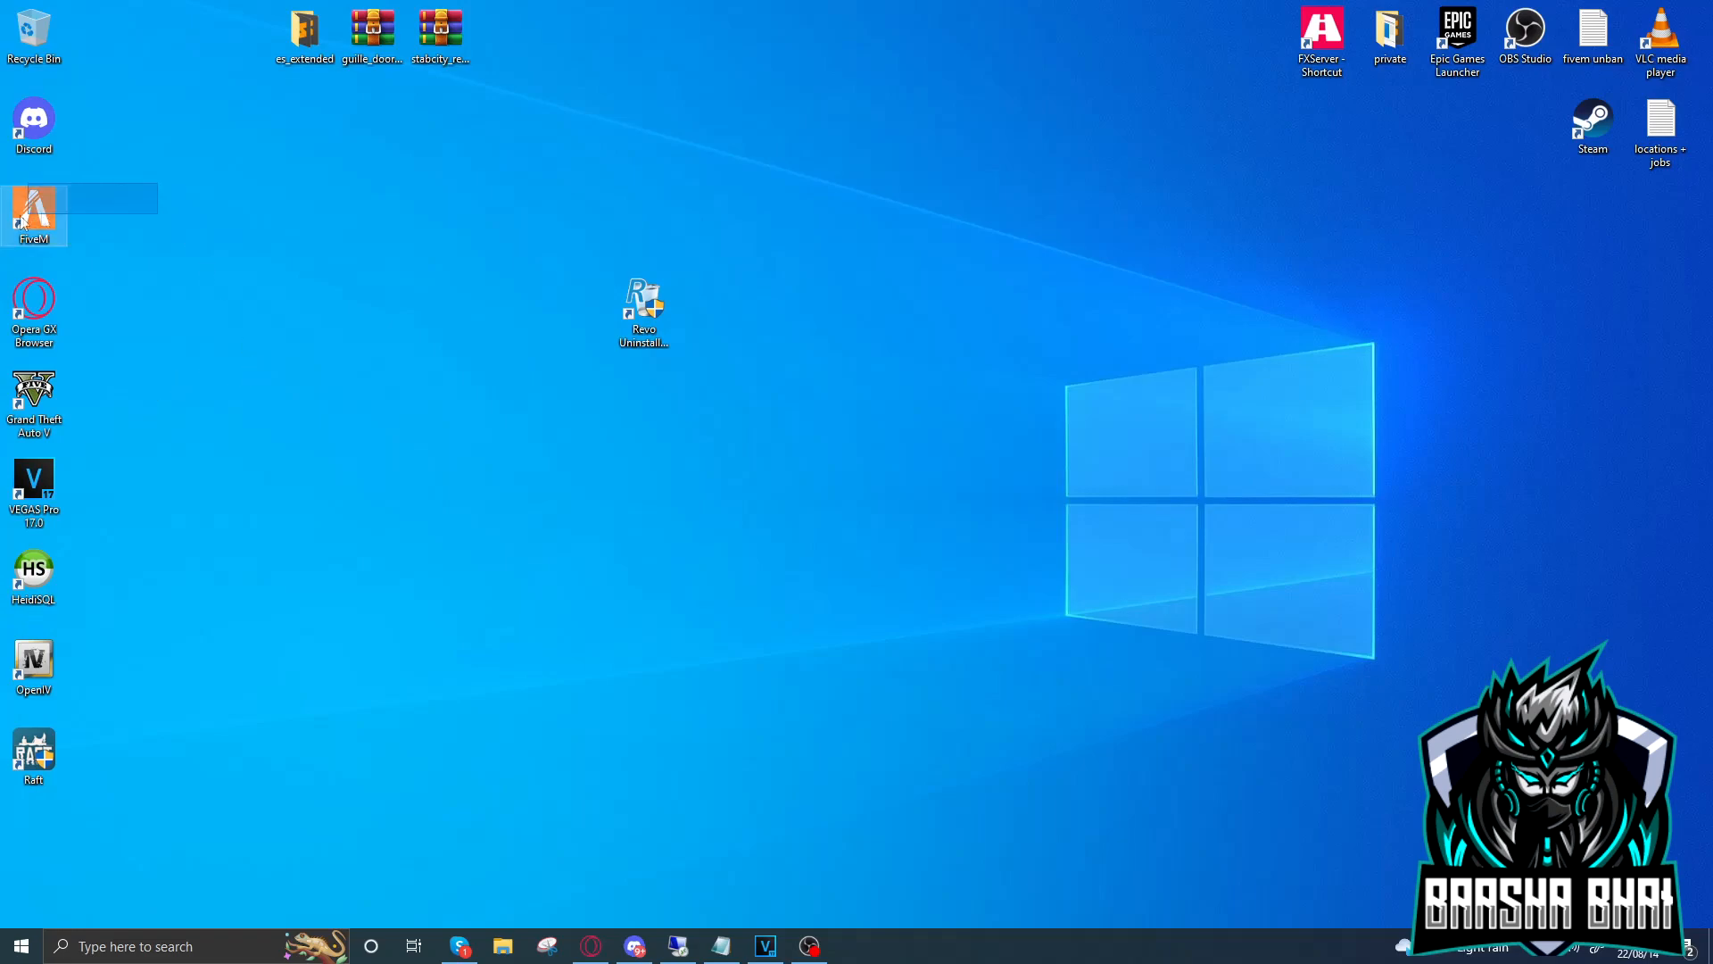
pyautogui.click(230, 561)
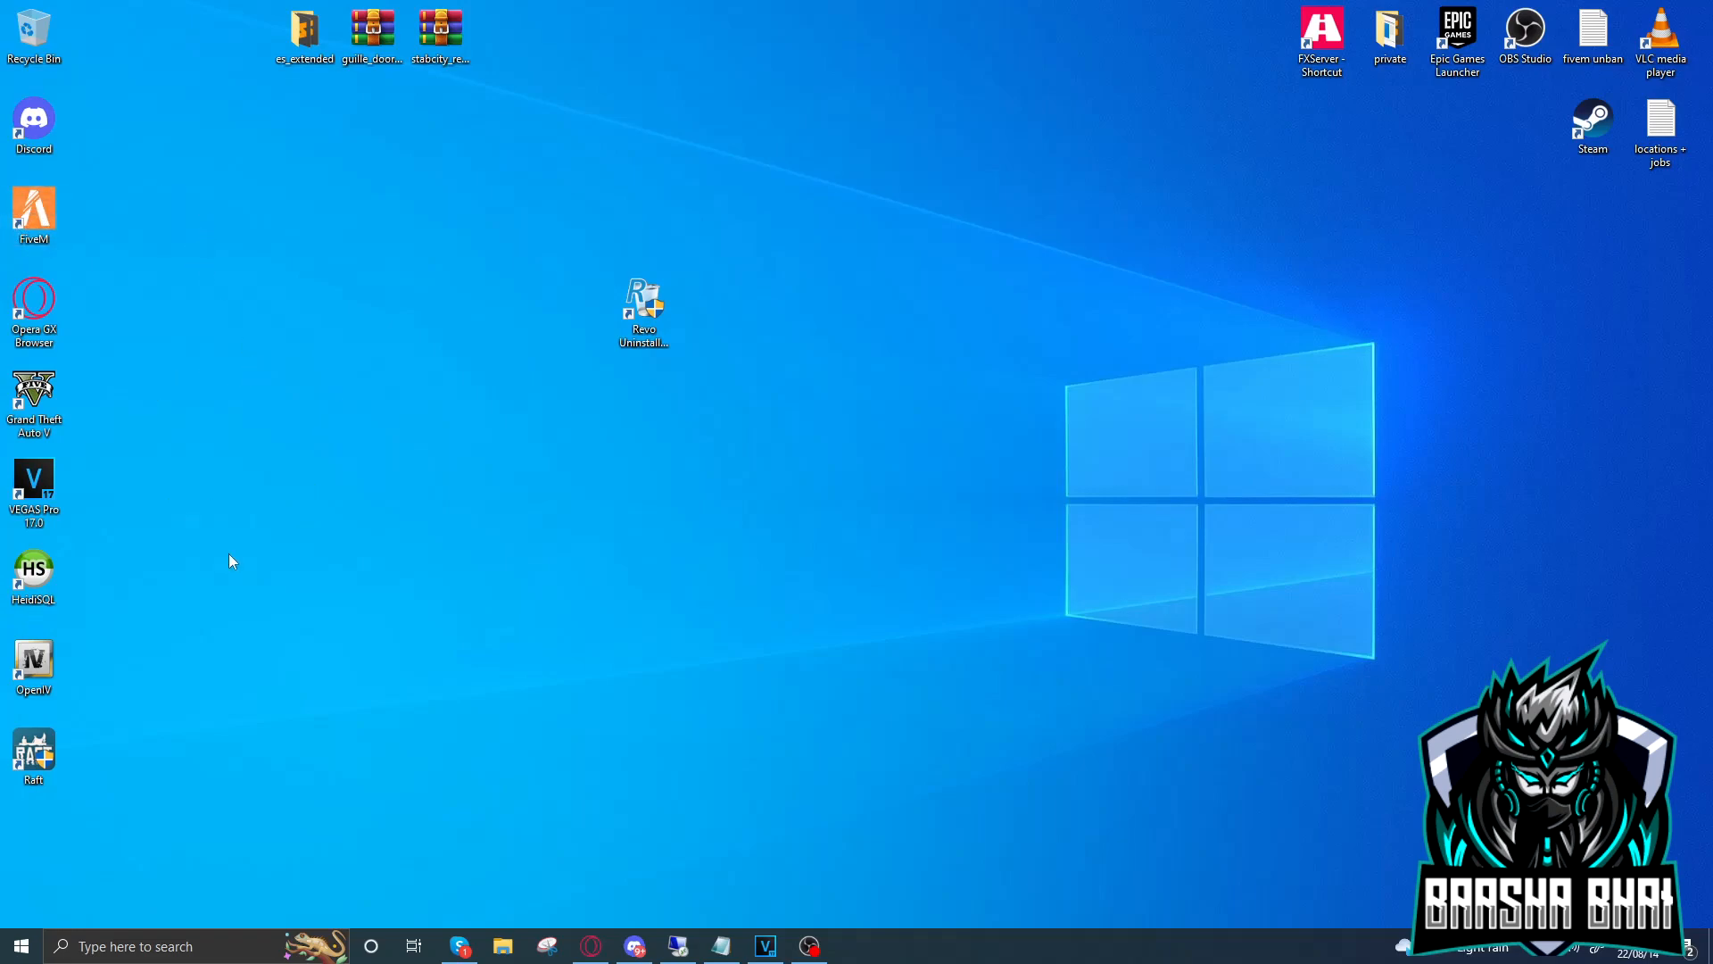
pyautogui.moveTo(351, 305)
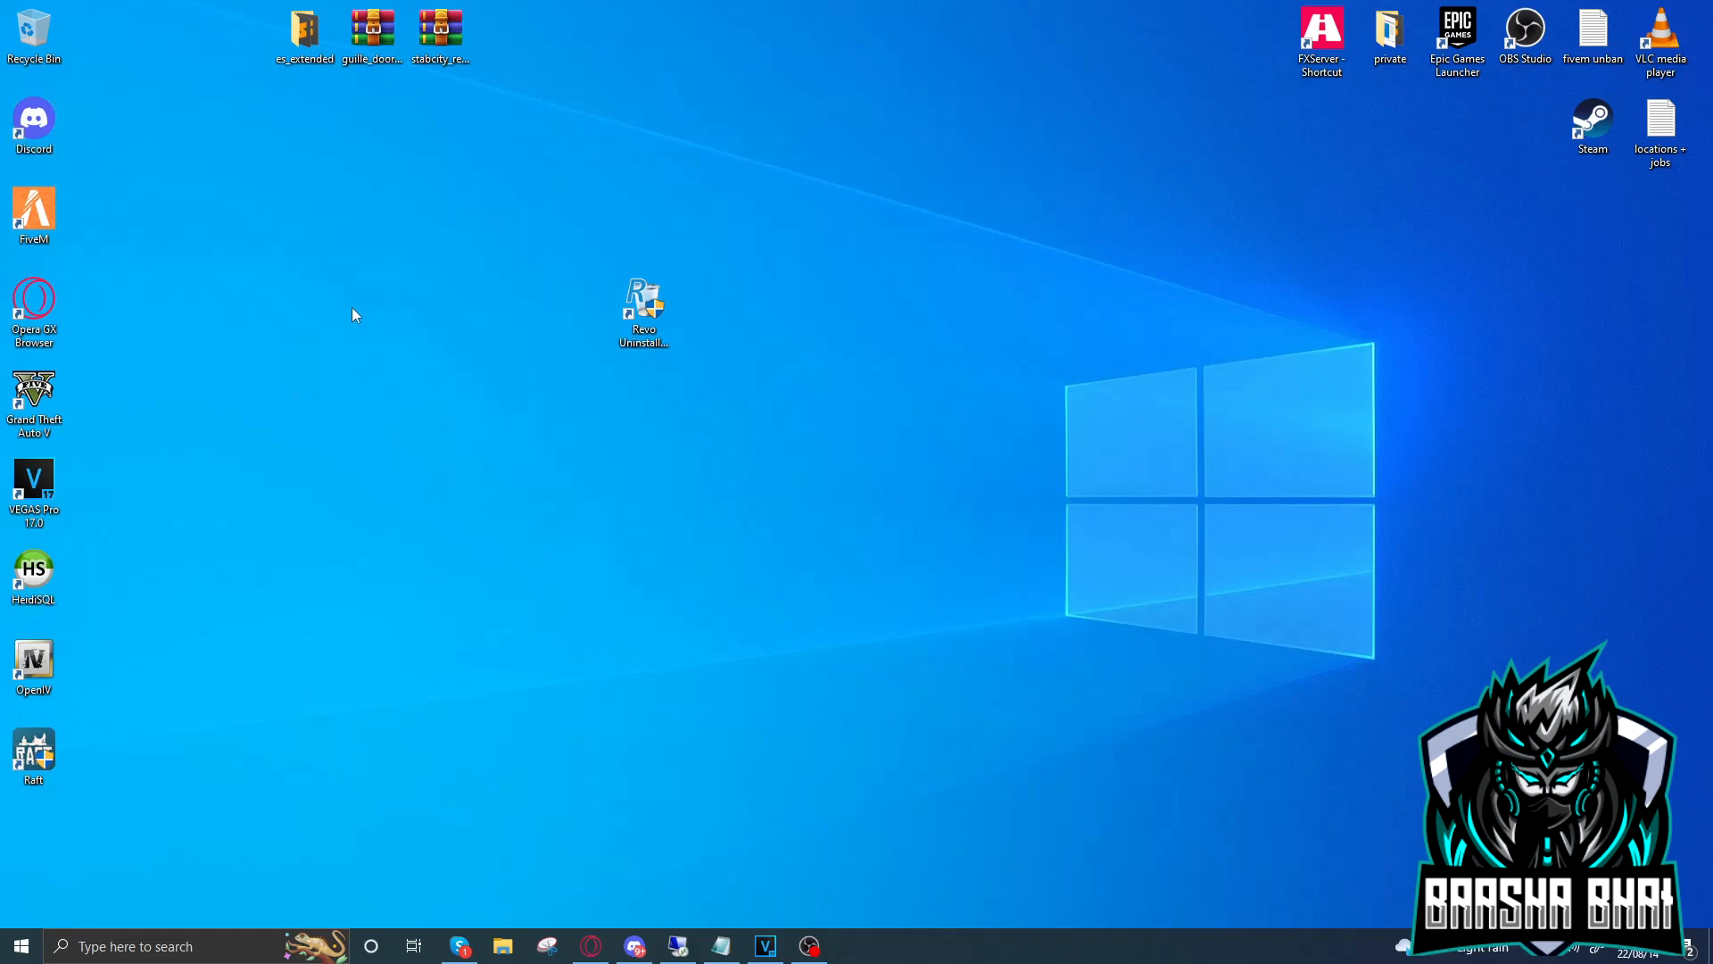
pyautogui.moveTo(384, 315)
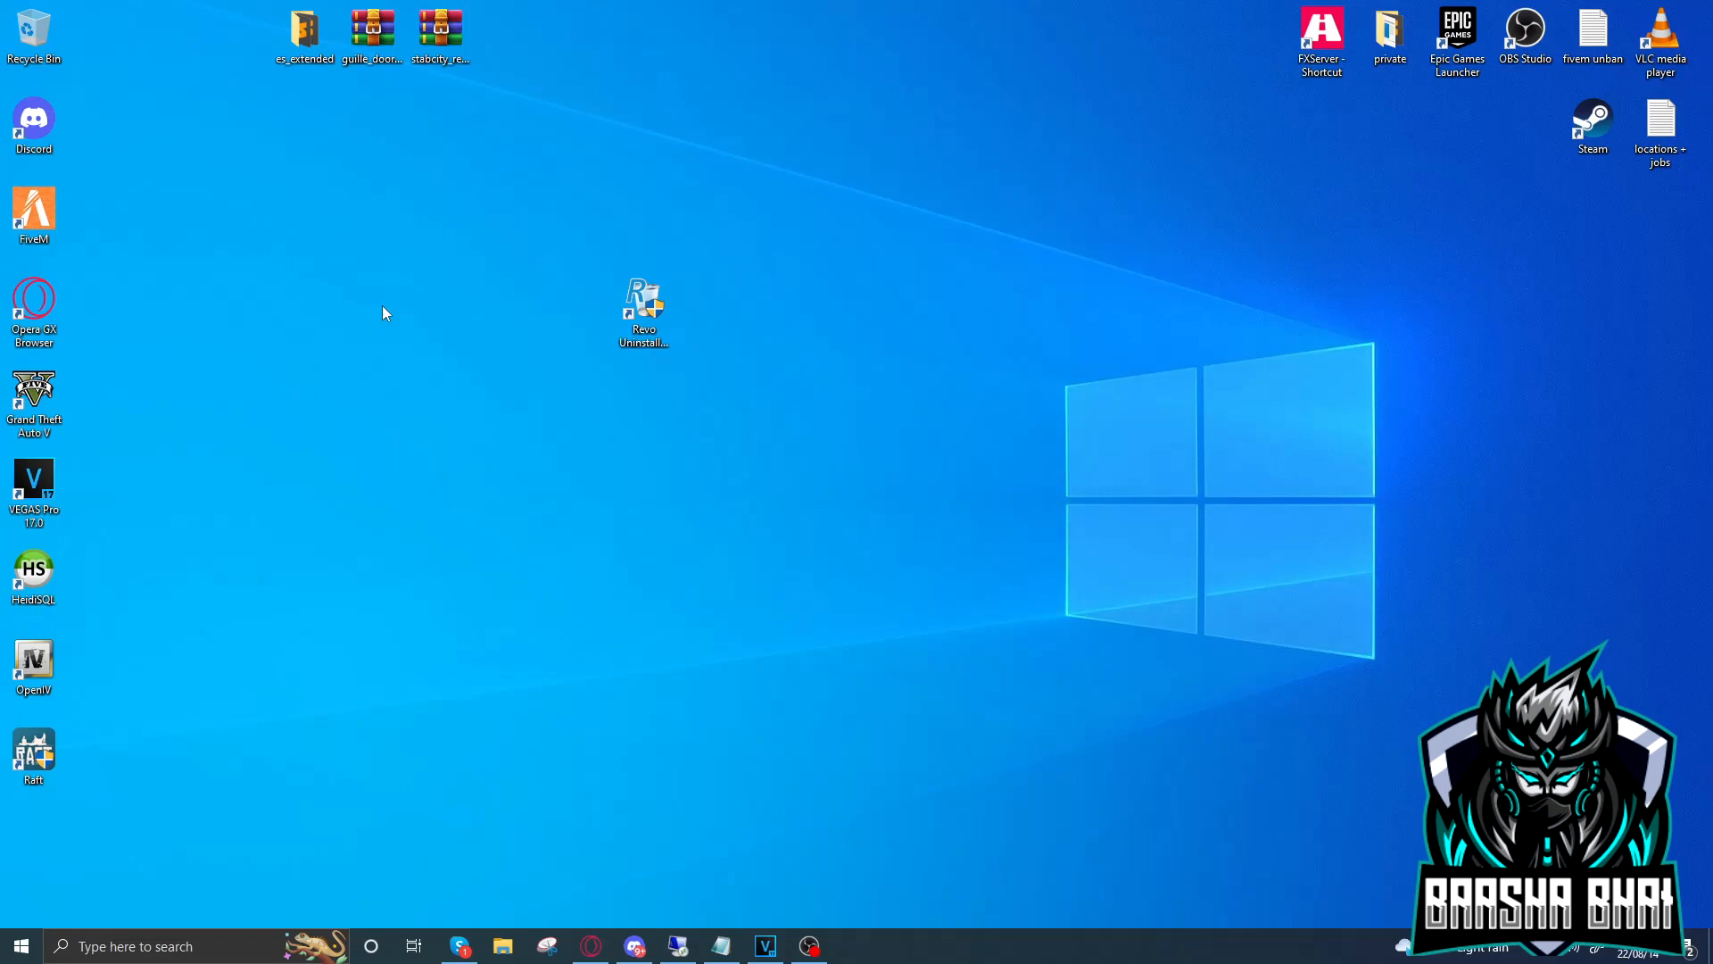
pyautogui.click(34, 123)
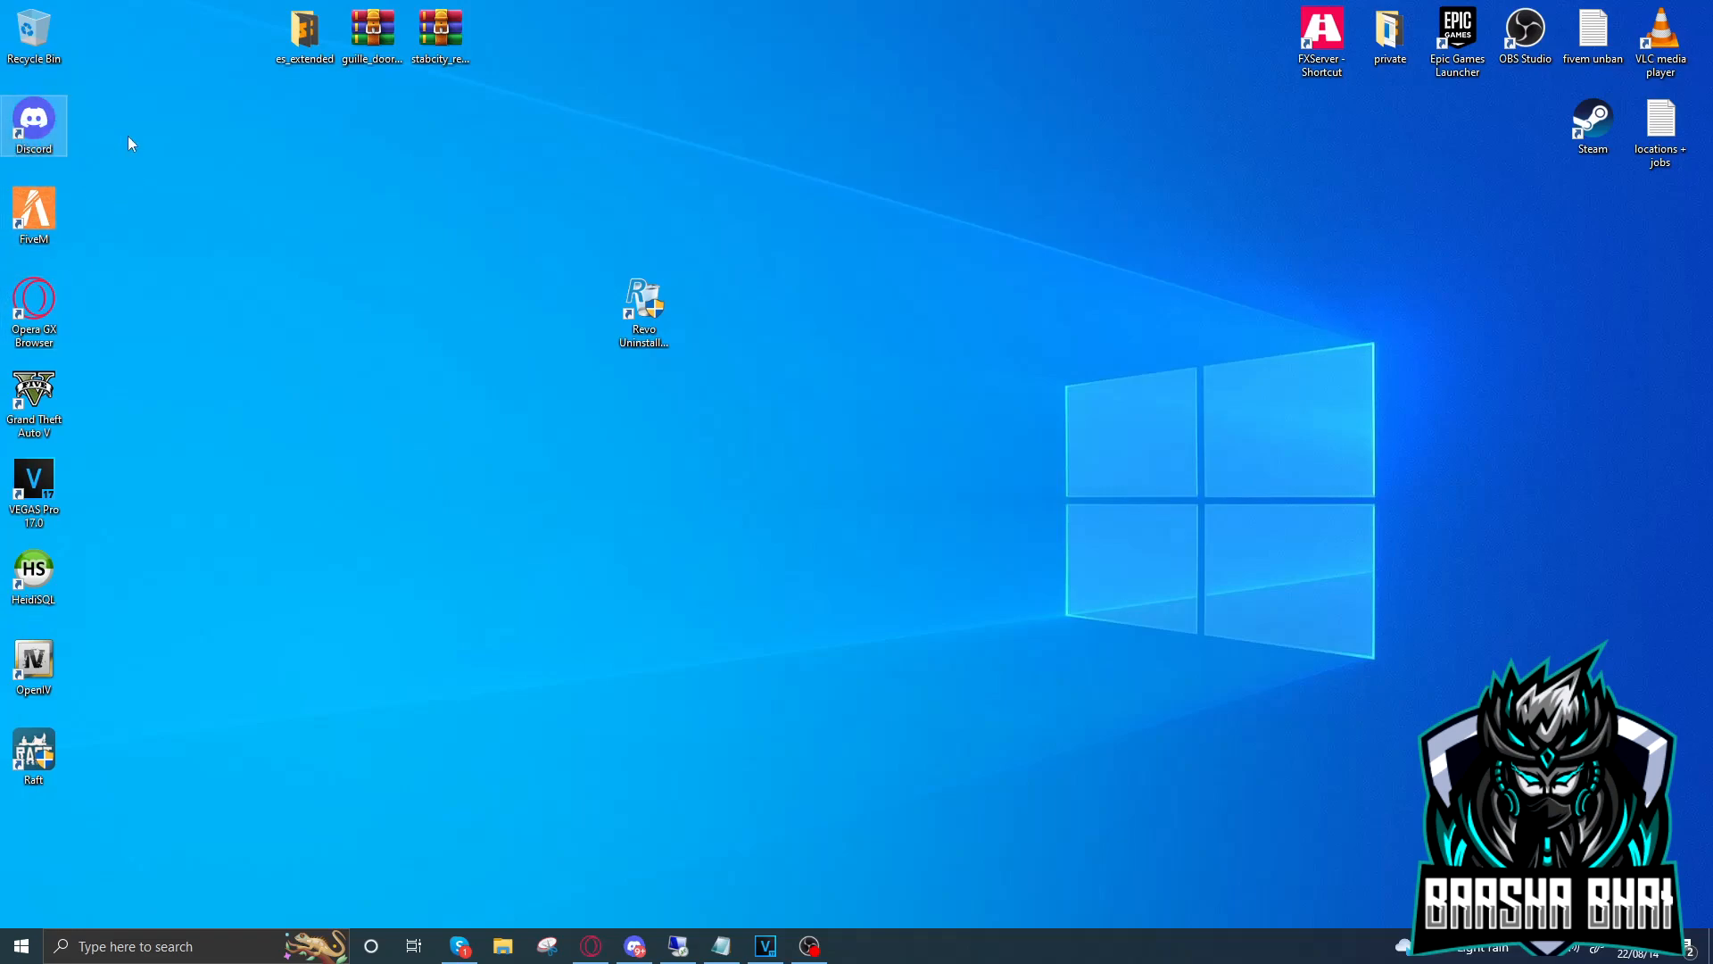
pyautogui.click(32, 119)
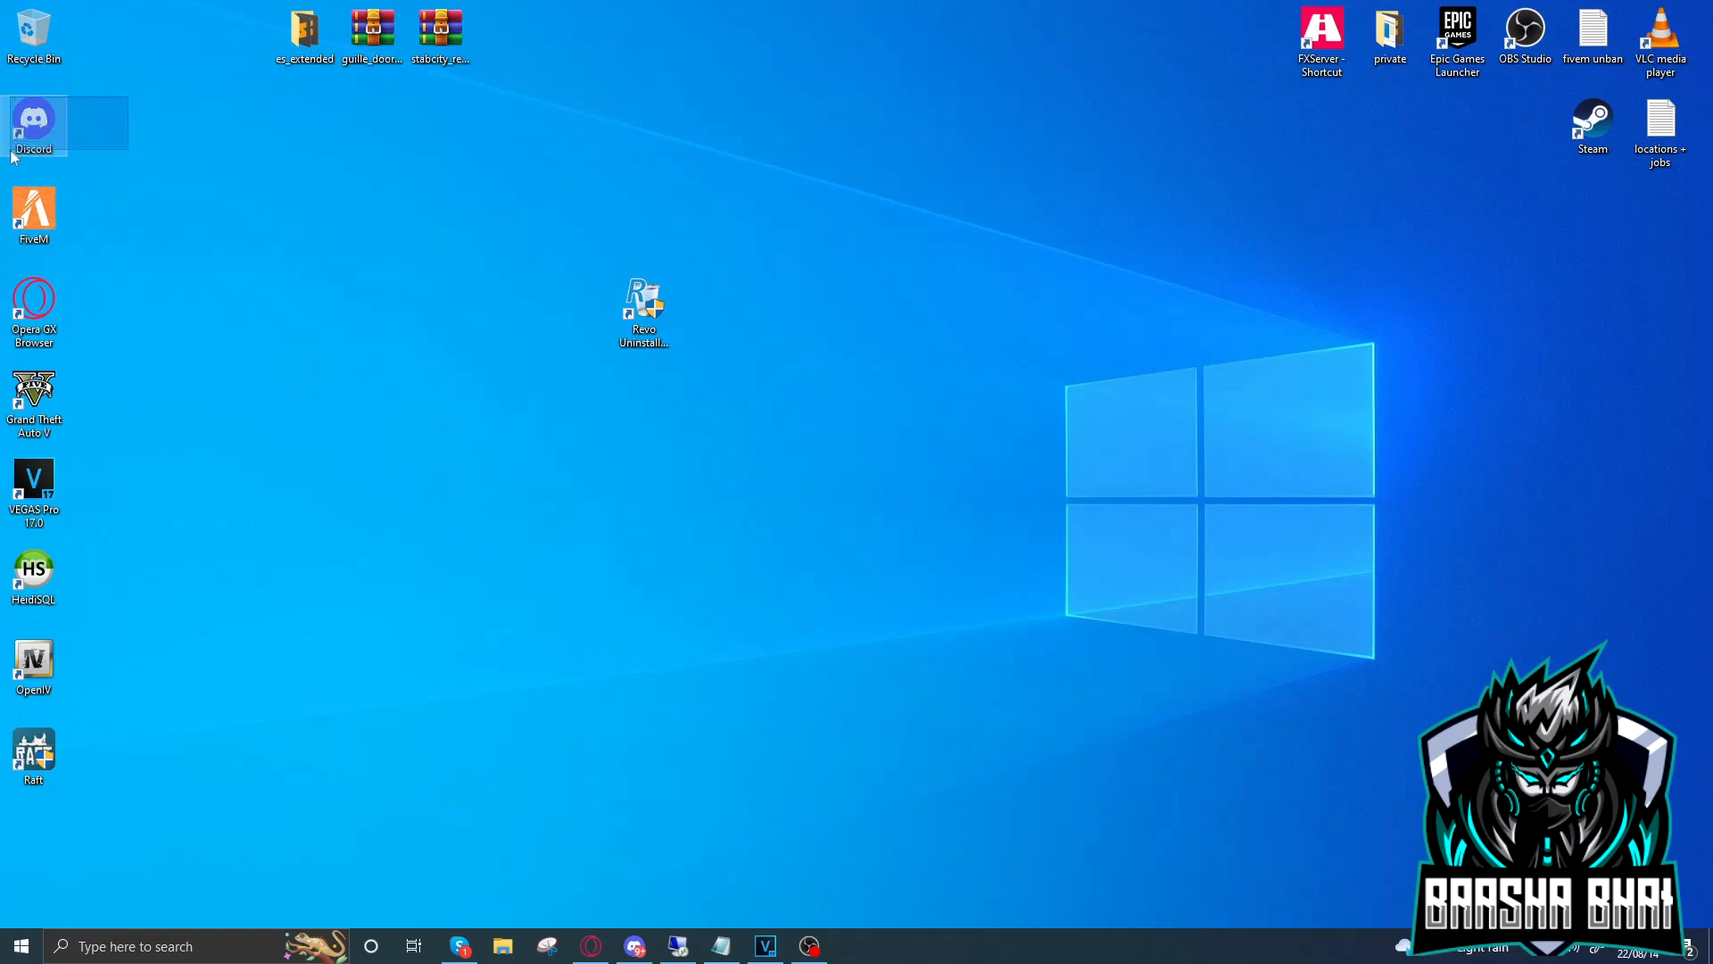
pyautogui.moveTo(125, 106)
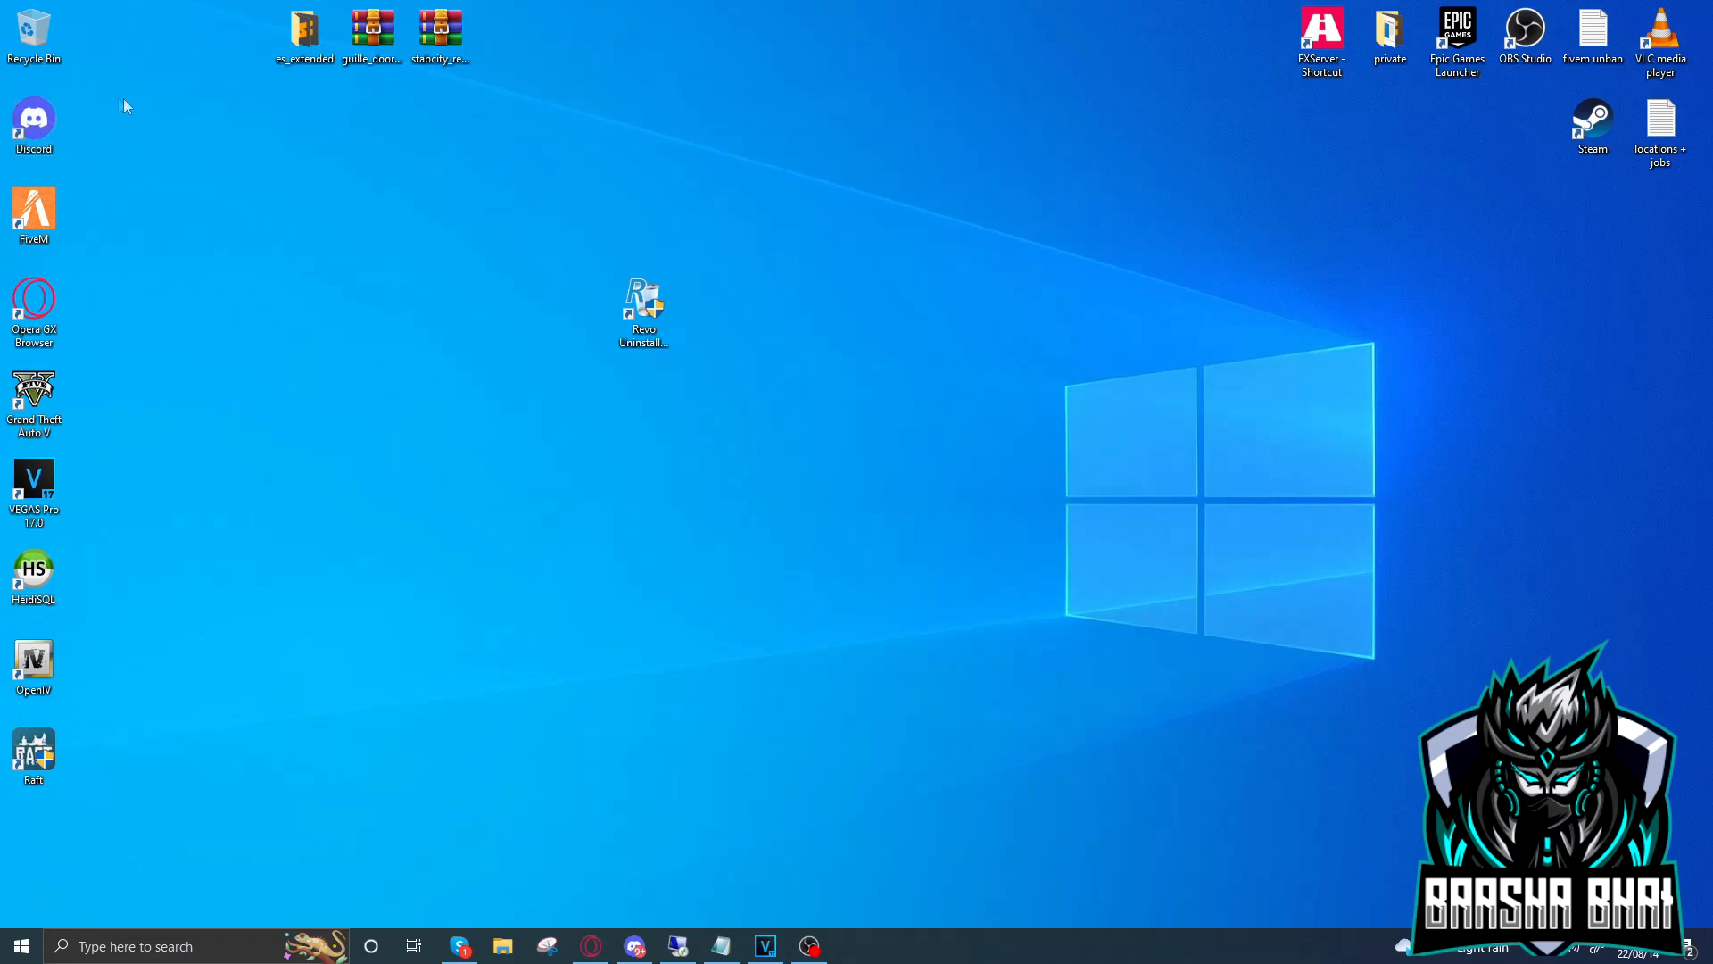
pyautogui.moveTo(118, 112)
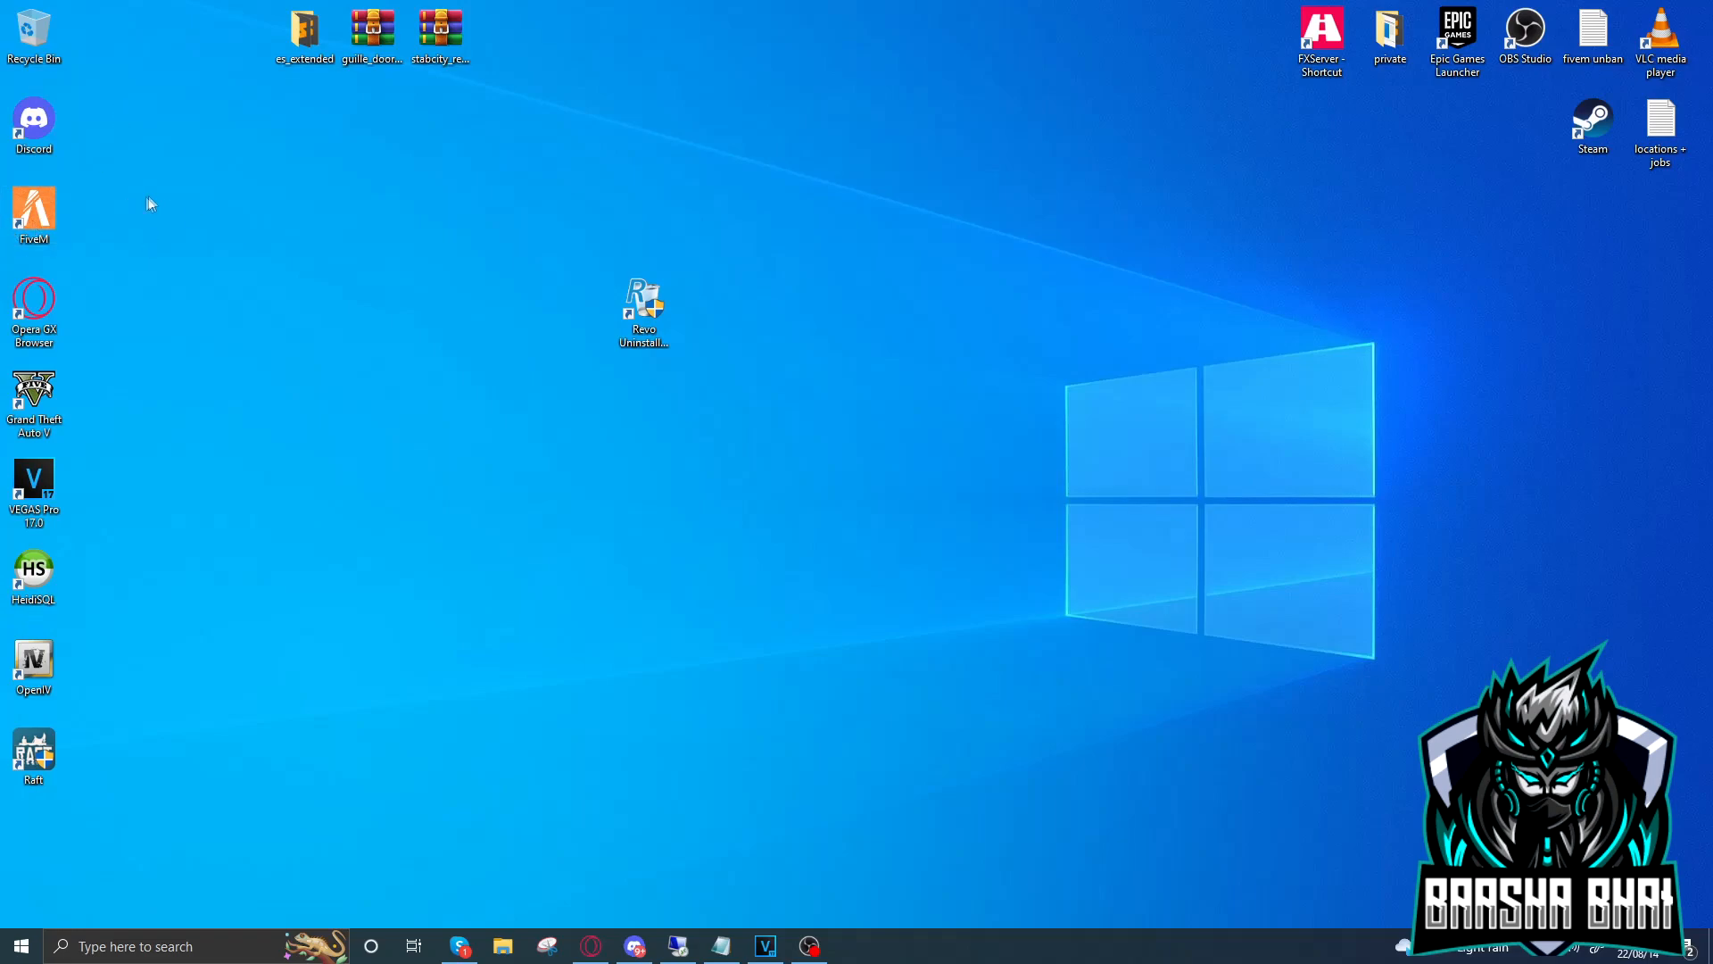
pyautogui.rightClick(891, 227)
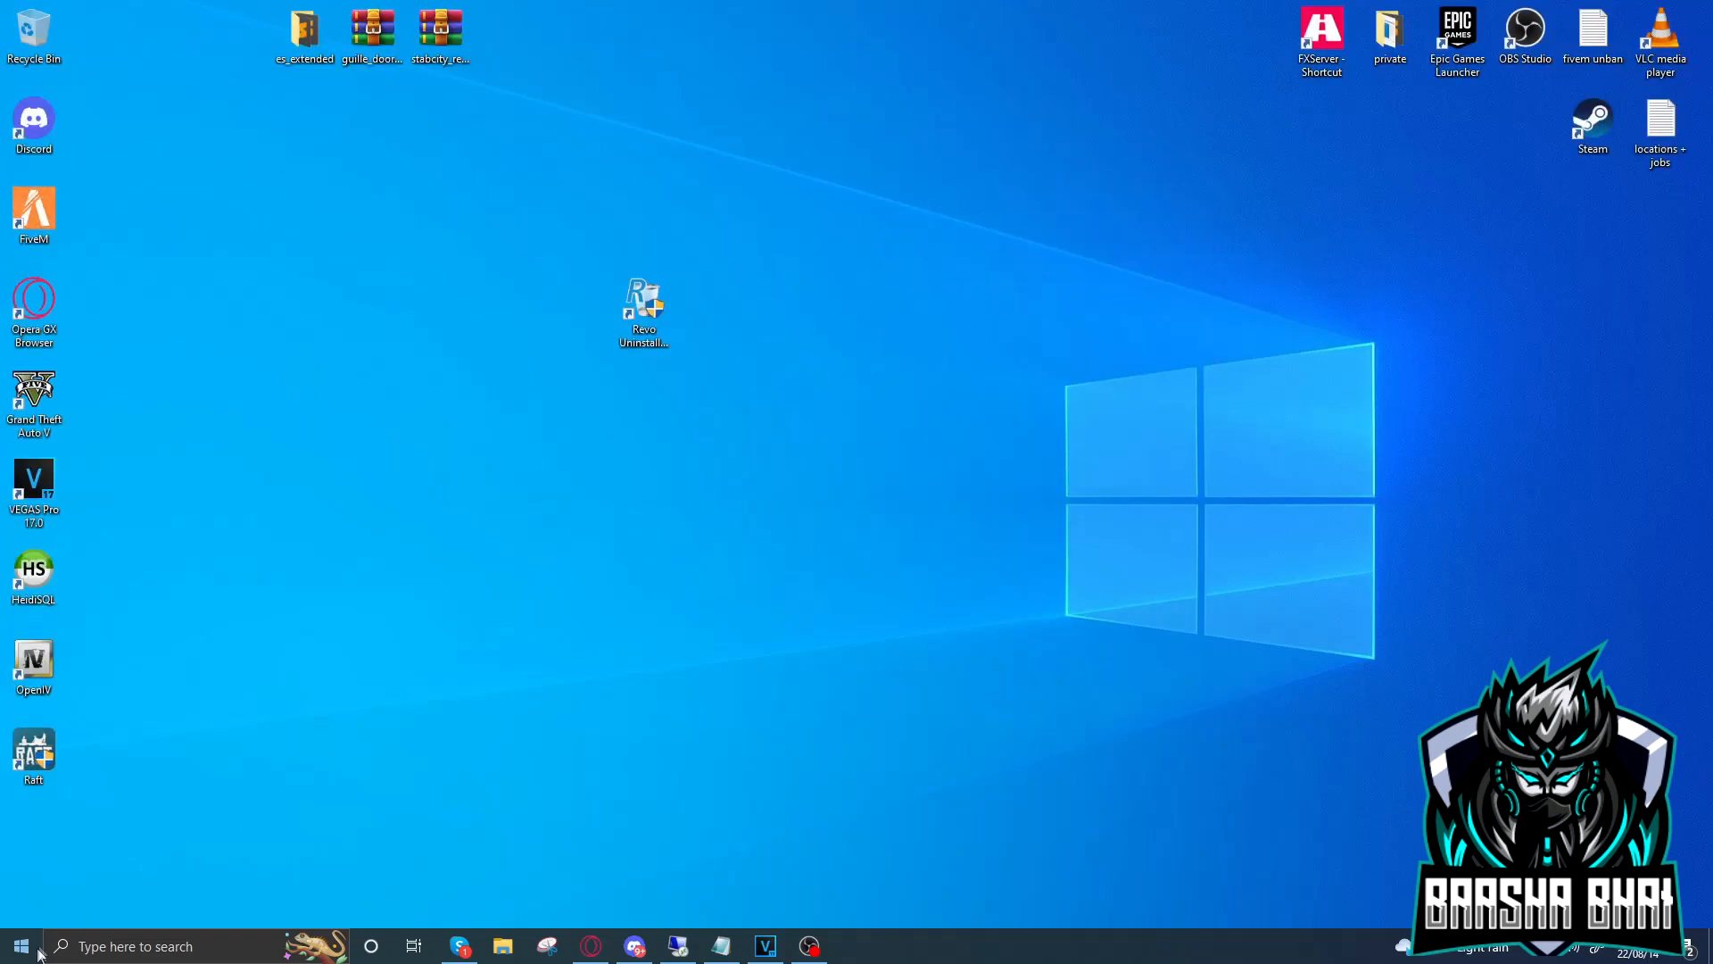
# Search %localappdata% from the taskbar to open the AppData Local folder
pyautogui.click(20, 946)
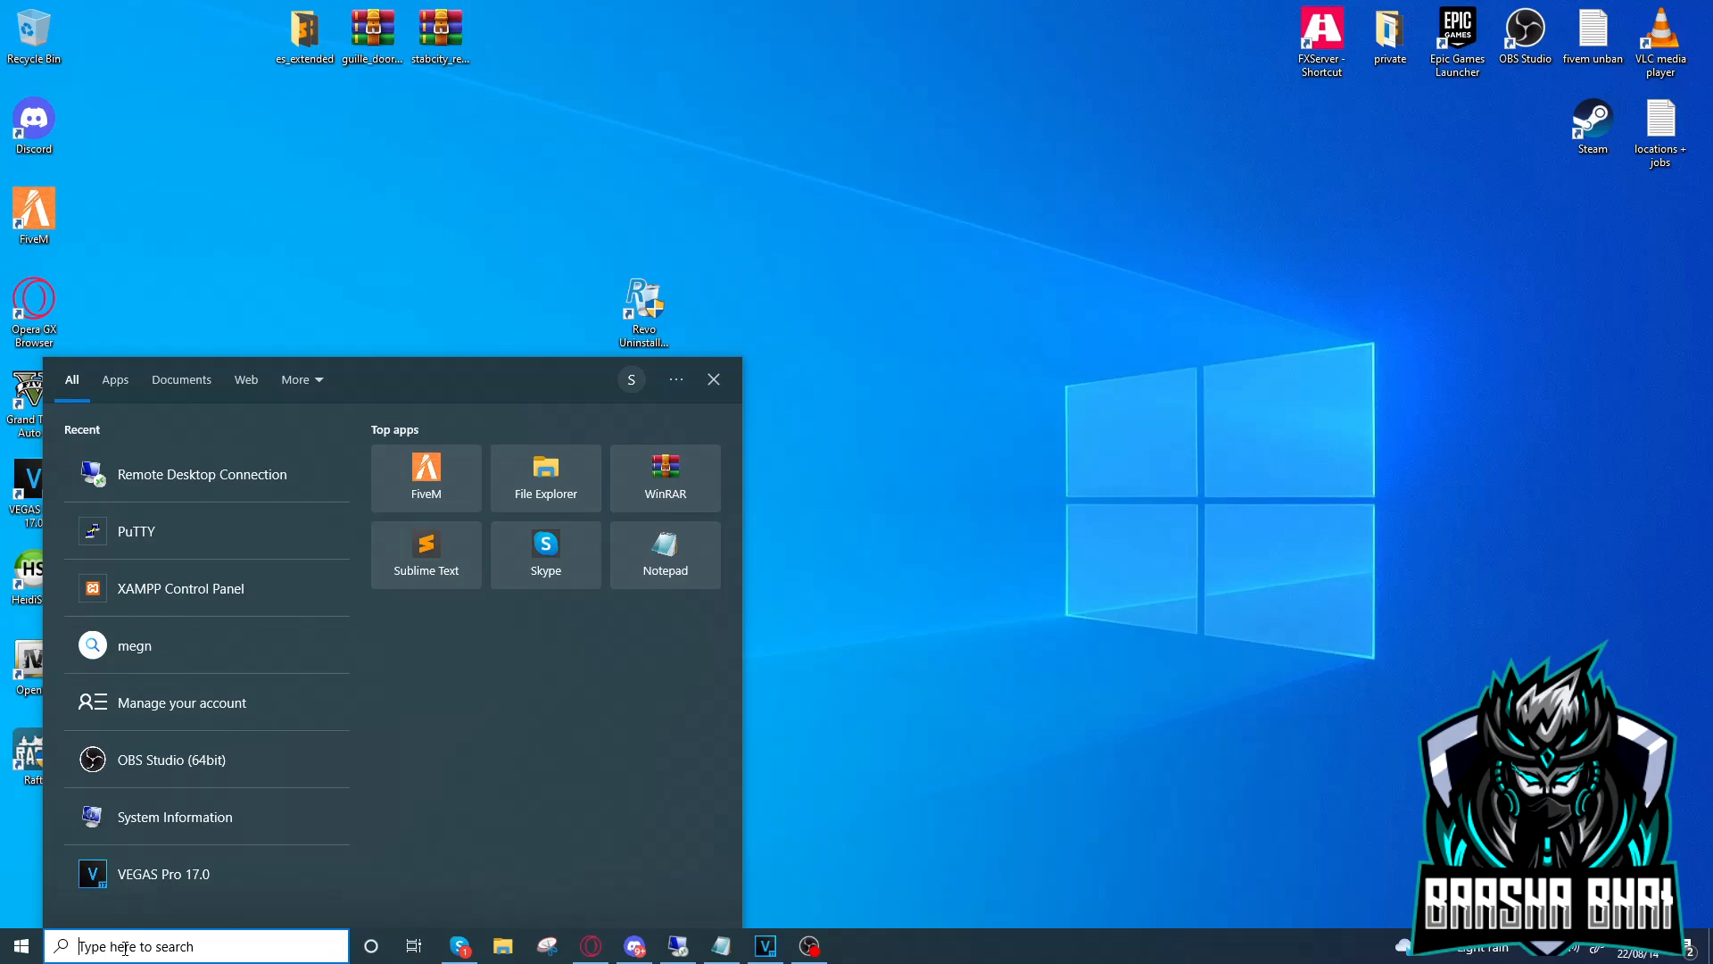
pyautogui.write('%a')
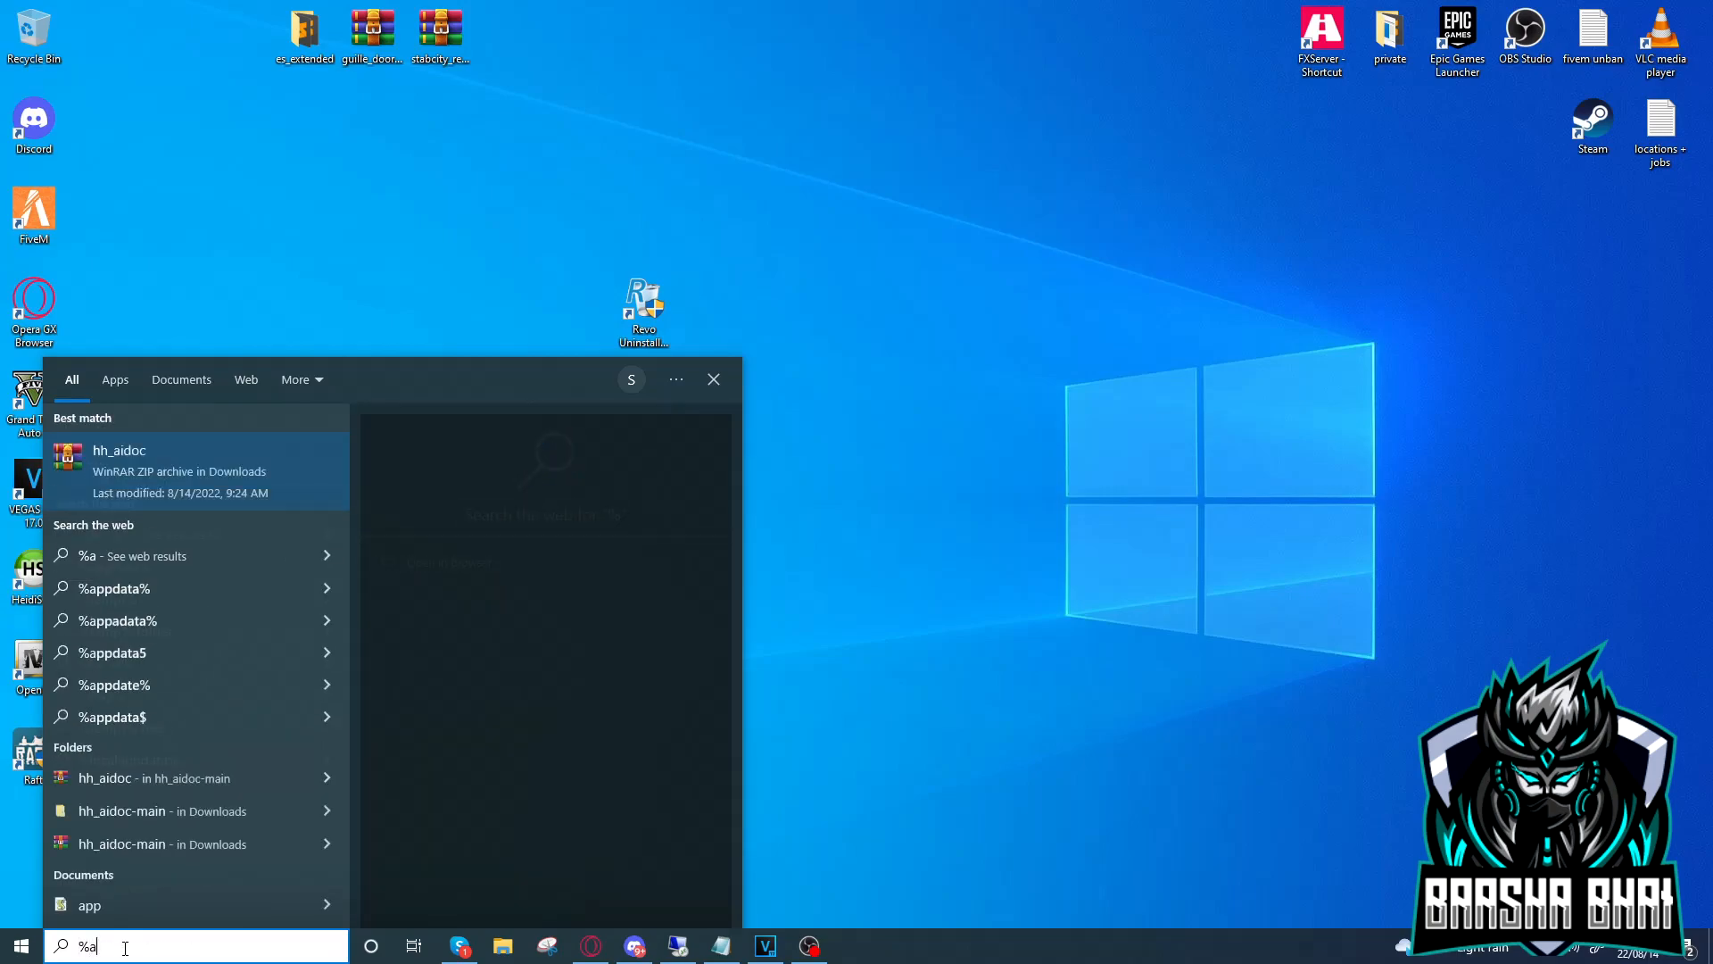
pyautogui.write('local')
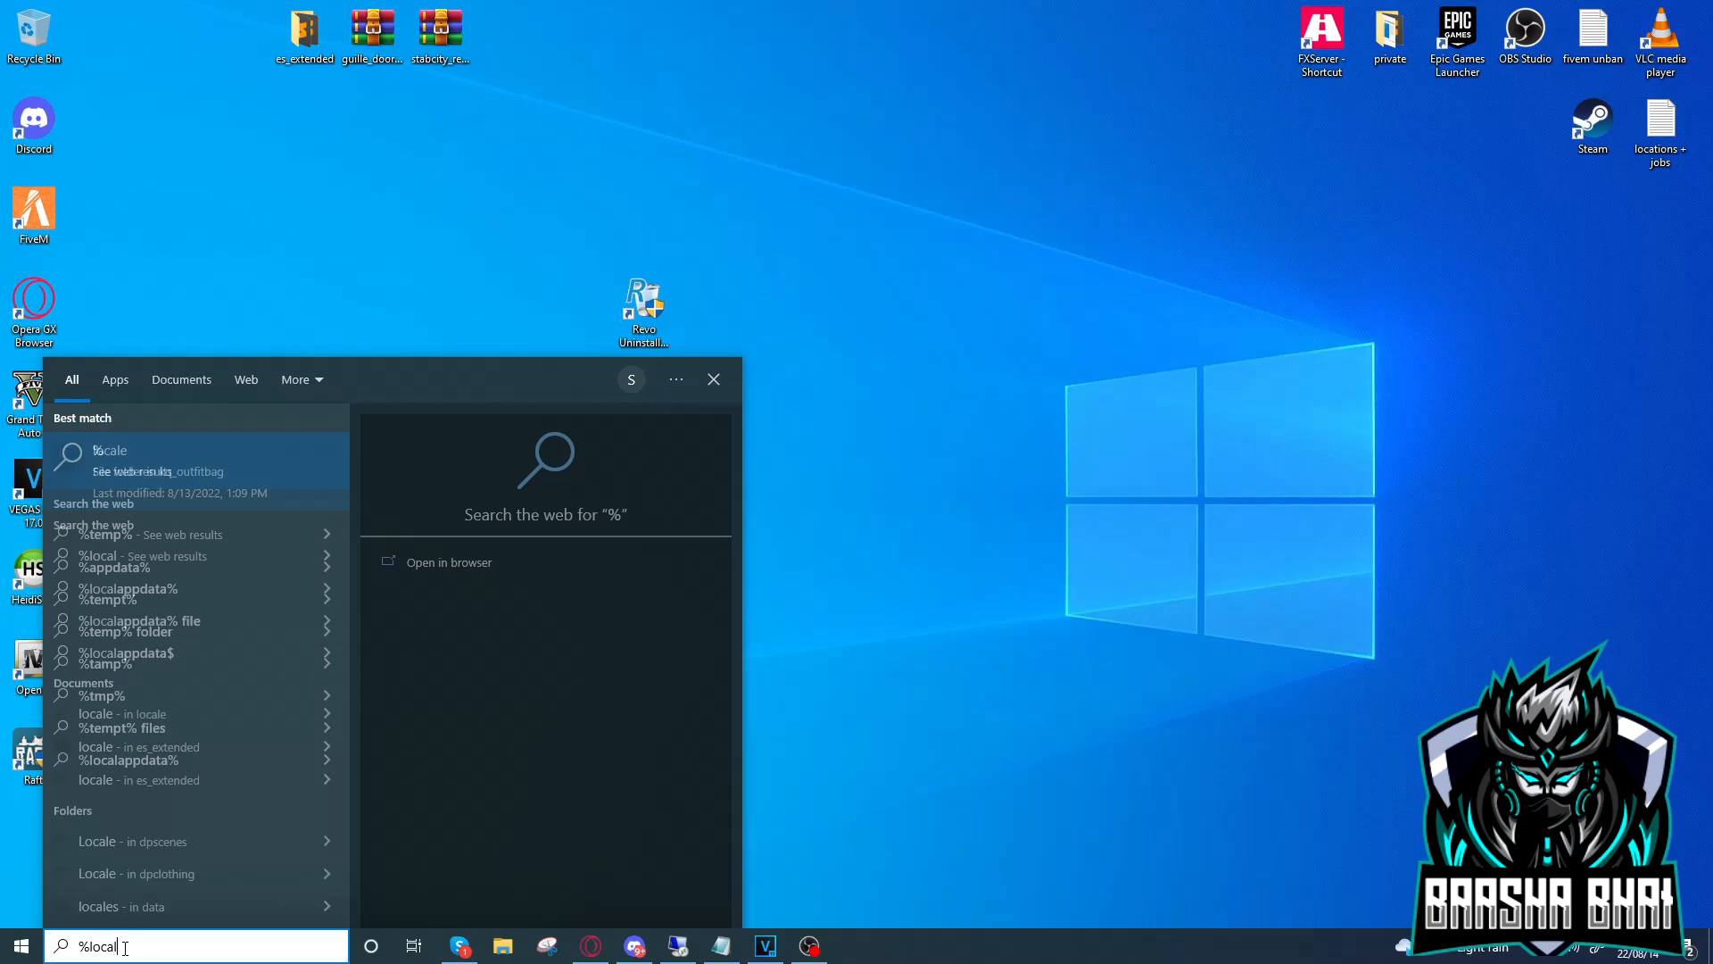
pyautogui.write('ppdata')
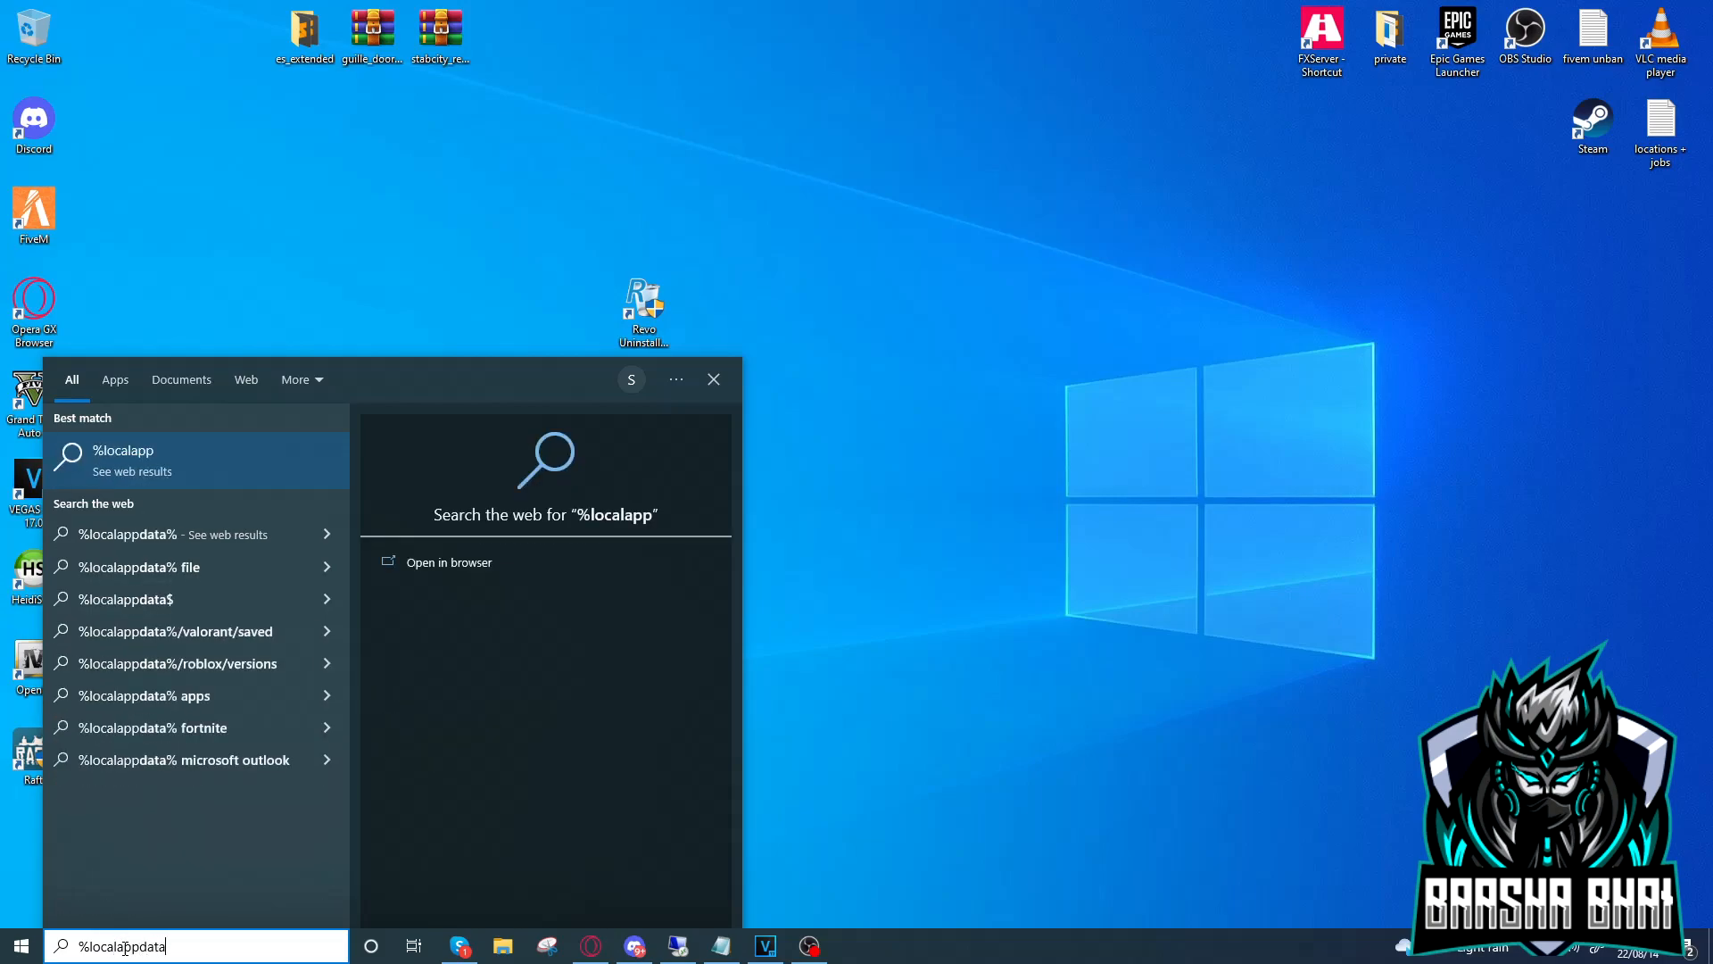
pyautogui.write('%')
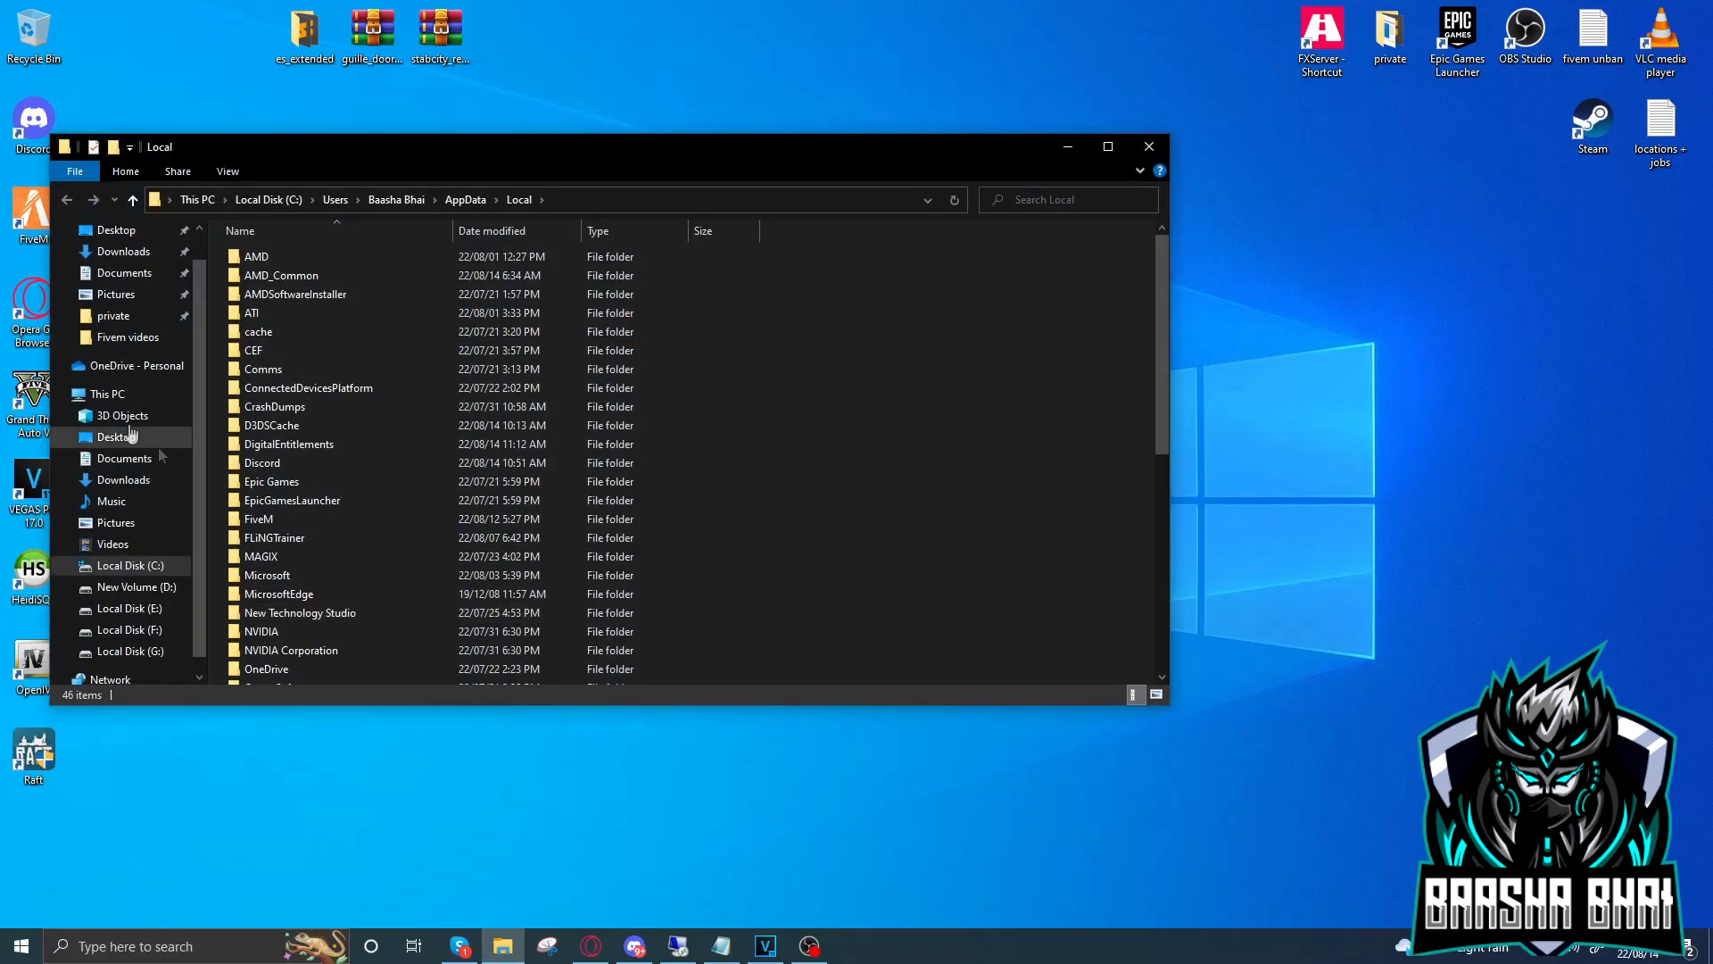
# Delete the DigitalEntitlements folder from AppData Local and close the Explorer window
pyautogui.click(290, 444)
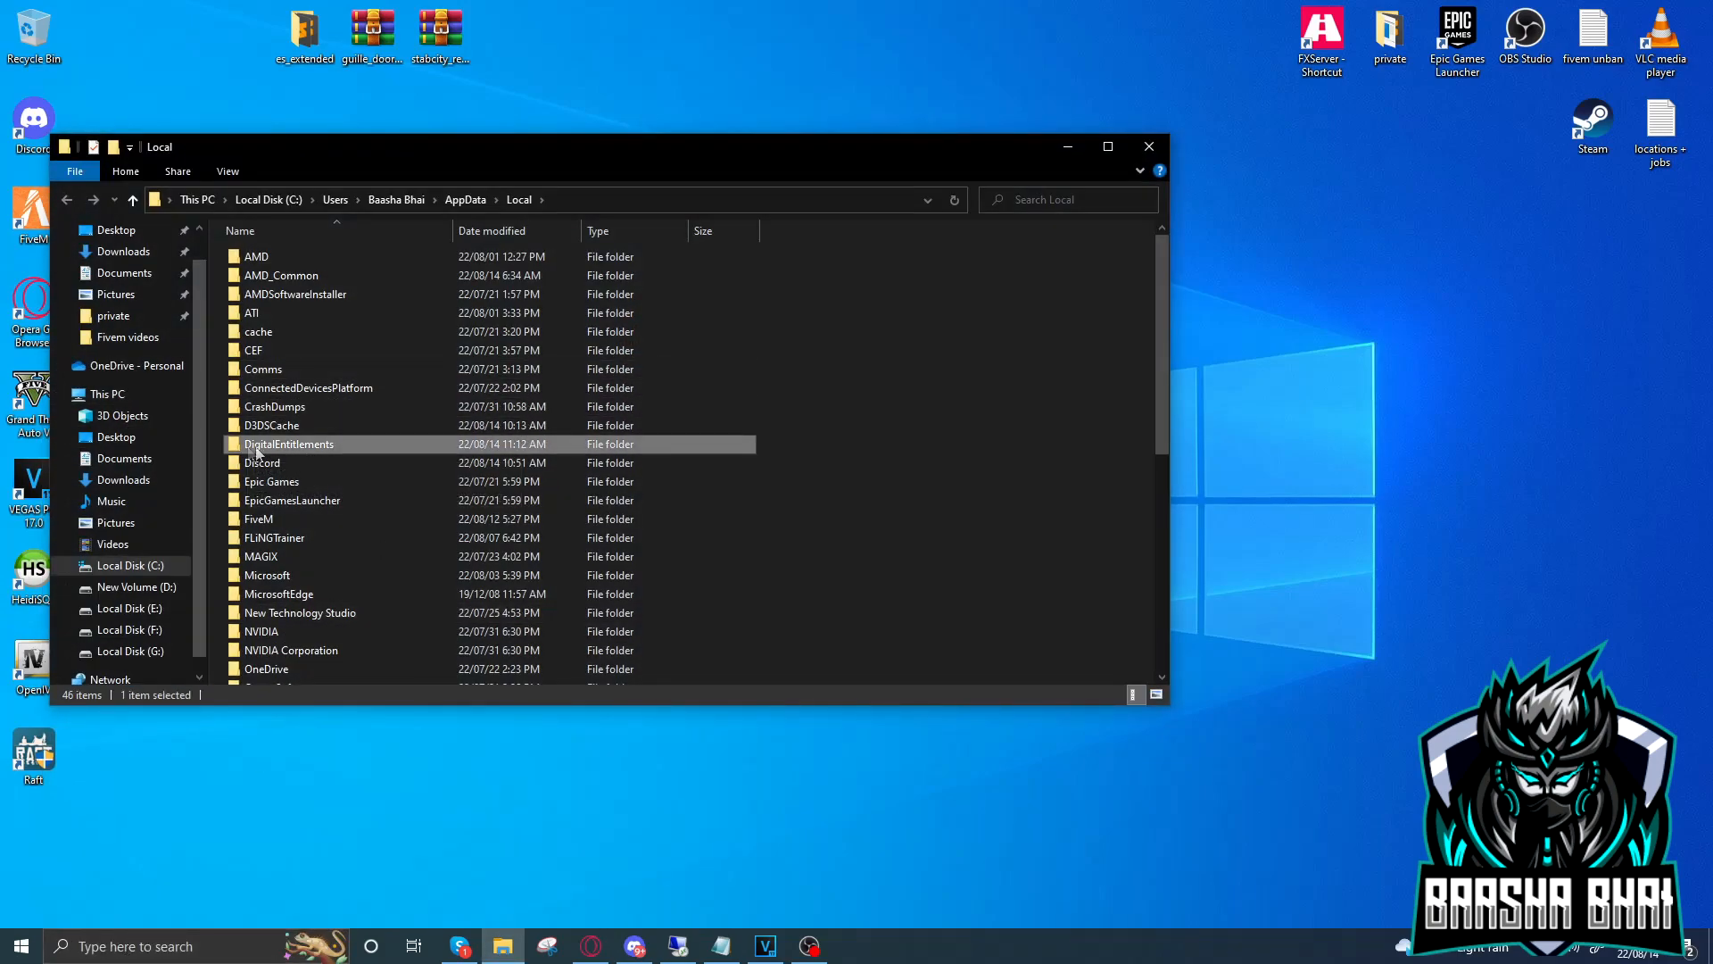
pyautogui.moveTo(289, 448)
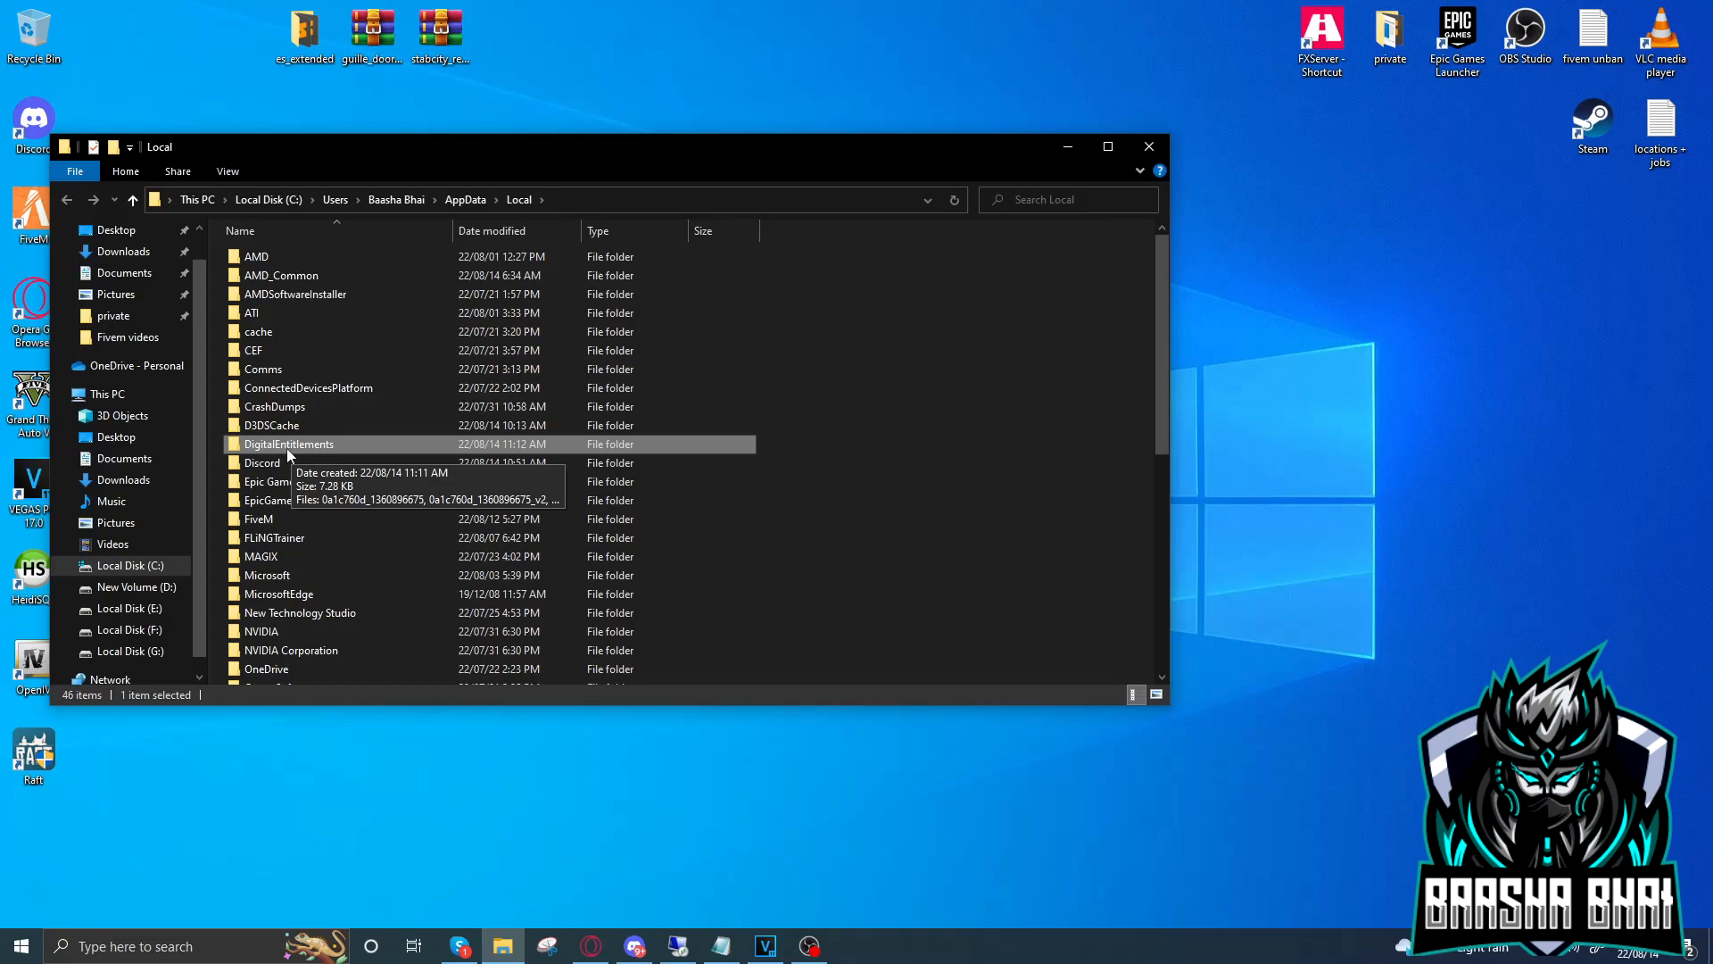
pyautogui.moveTo(359, 448)
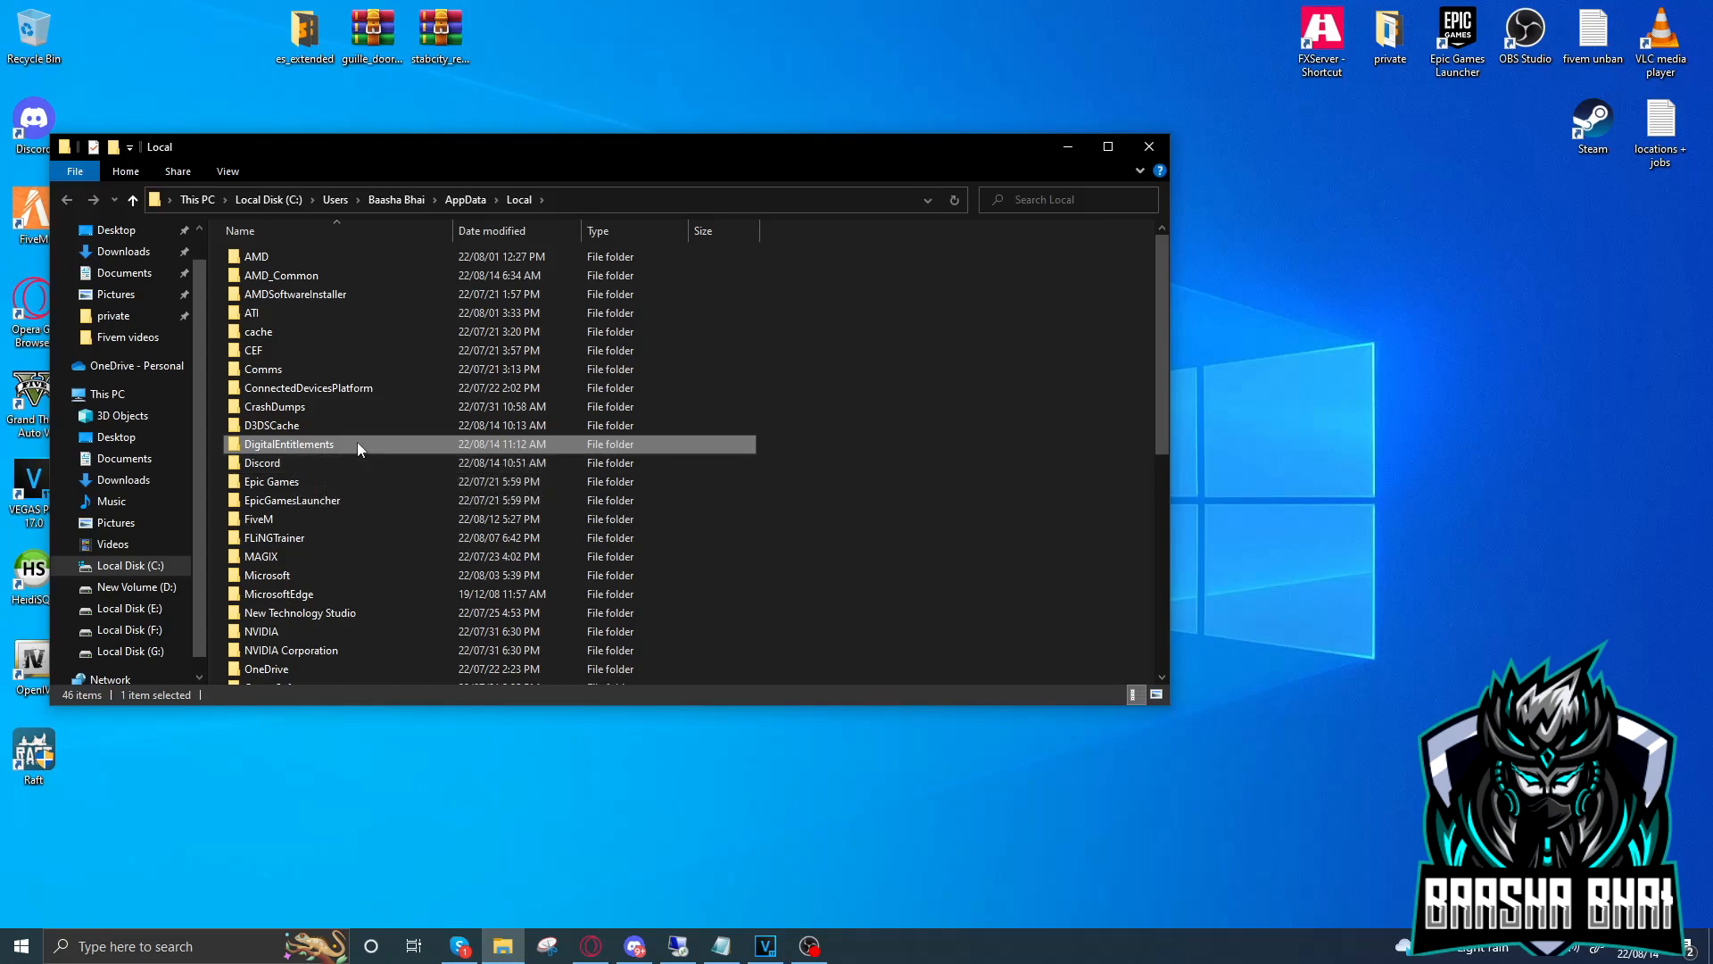
pyautogui.moveTo(278, 449)
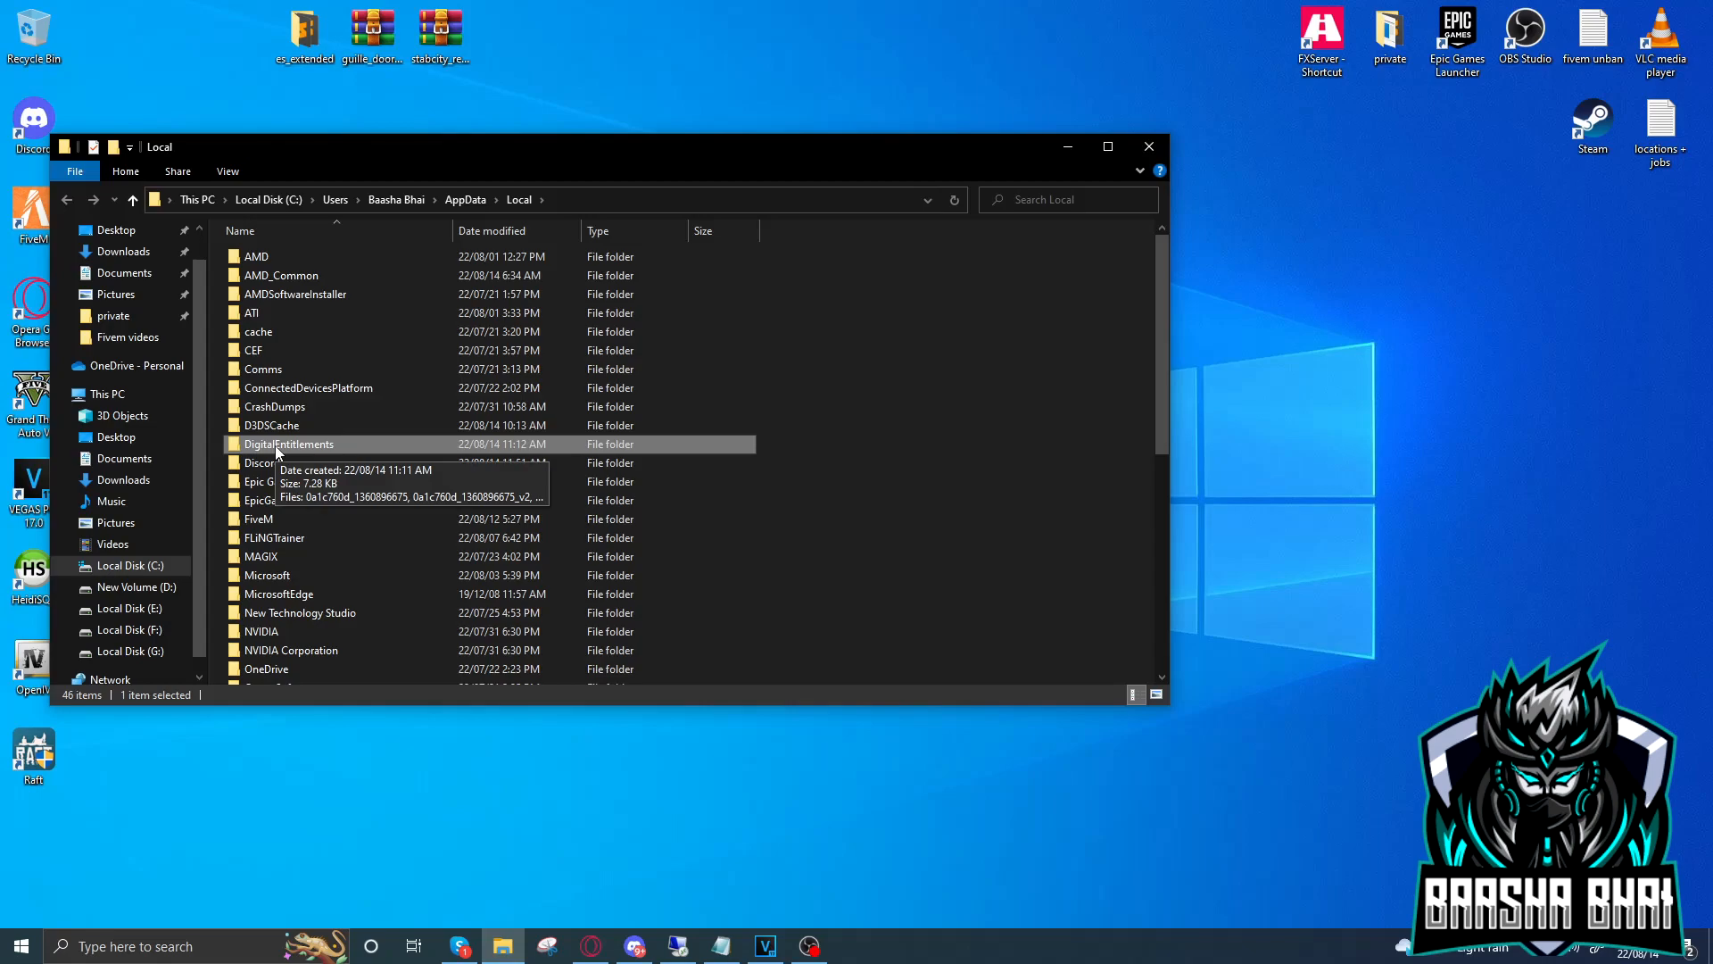
pyautogui.click(287, 445)
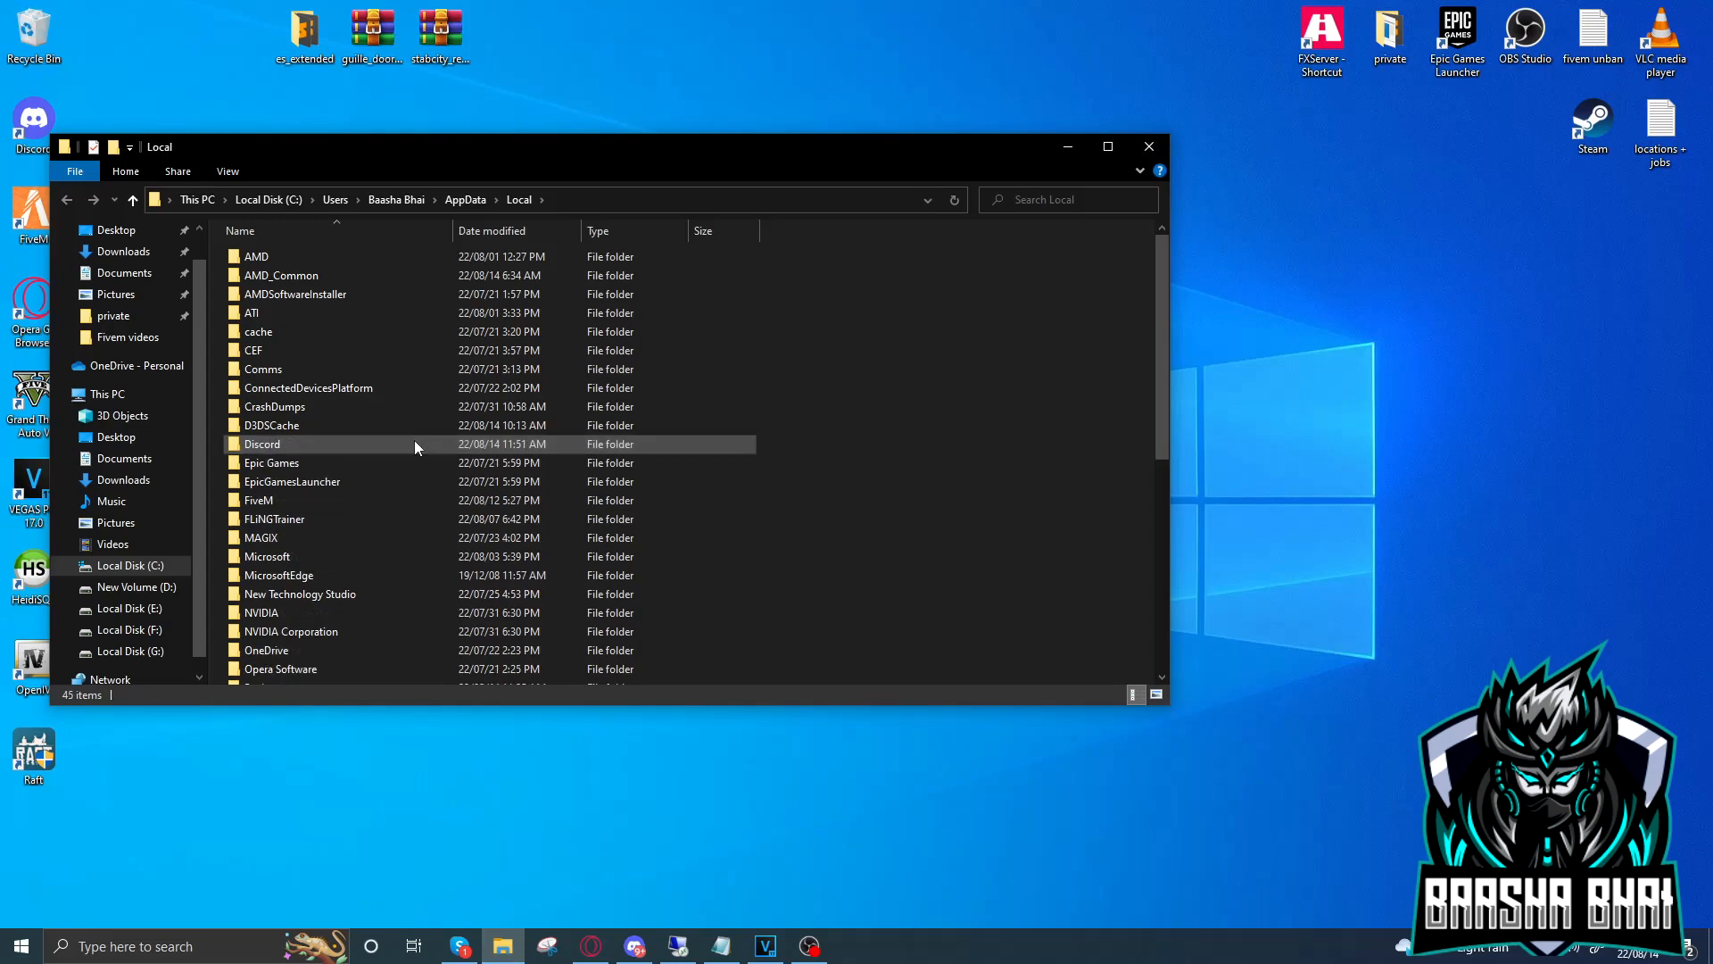
pyautogui.moveTo(1147, 145)
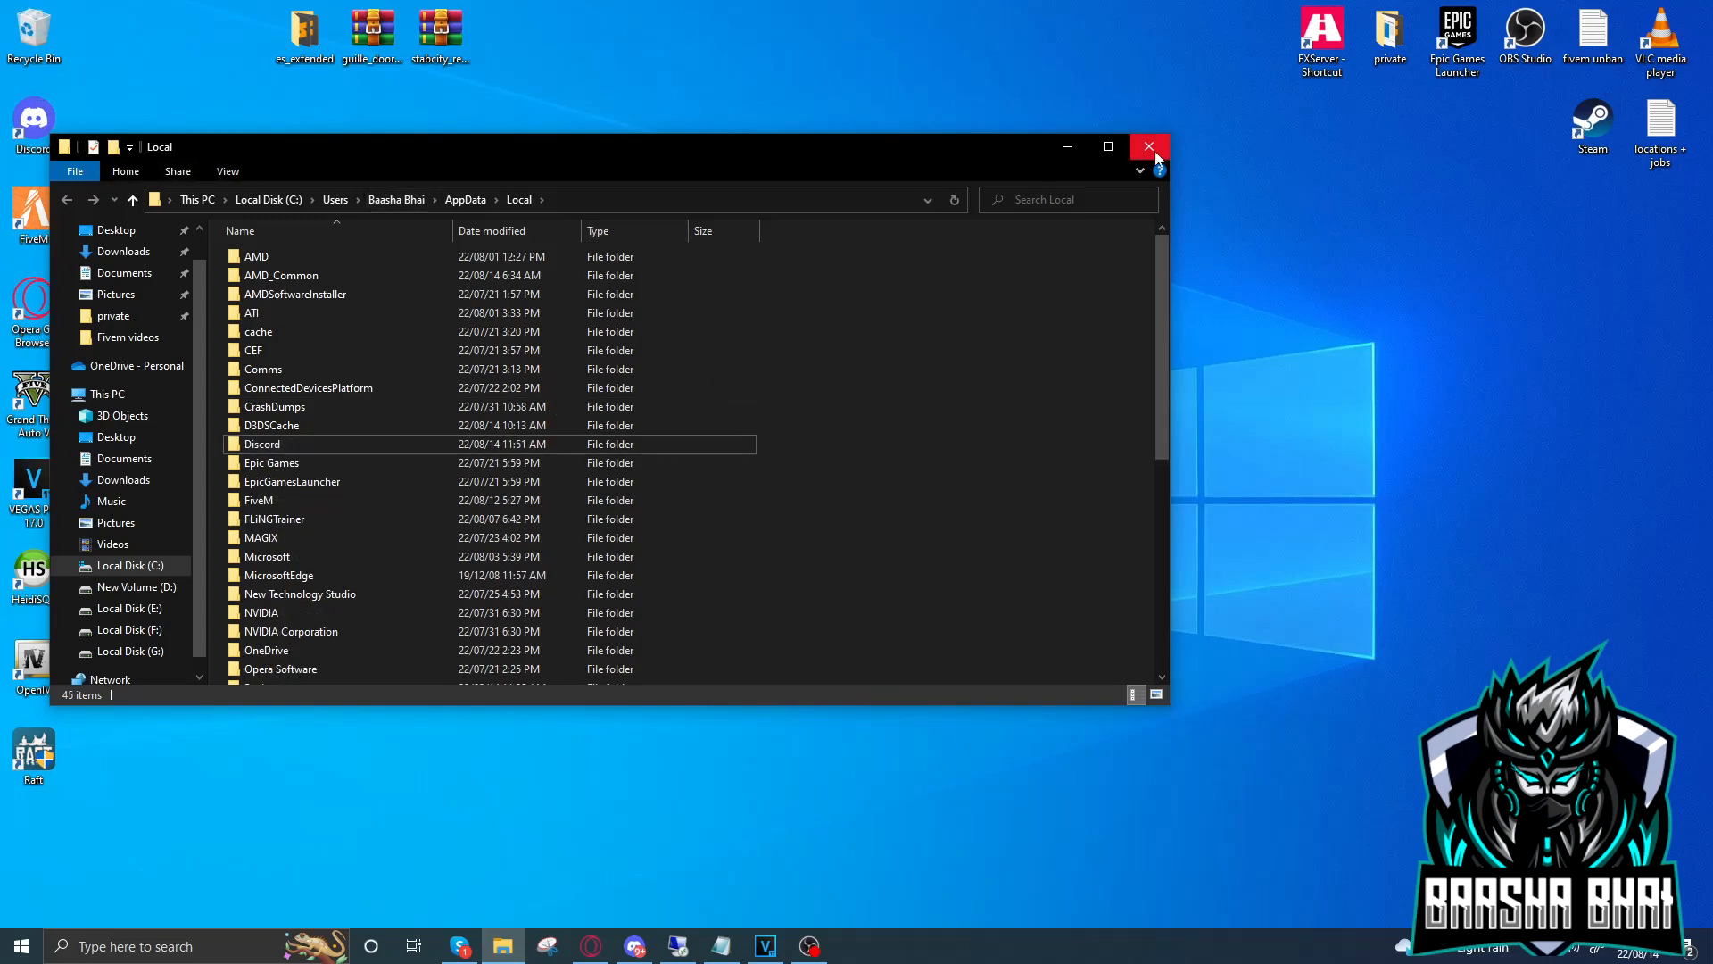
pyautogui.click(1147, 146)
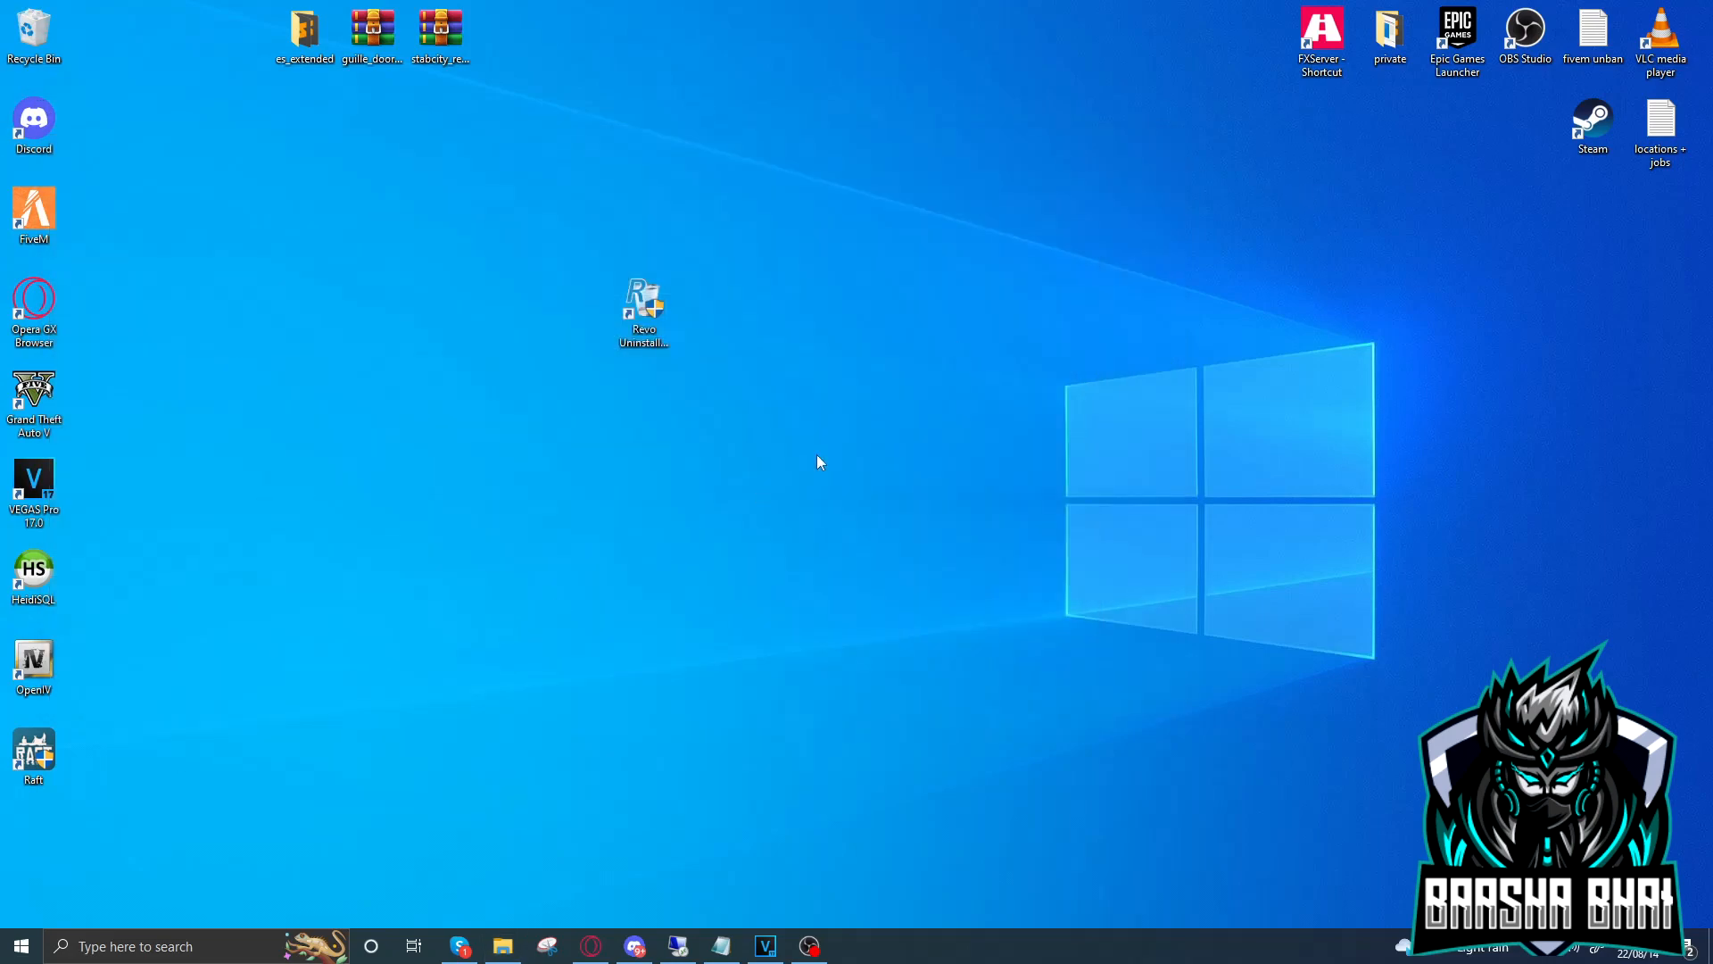
pyautogui.click(501, 946)
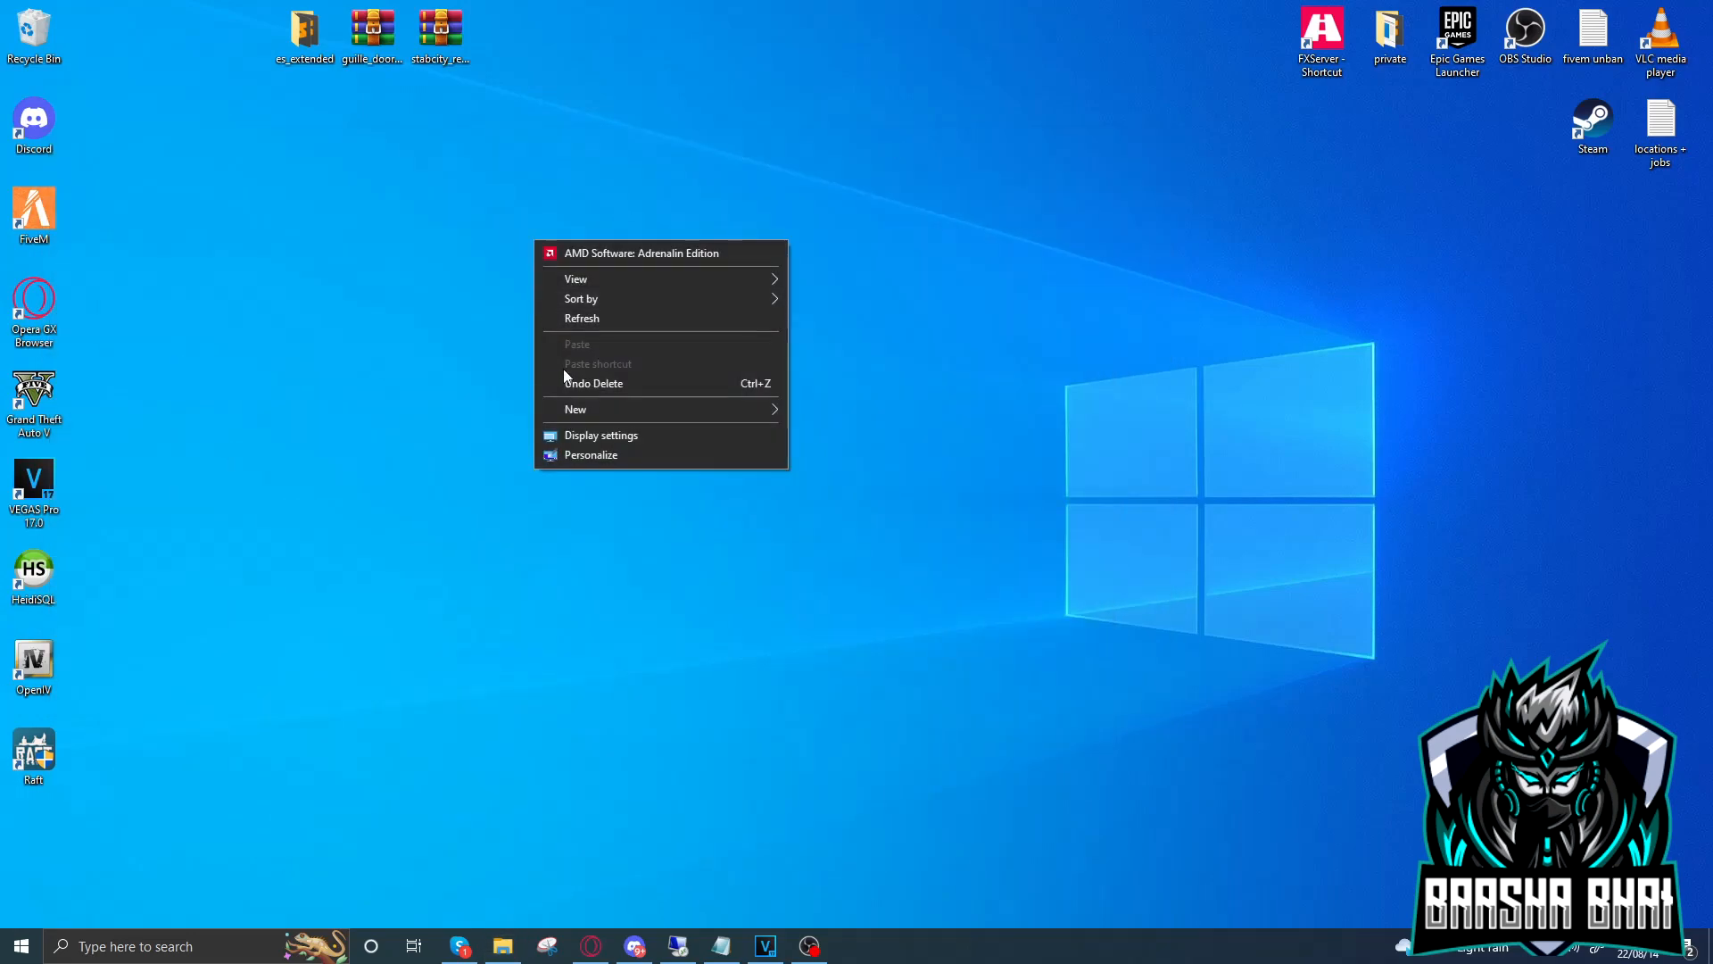
pyautogui.click(582, 318)
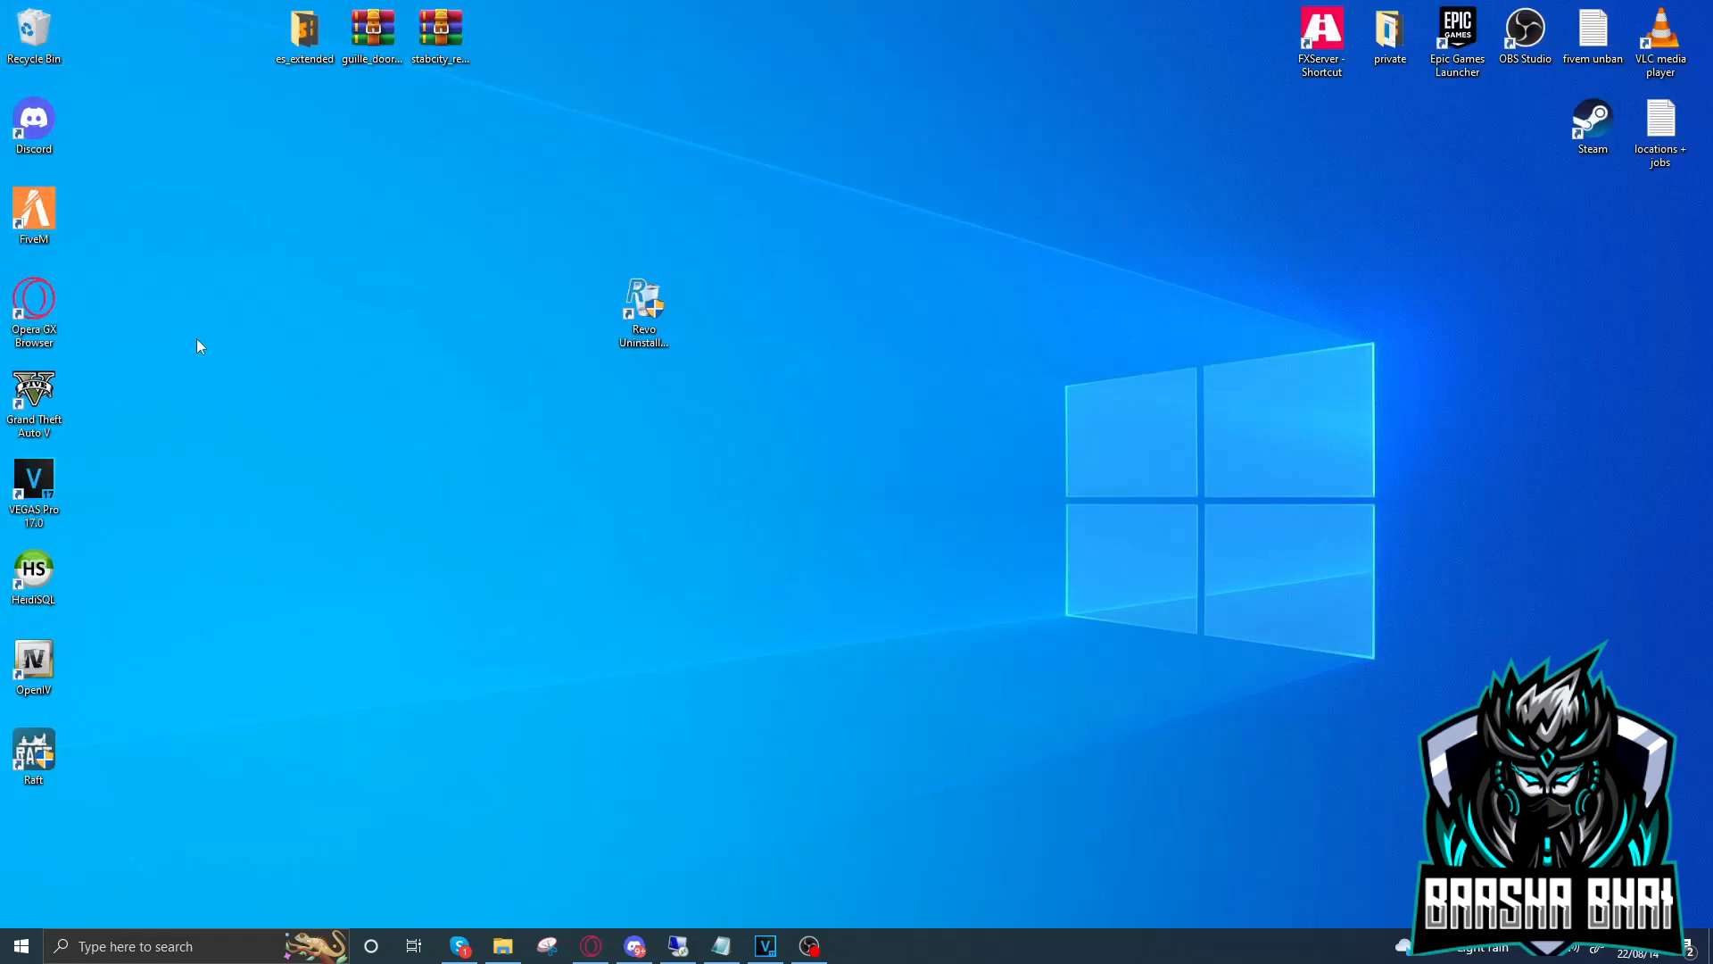
pyautogui.moveTo(77, 230)
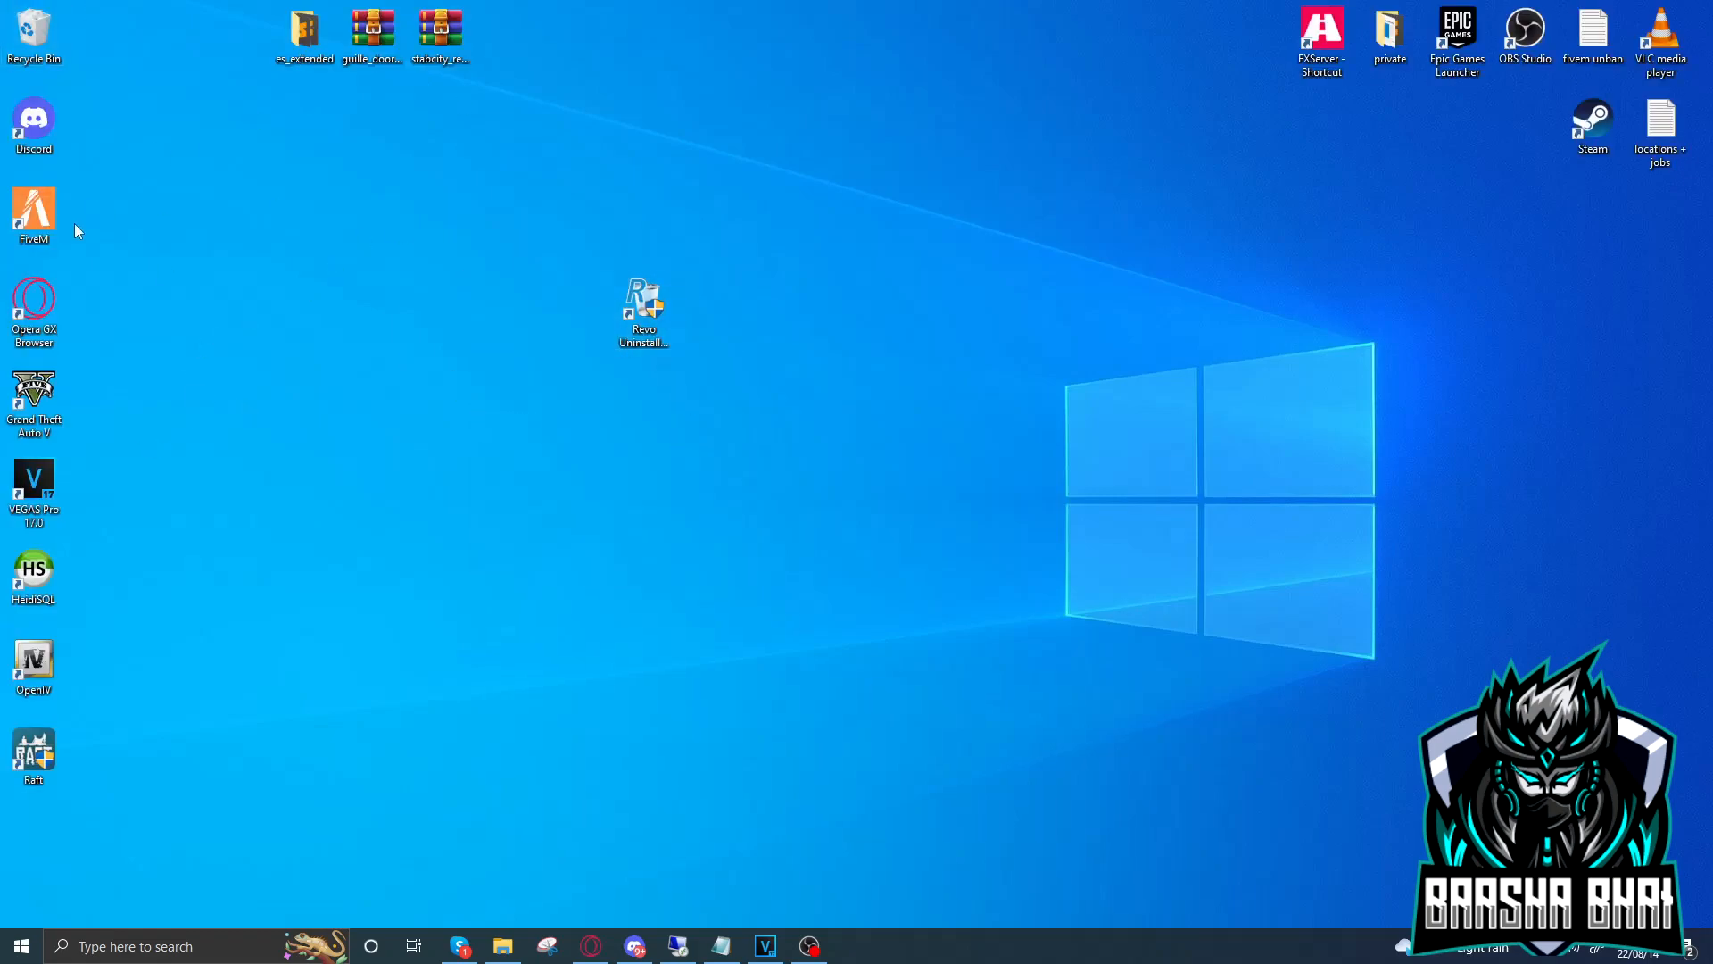
pyautogui.moveTo(339, 464)
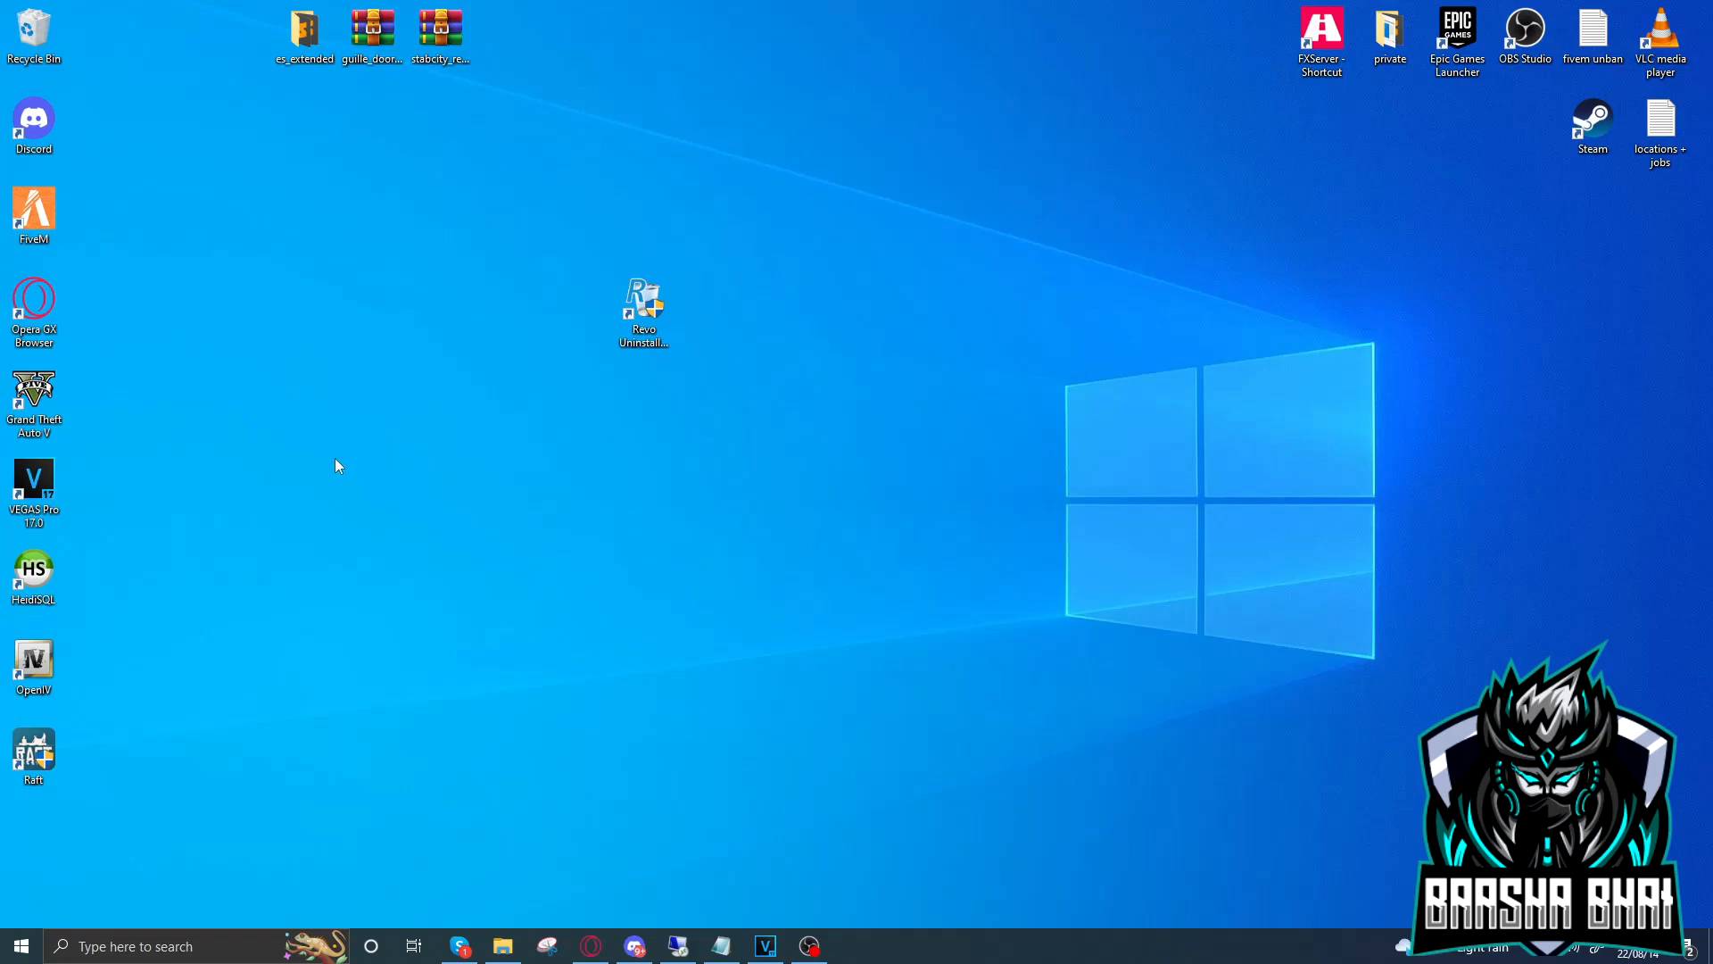
pyautogui.moveTo(309, 411)
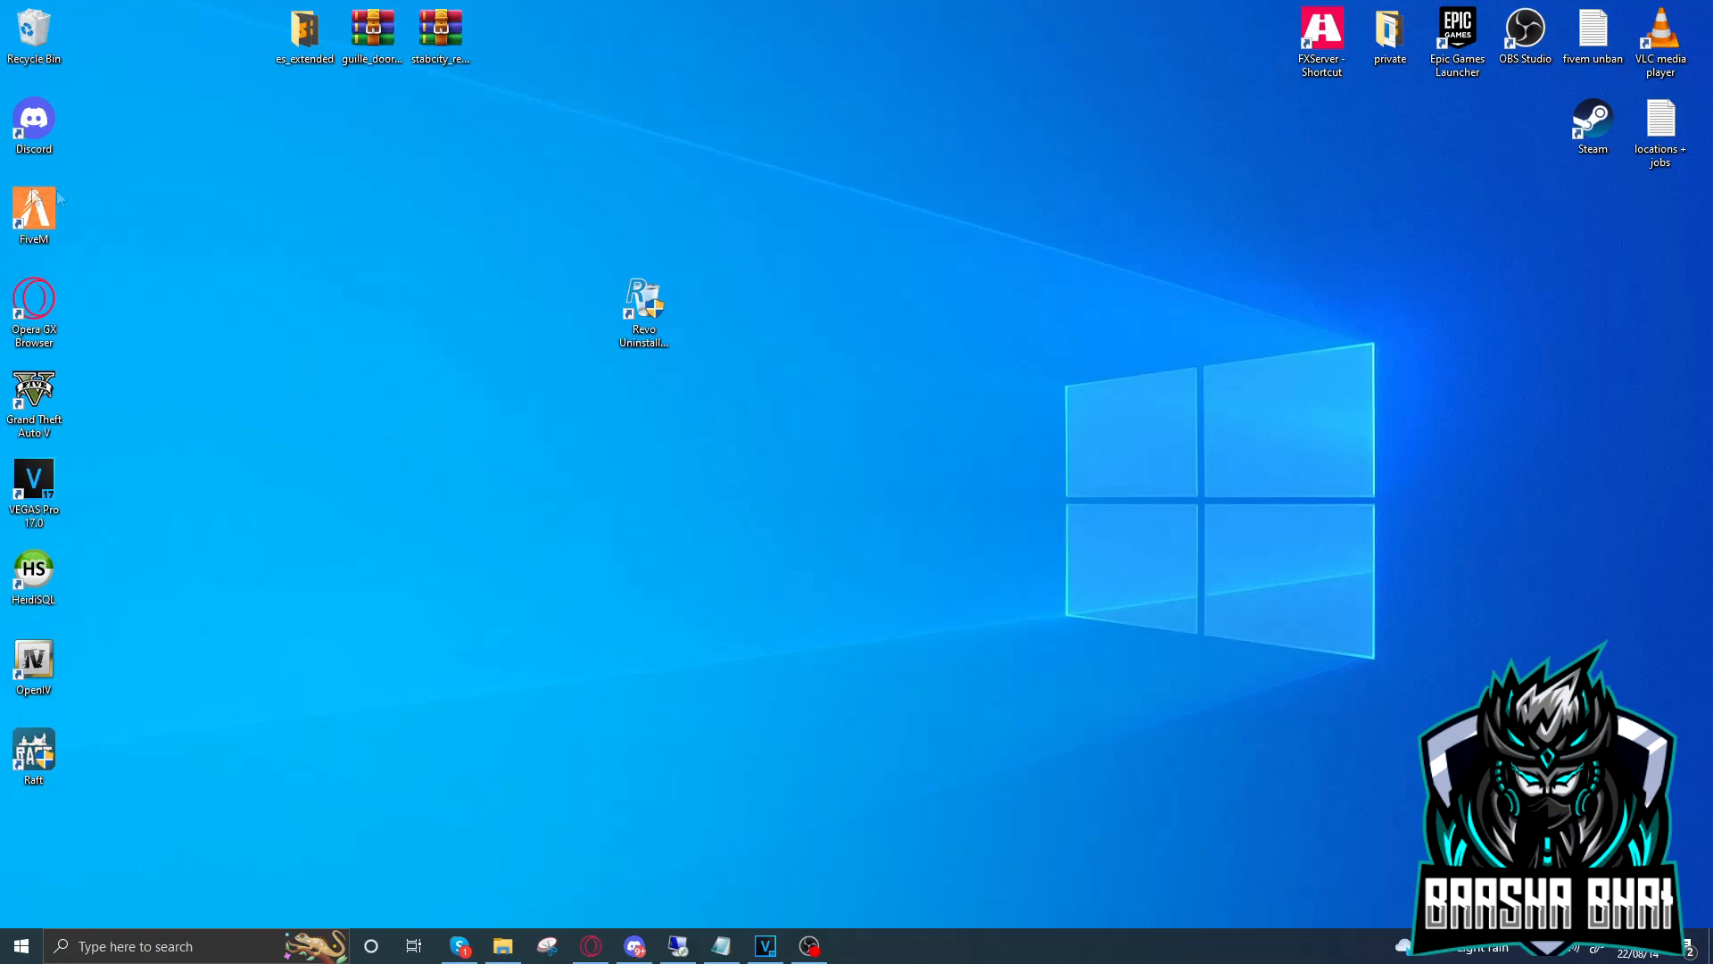
pyautogui.moveTo(34, 207)
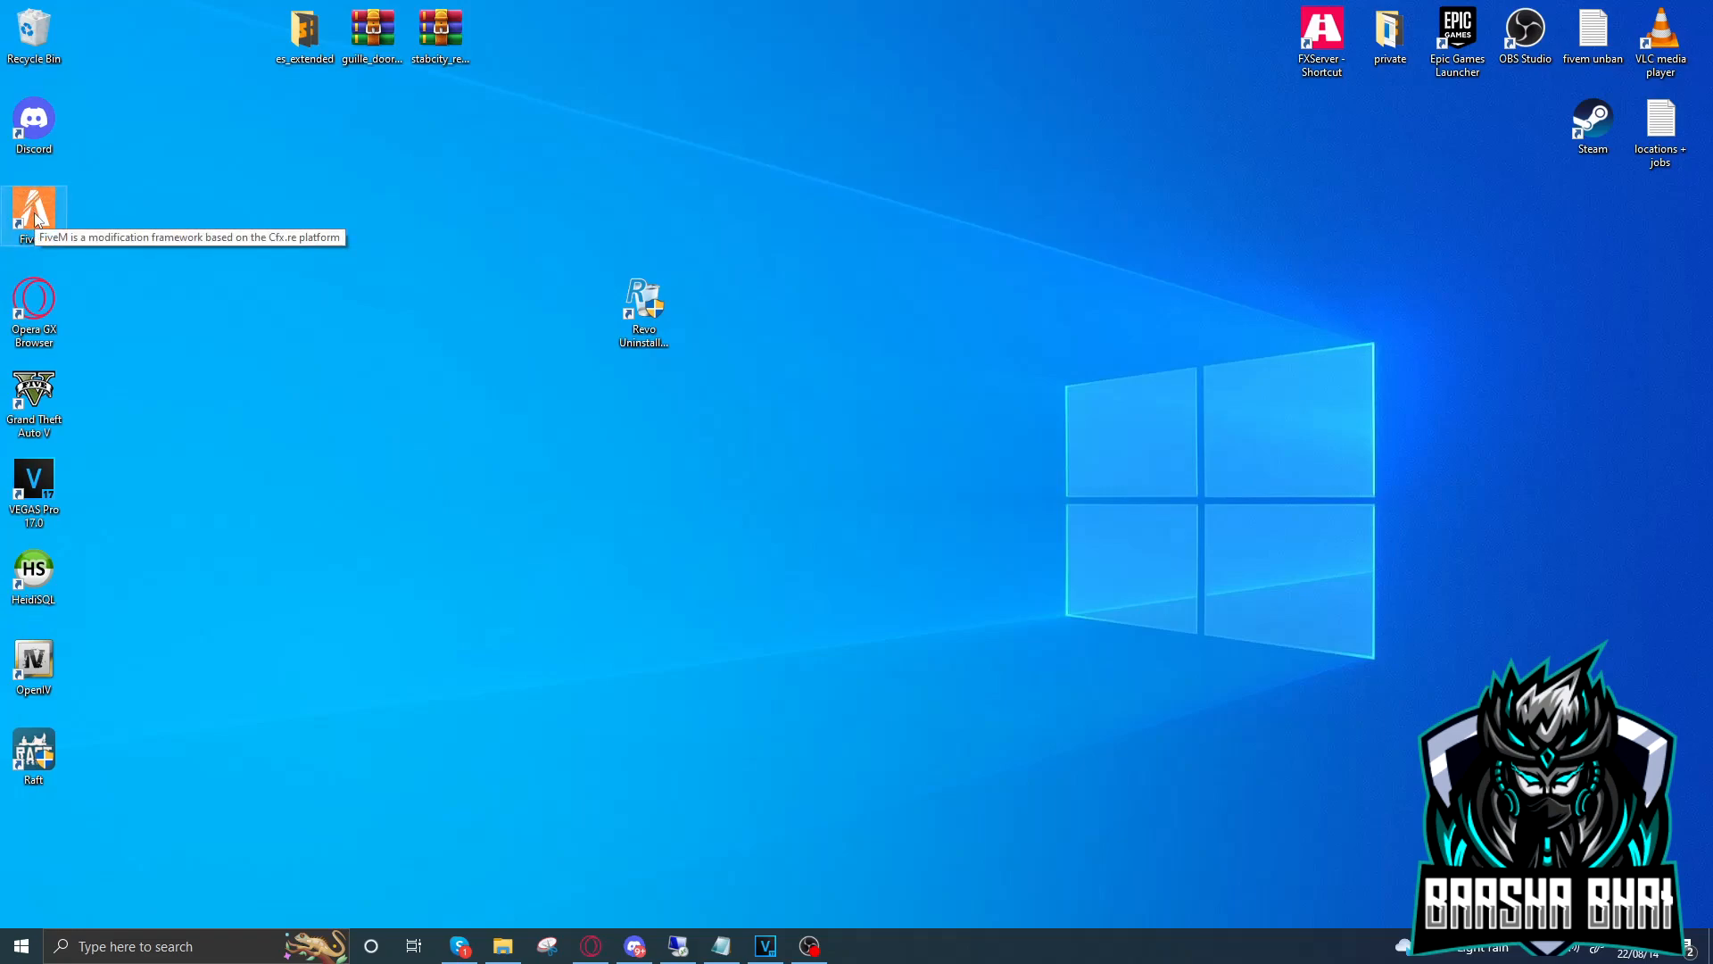
pyautogui.moveTo(75, 189)
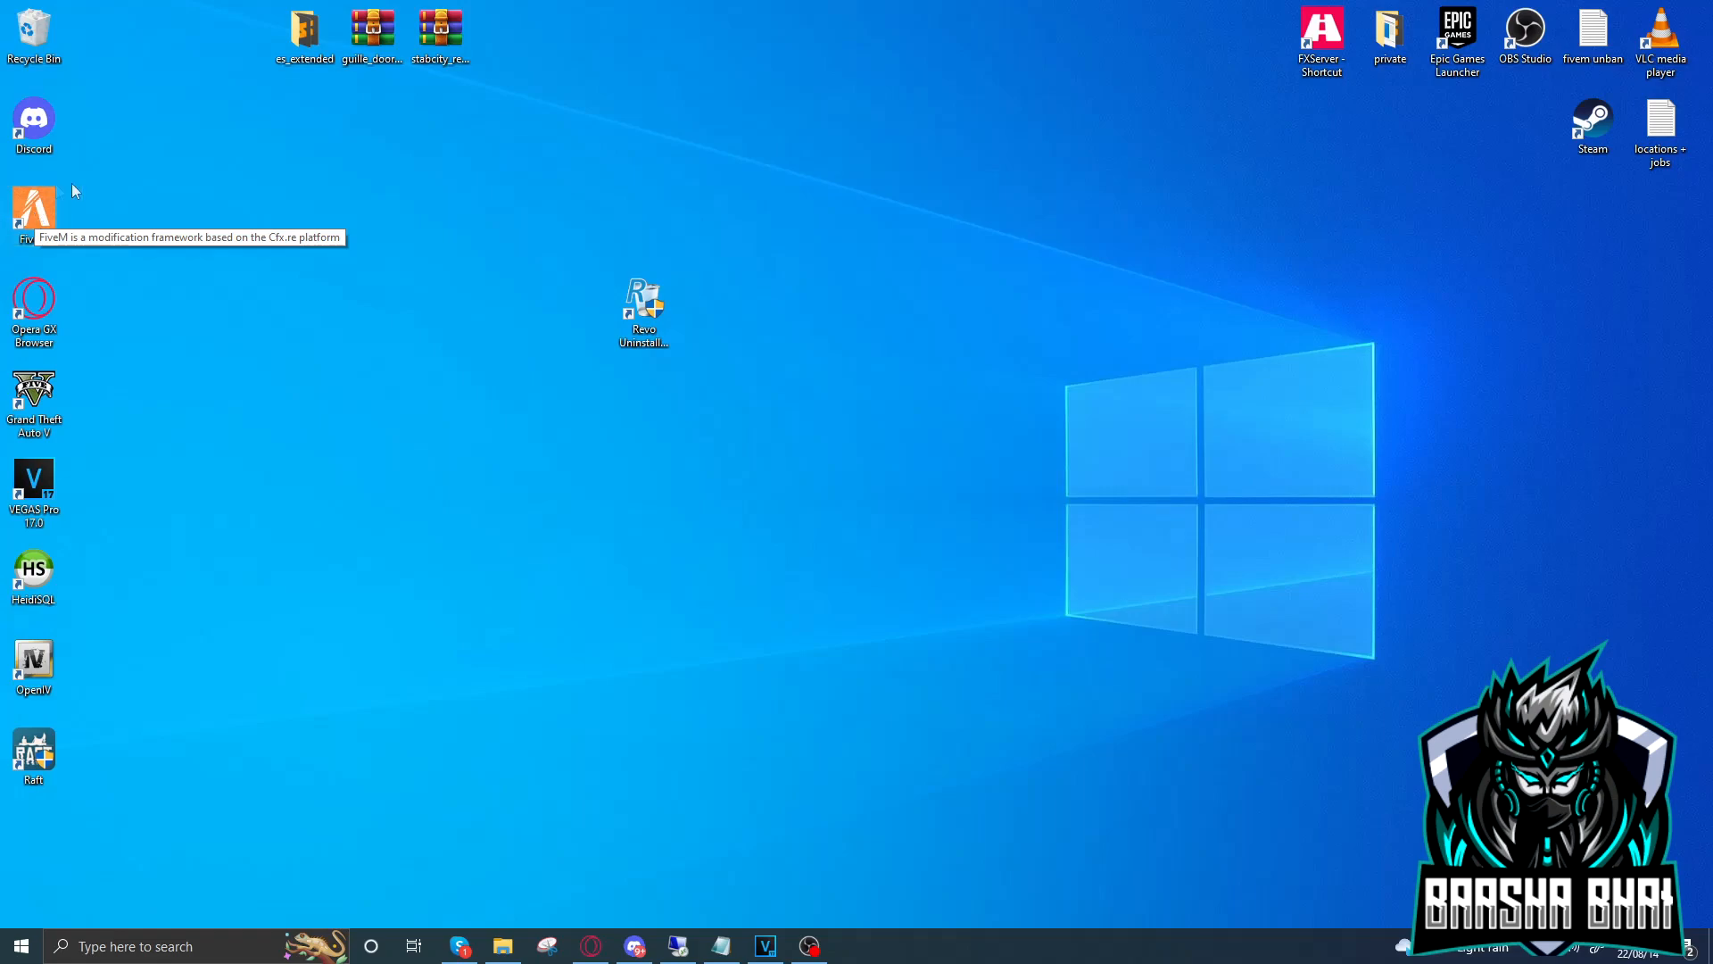
pyautogui.click(32, 117)
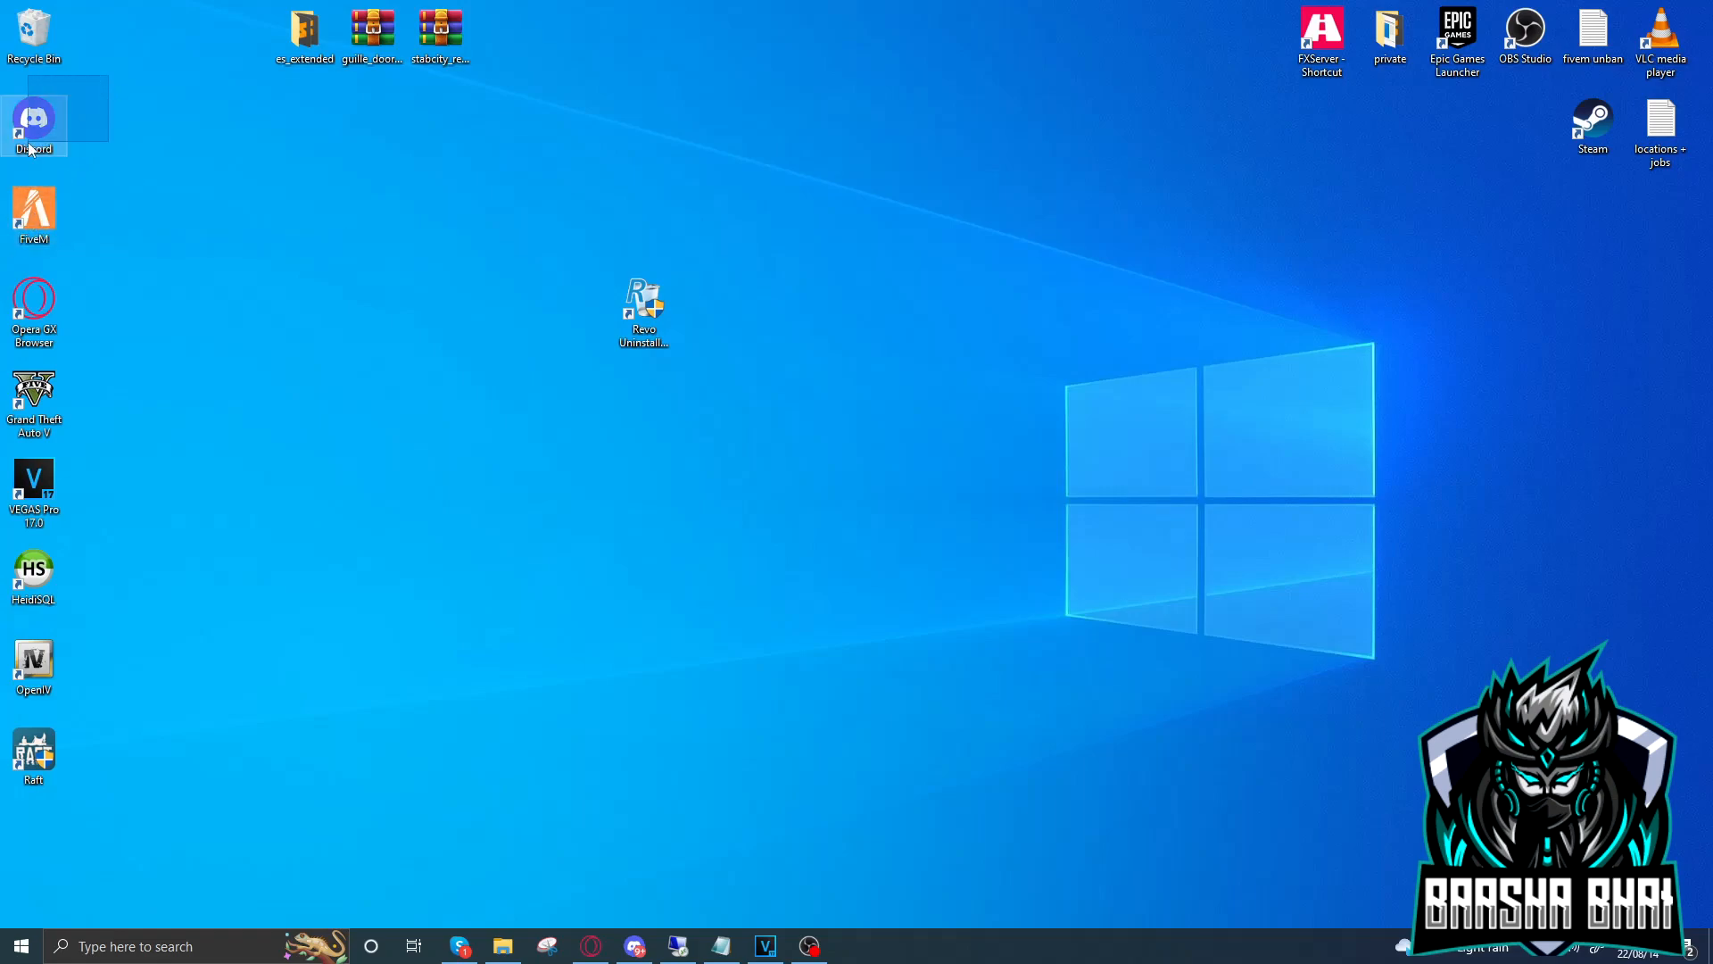
pyautogui.click(1592, 123)
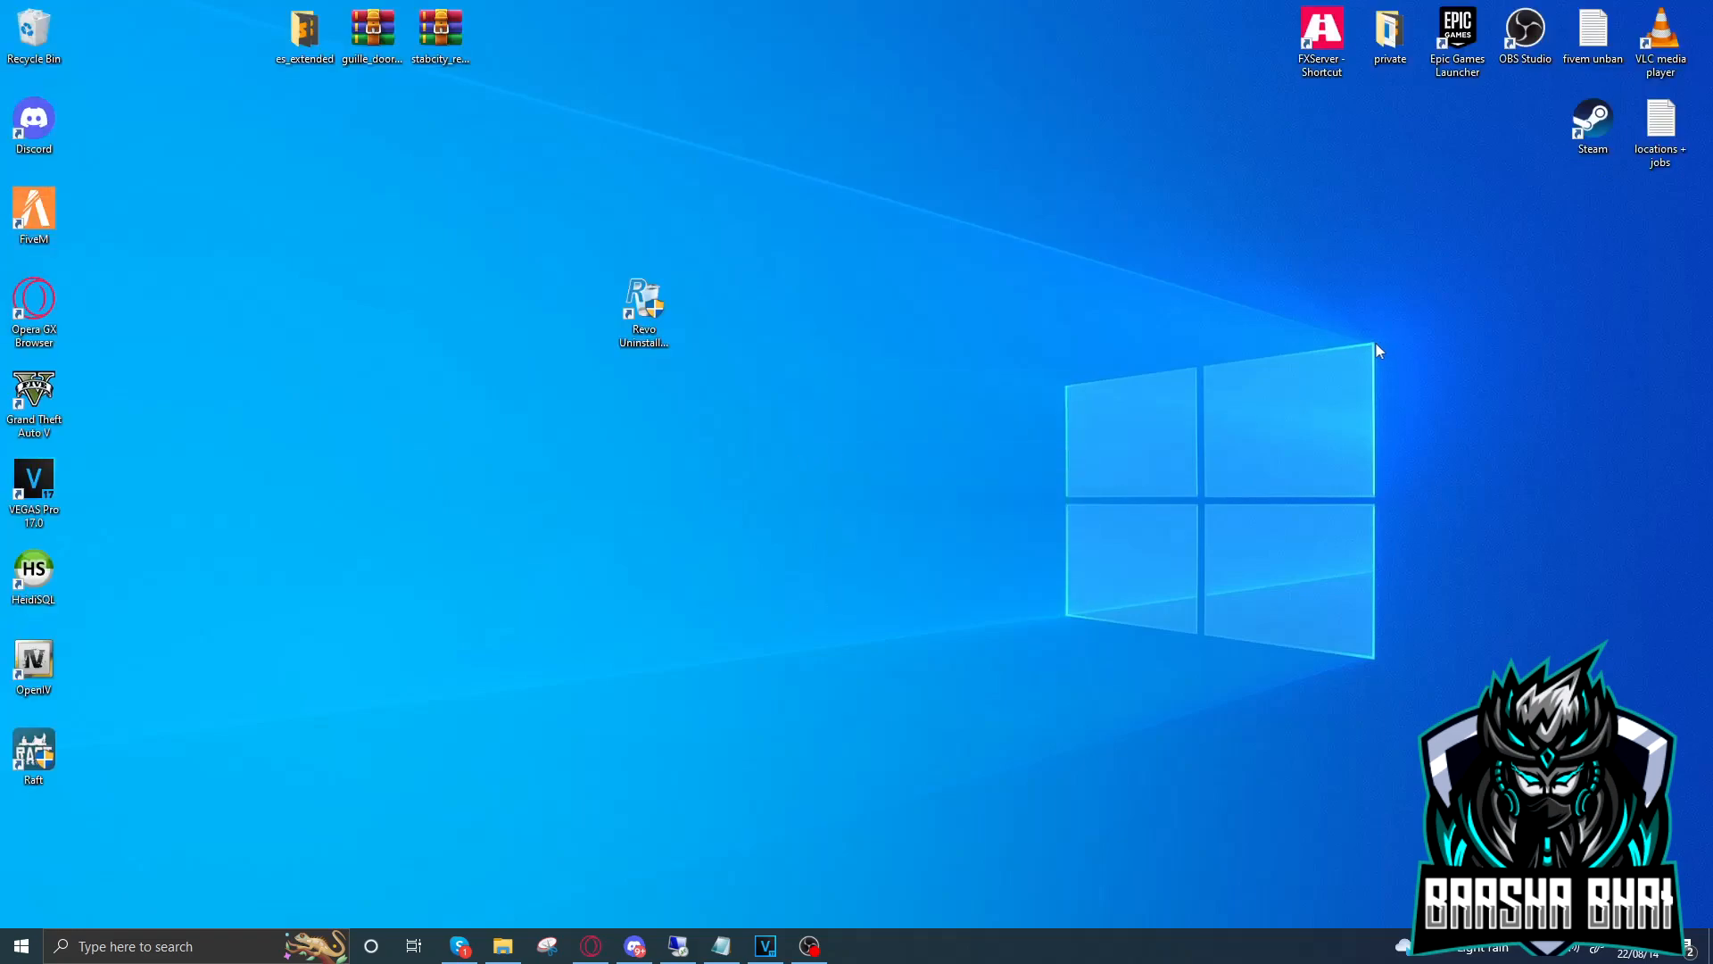
pyautogui.moveTo(169, 180)
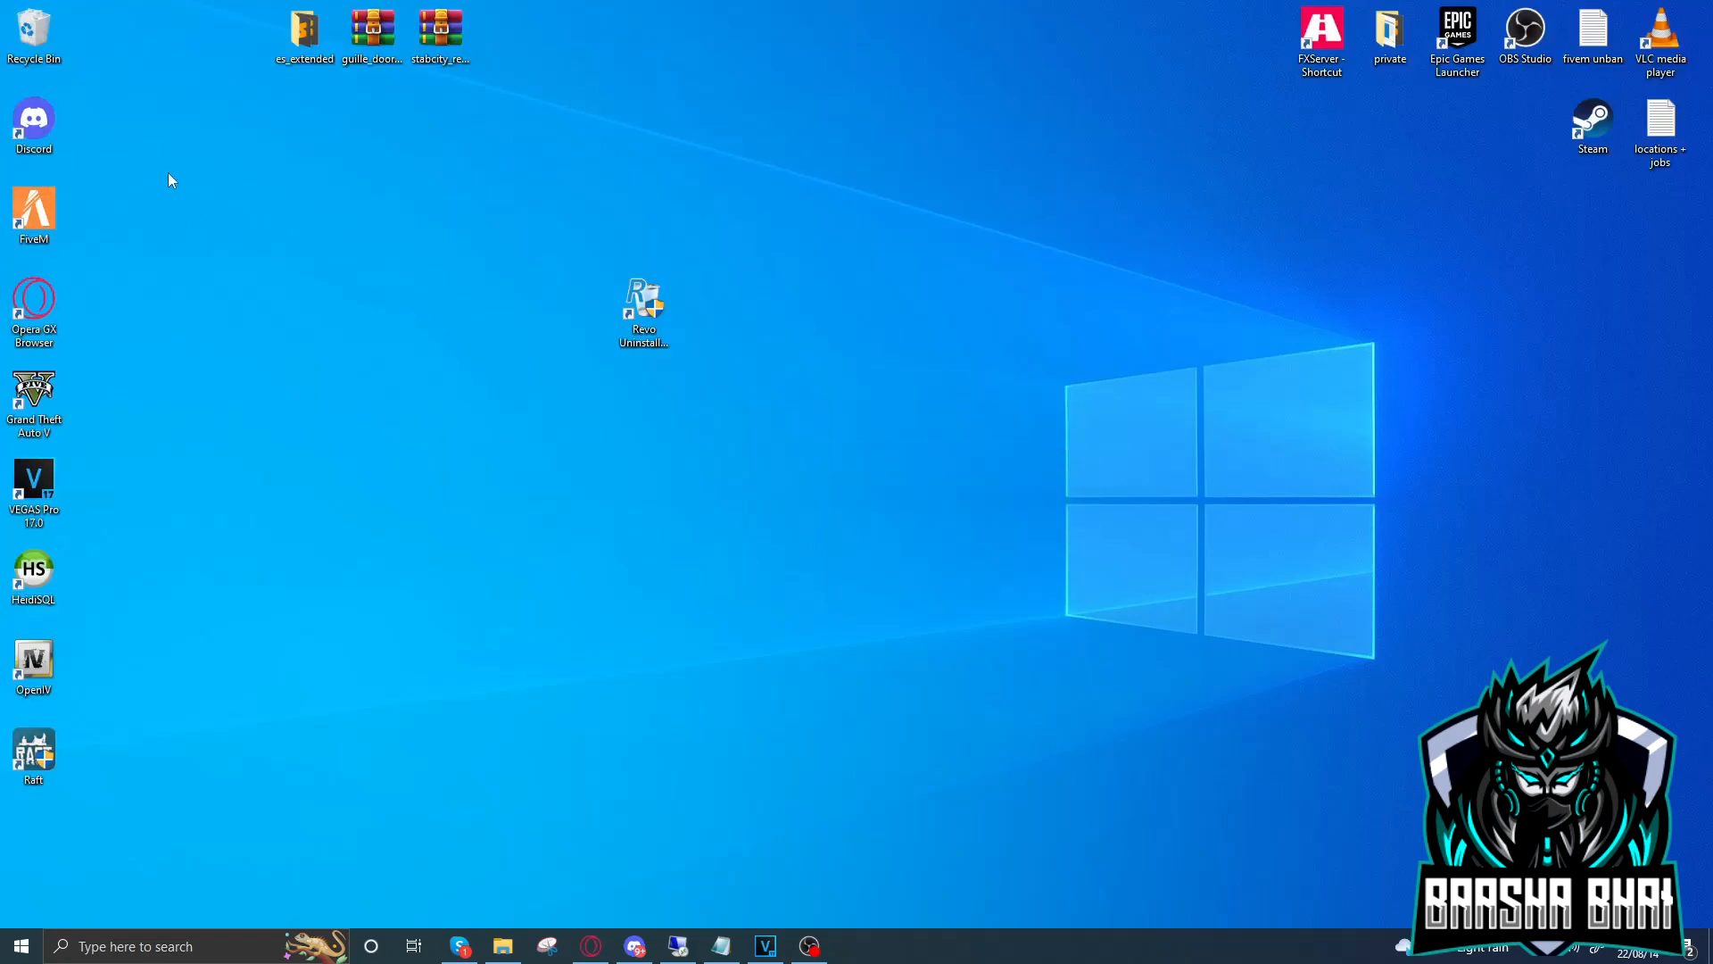
pyautogui.moveTo(200, 252)
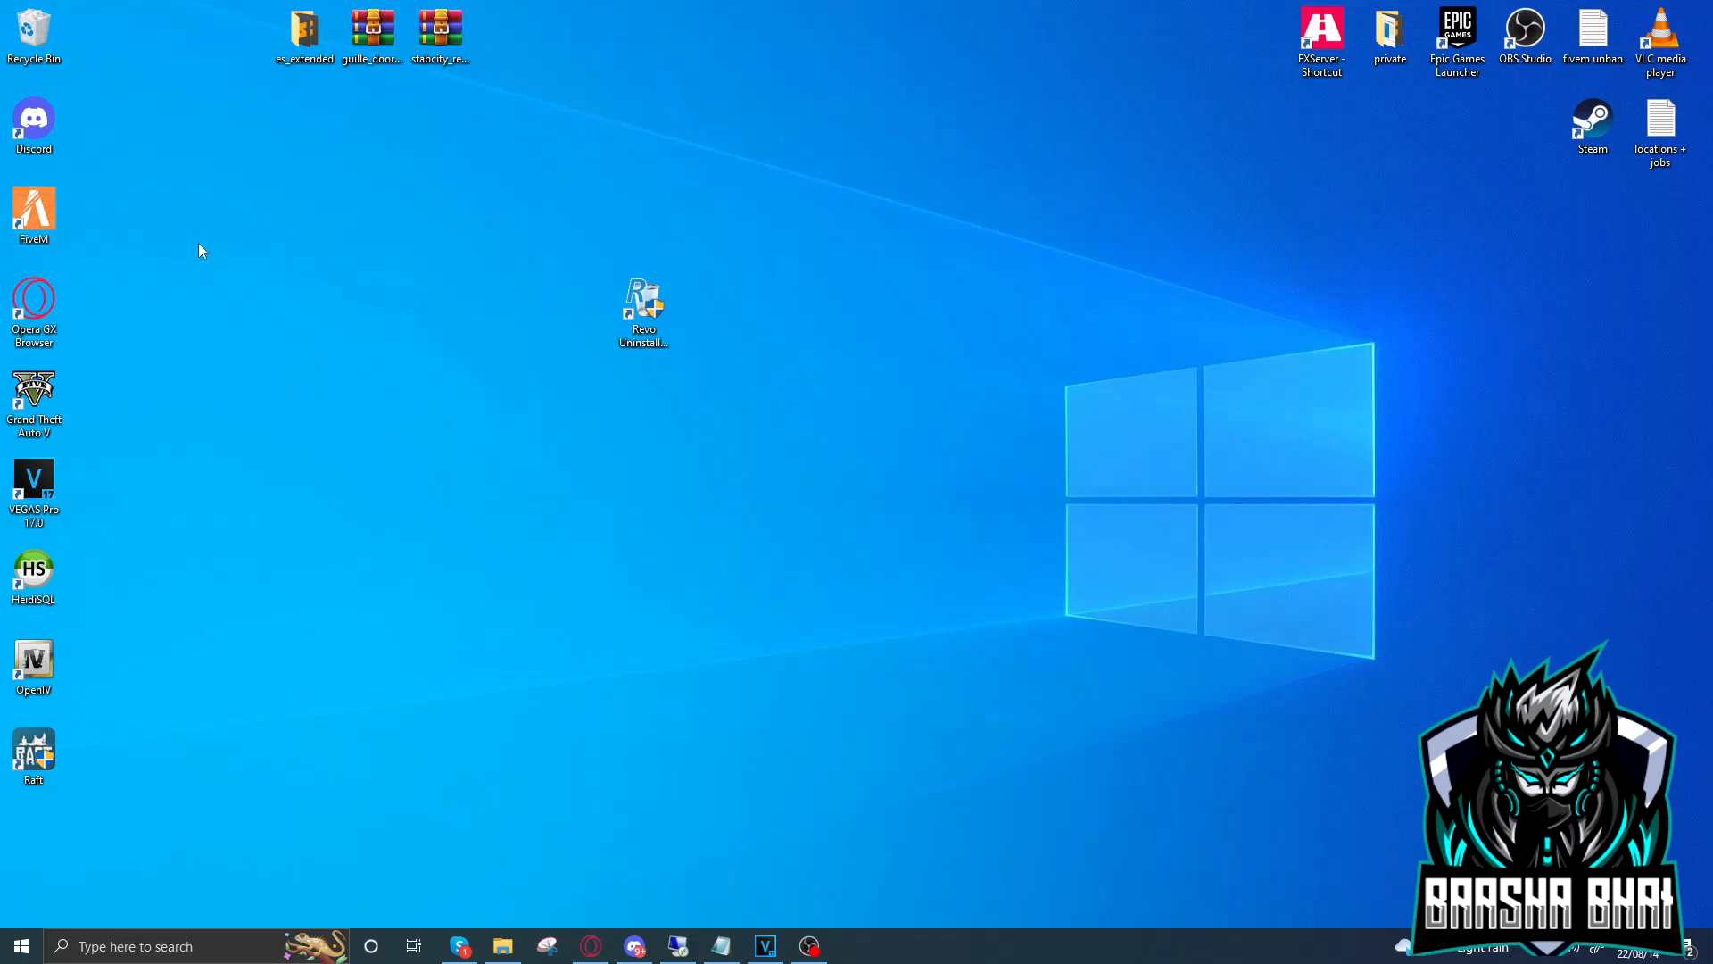
pyautogui.moveTo(186, 193)
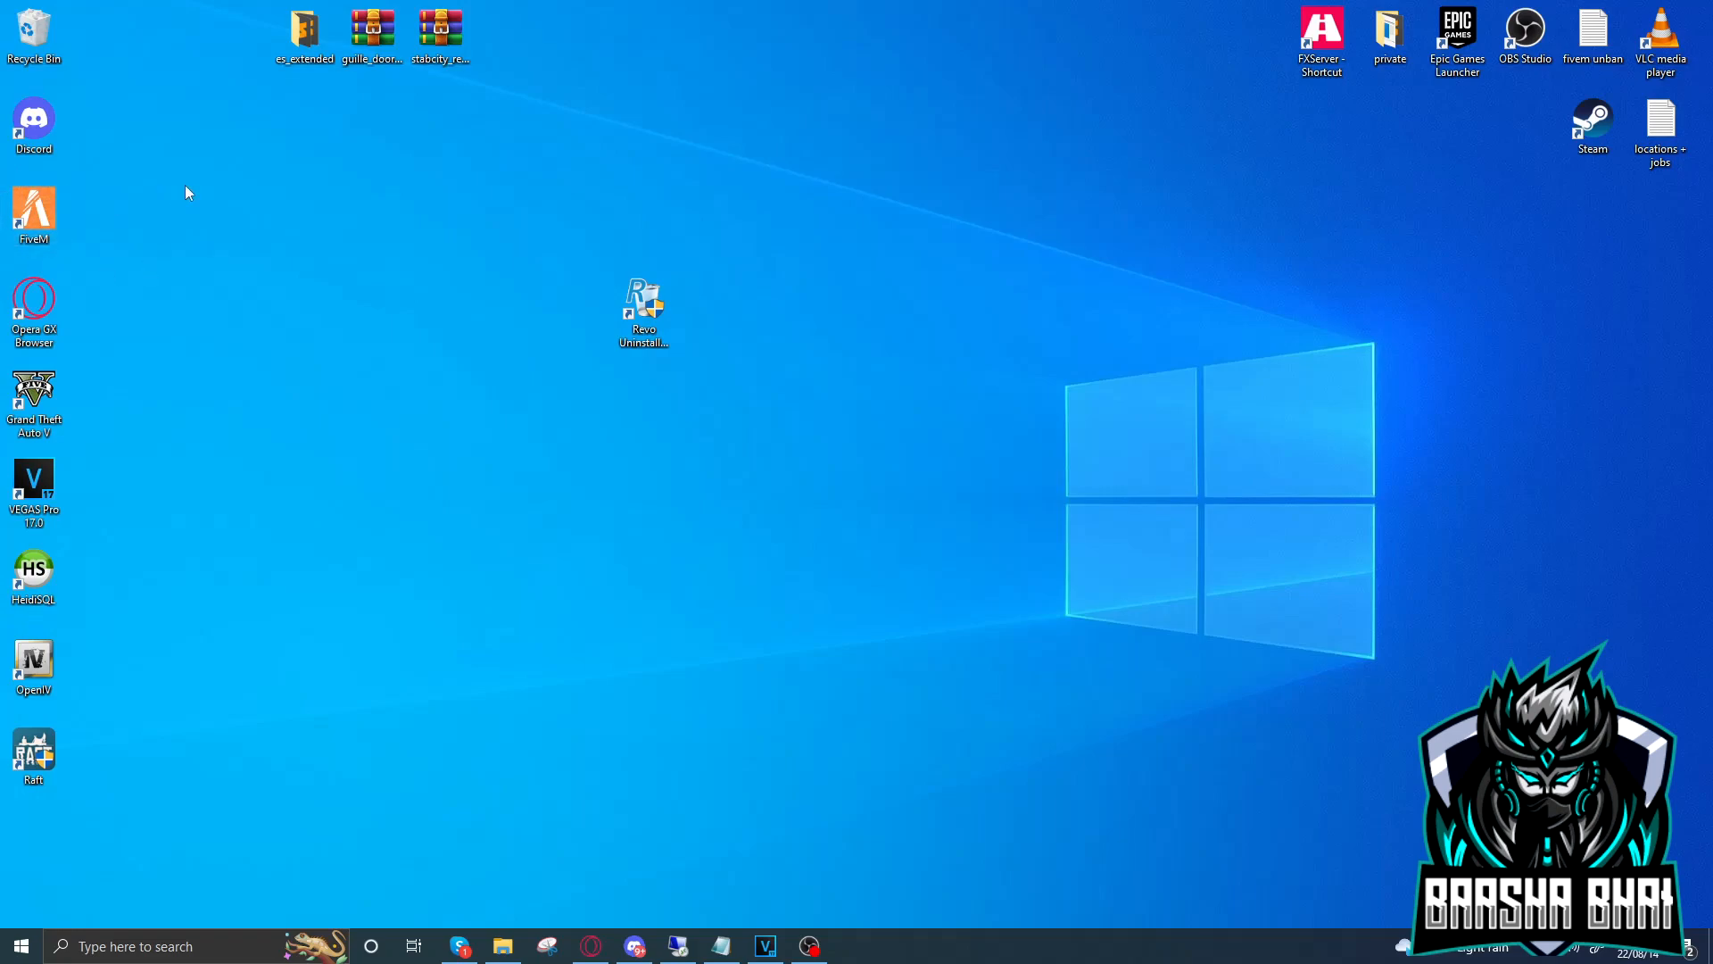
pyautogui.moveTo(106, 171)
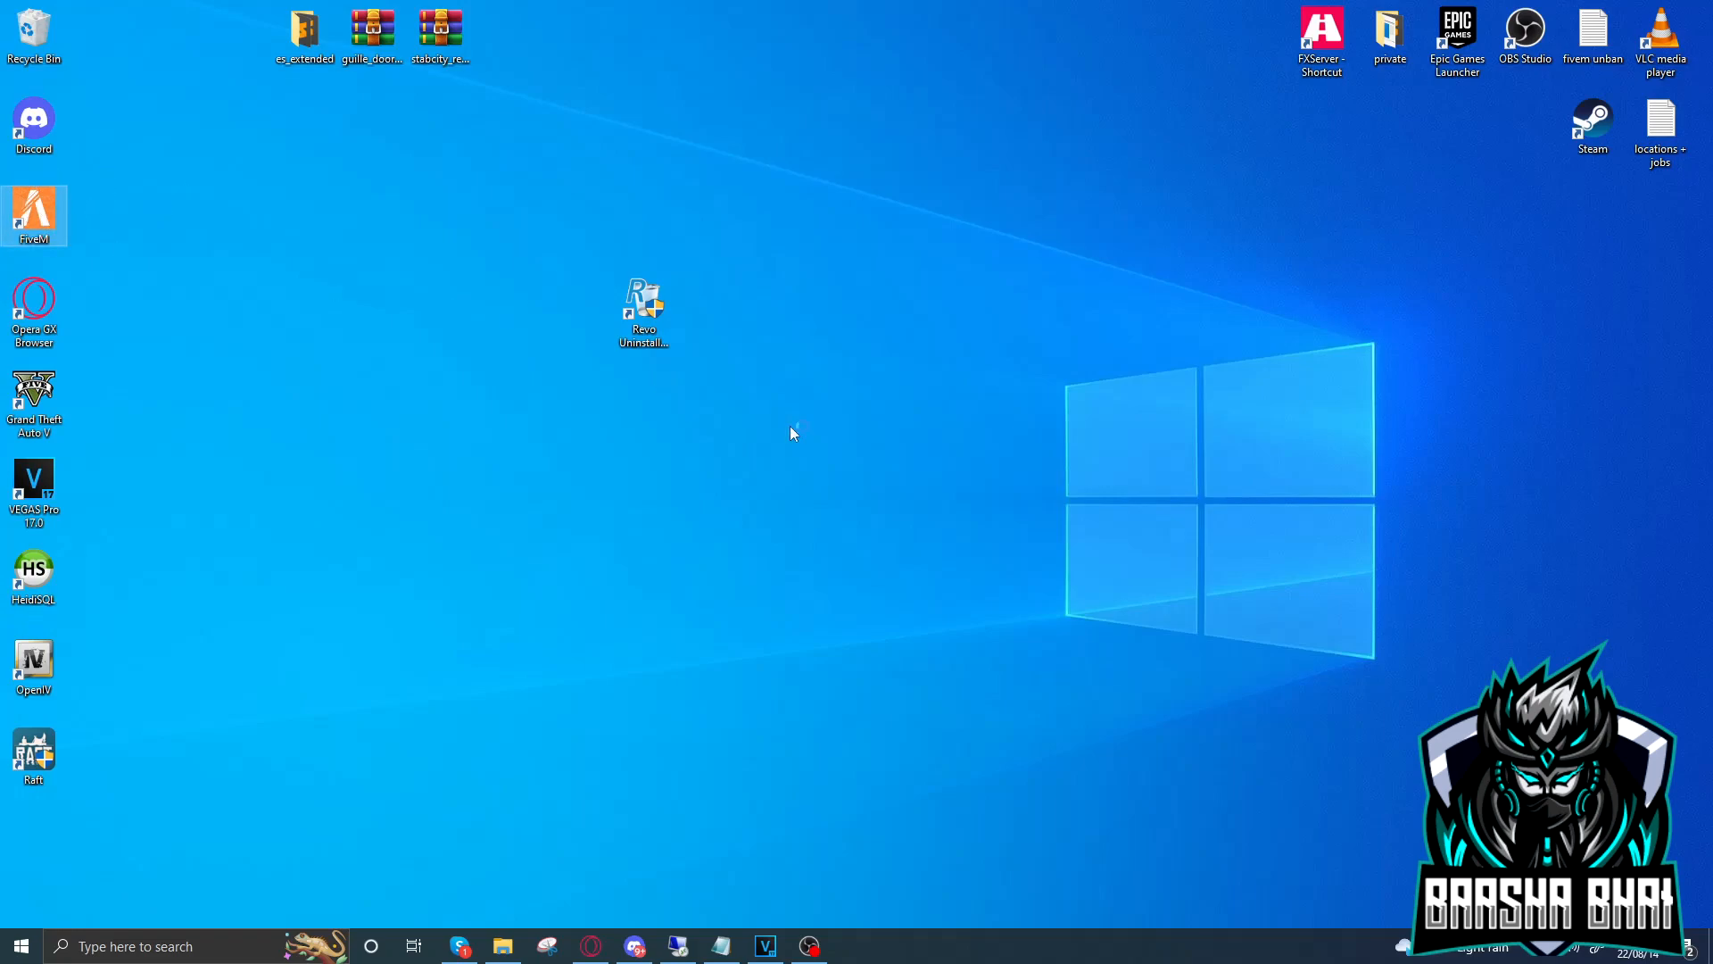
# Launch FiveM from the desktop and select the Rockstar sign-in Email field
pyautogui.doubleClick(34, 216)
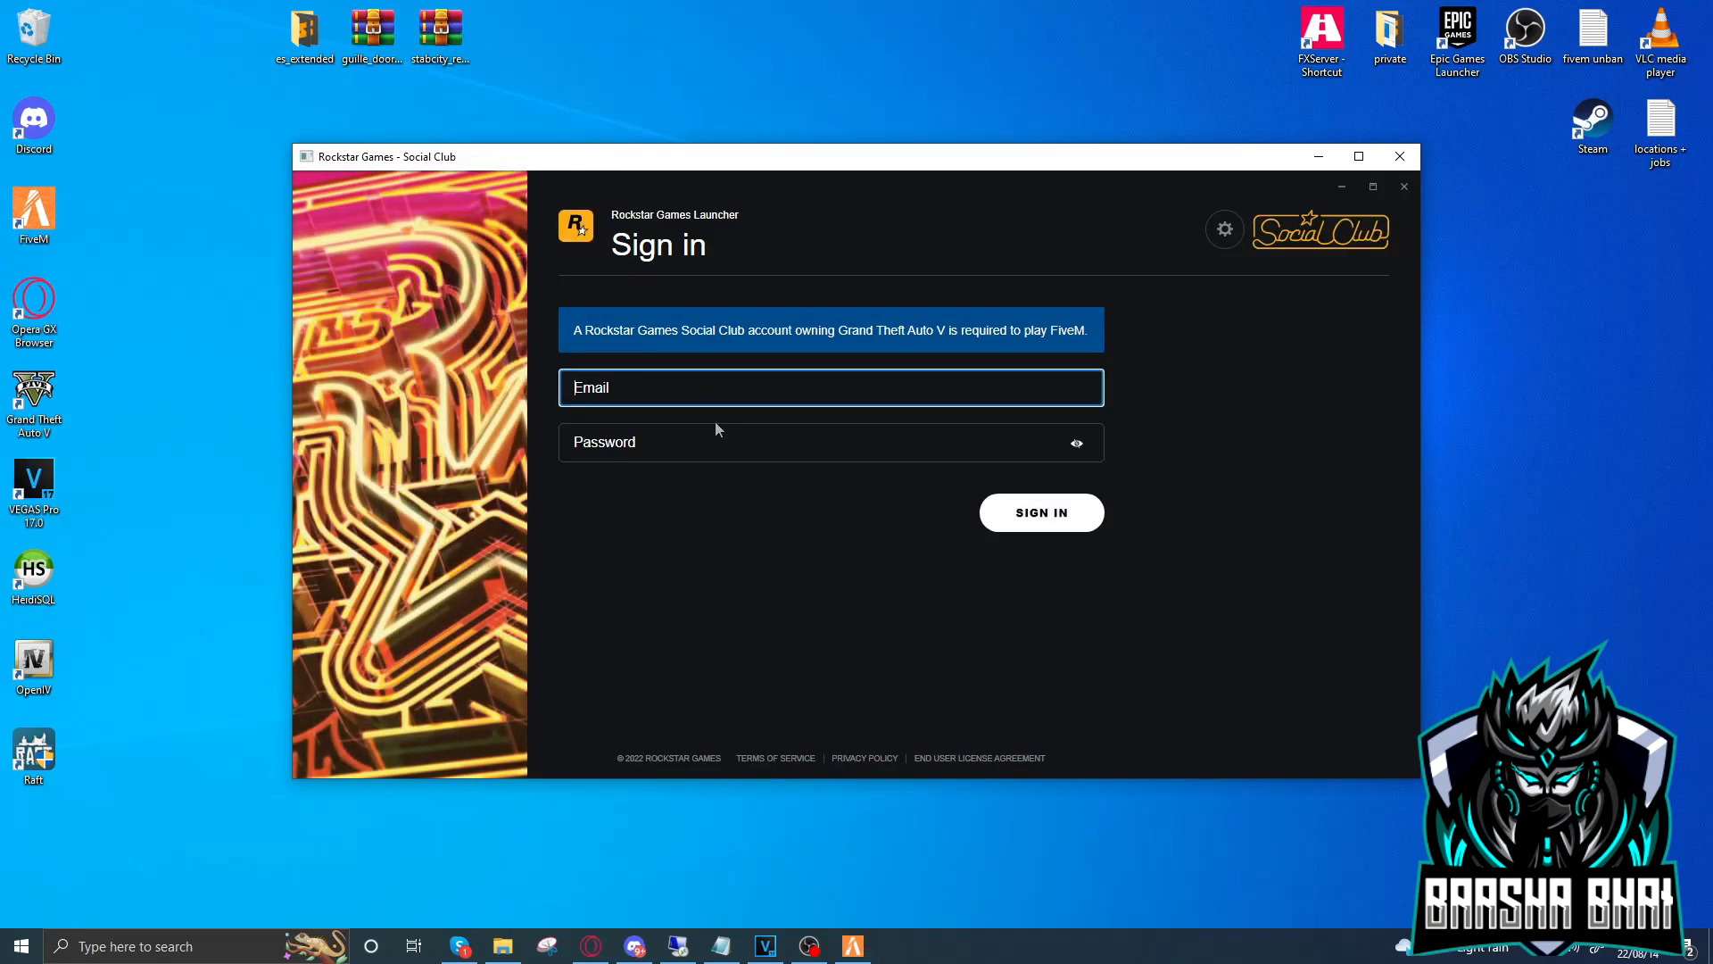
pyautogui.click(1400, 155)
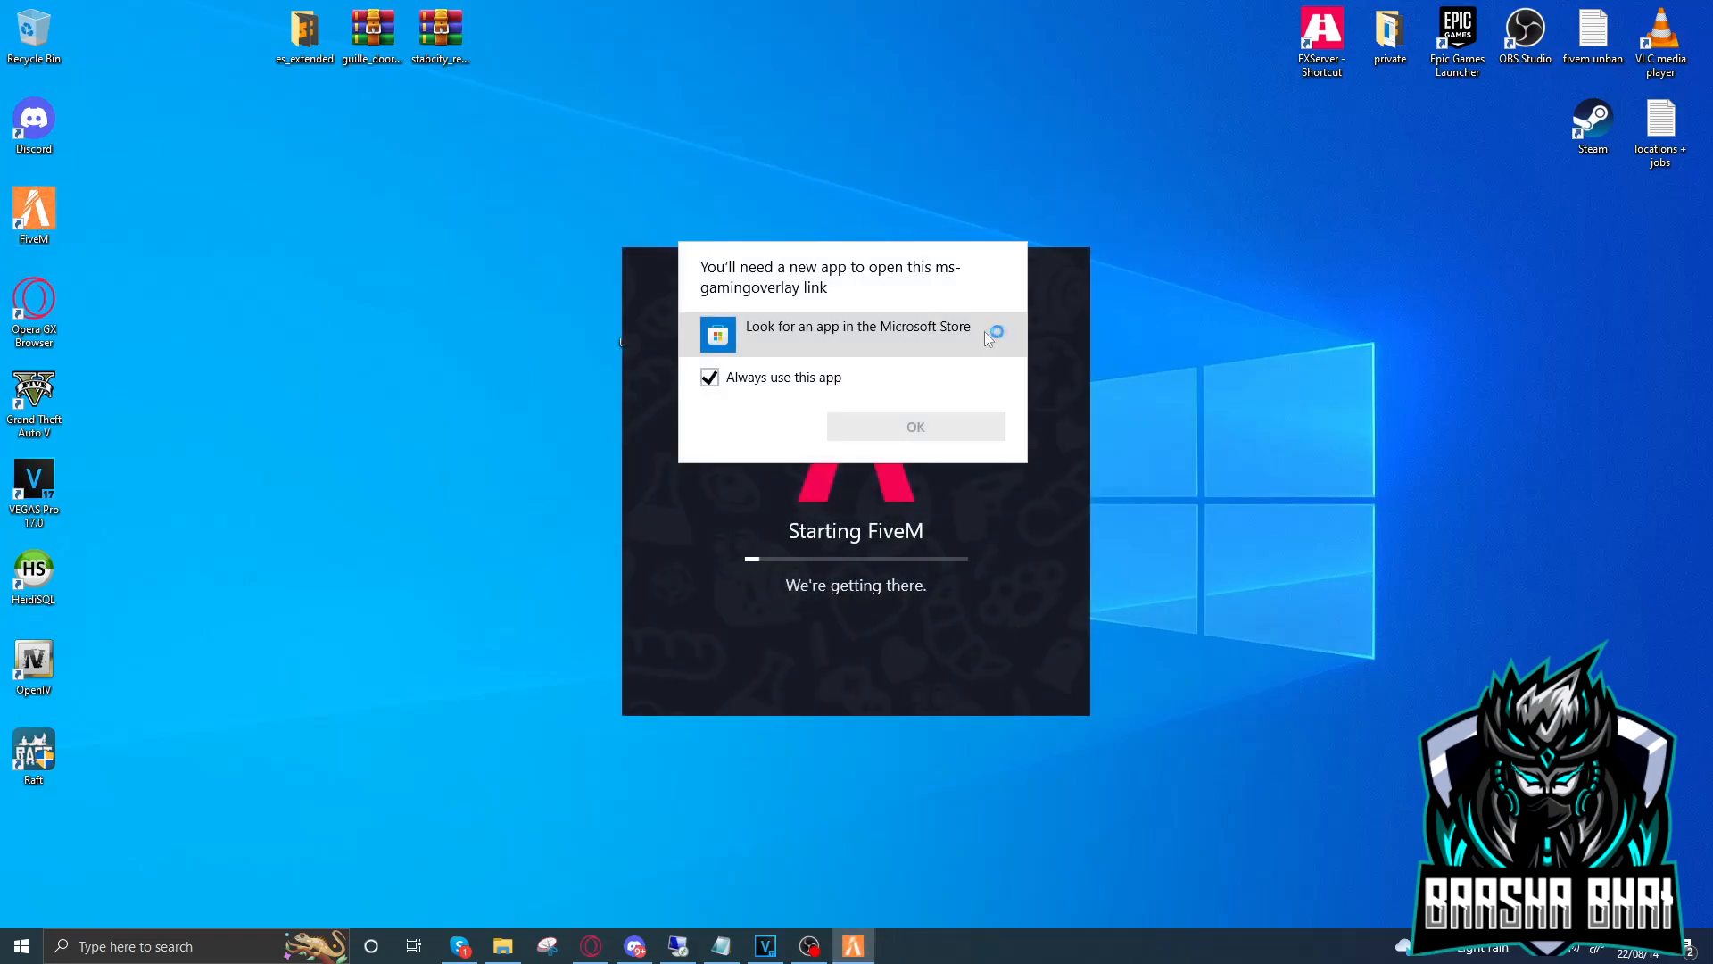
pyautogui.moveTo(860, 336)
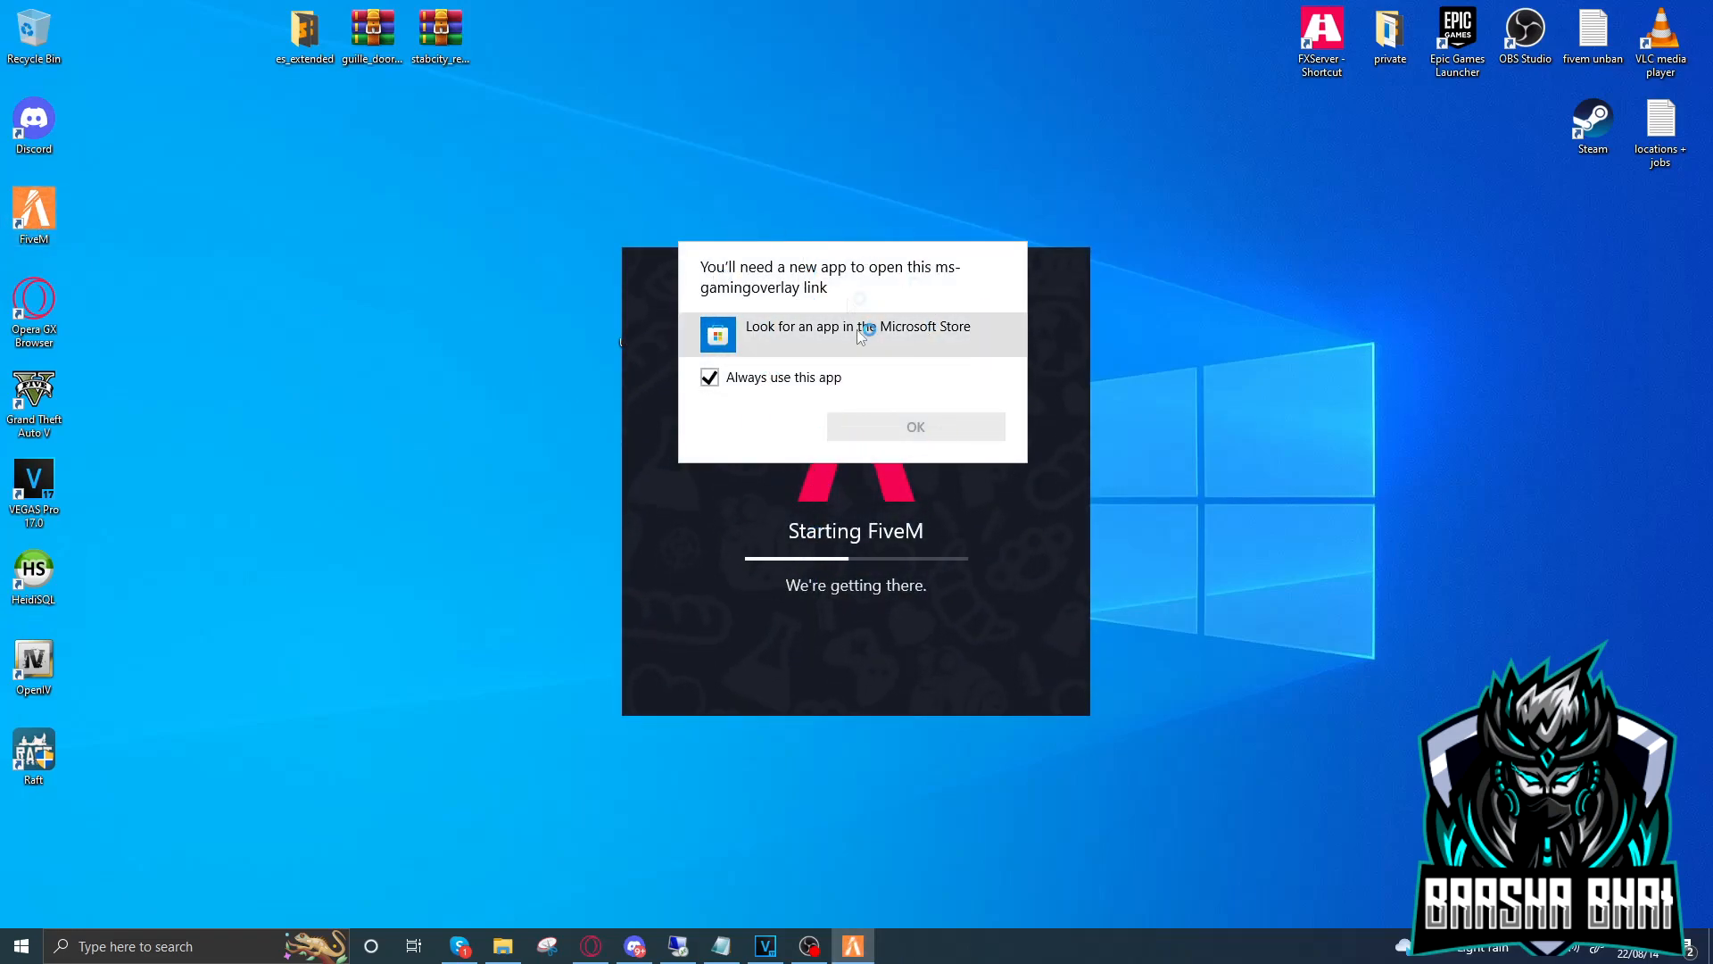
pyautogui.moveTo(776, 300)
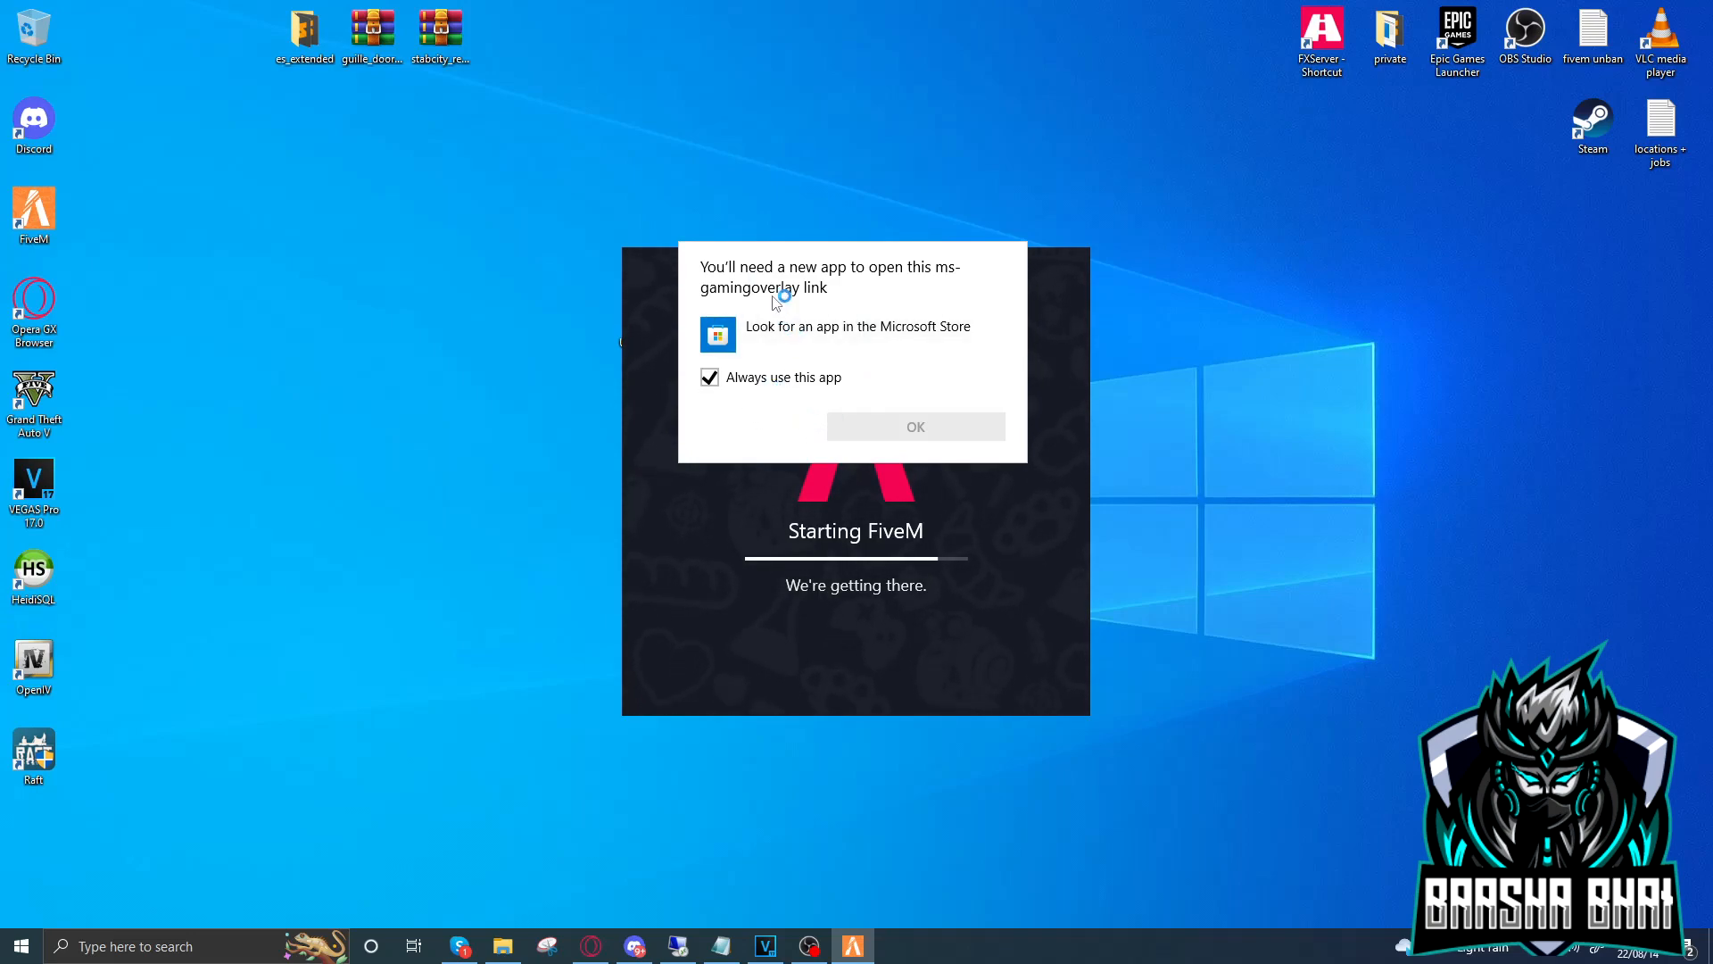
# Dismiss the ms-gamingoverlay new-app-needed prompt while FiveM starts
pyautogui.click(914, 427)
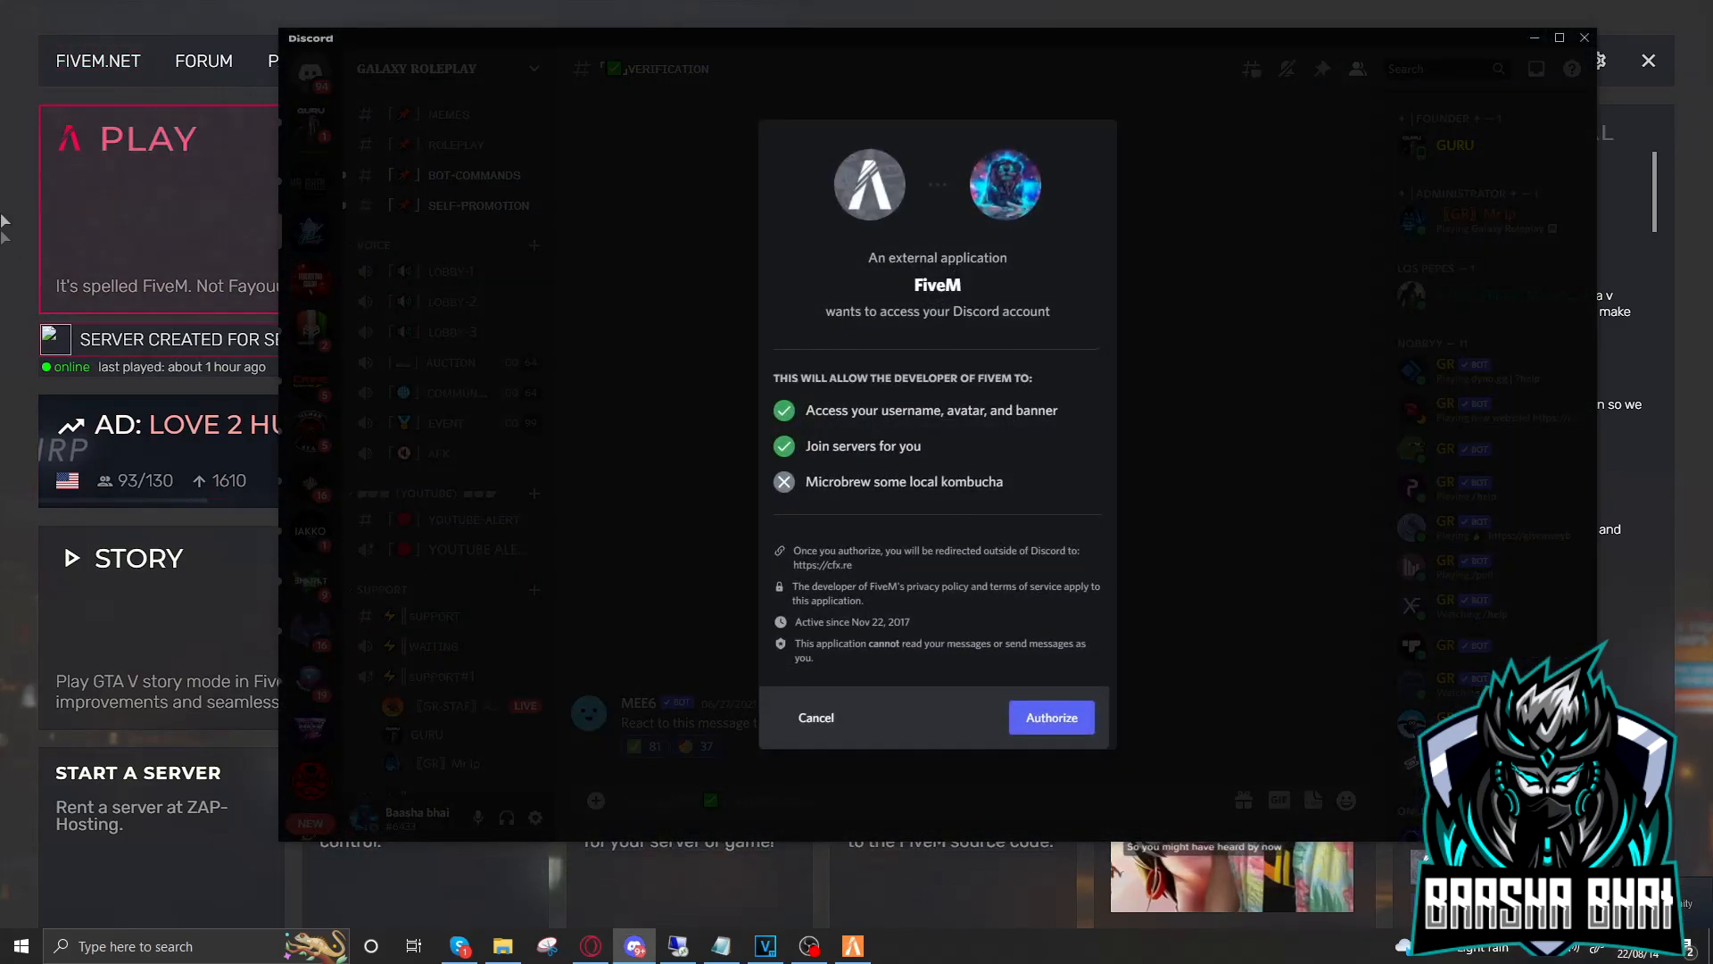
pyautogui.moveTo(1240, 601)
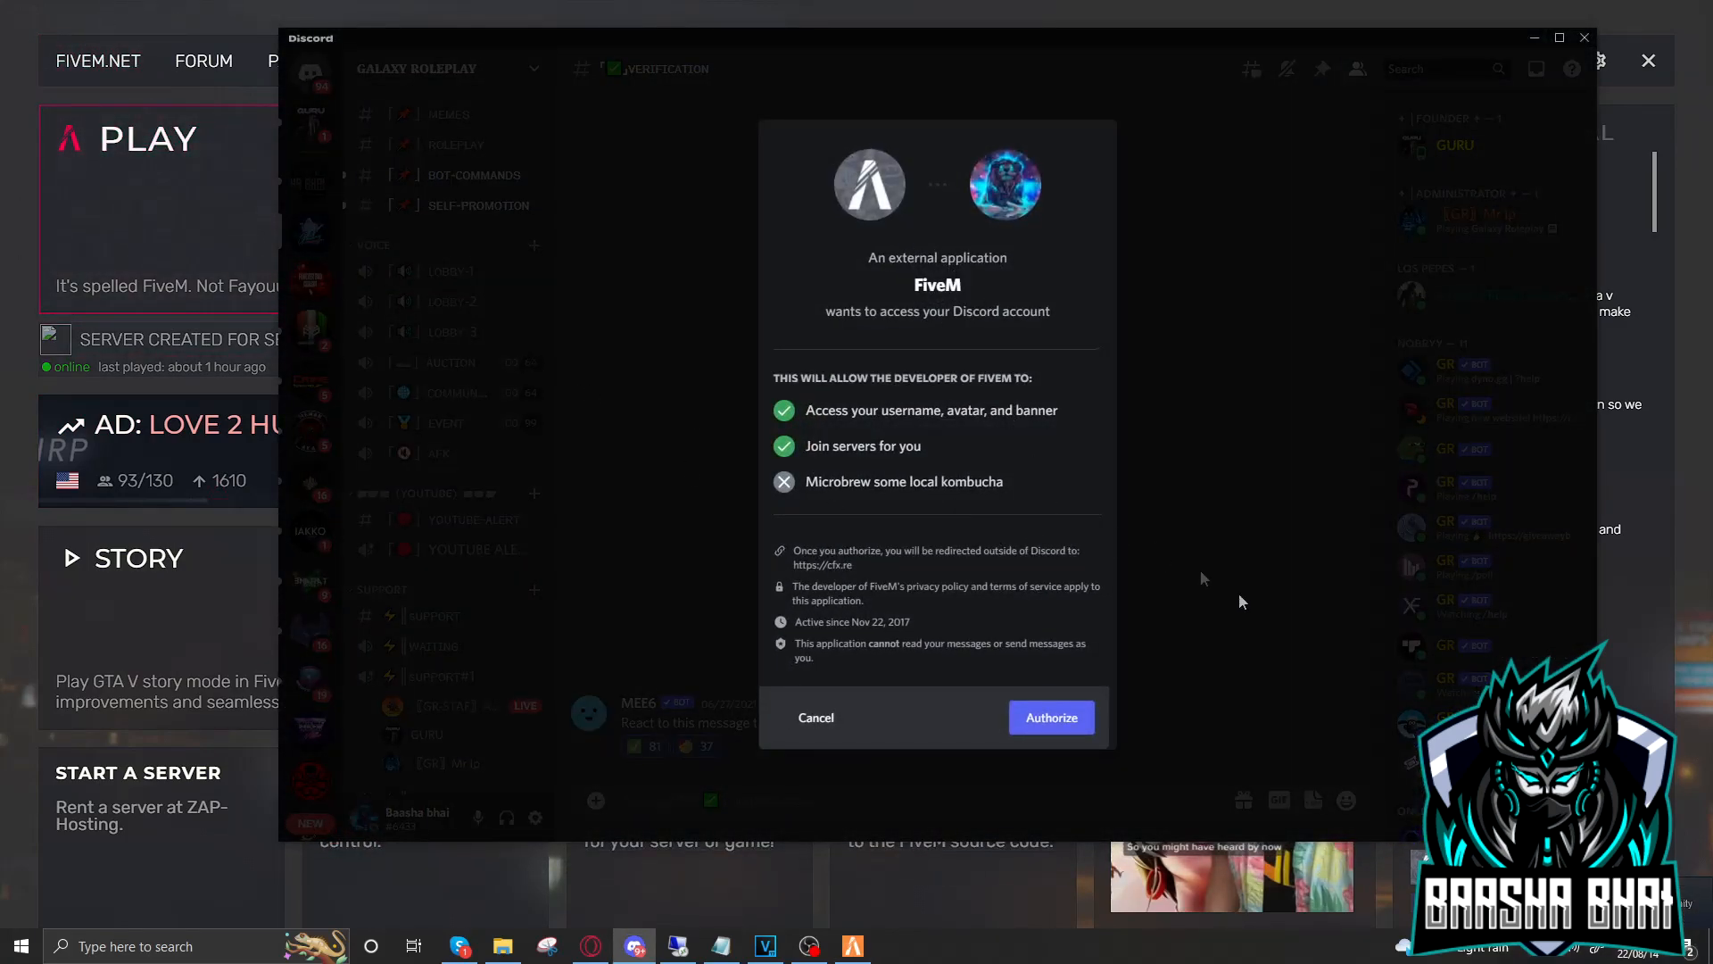
pyautogui.moveTo(898, 573)
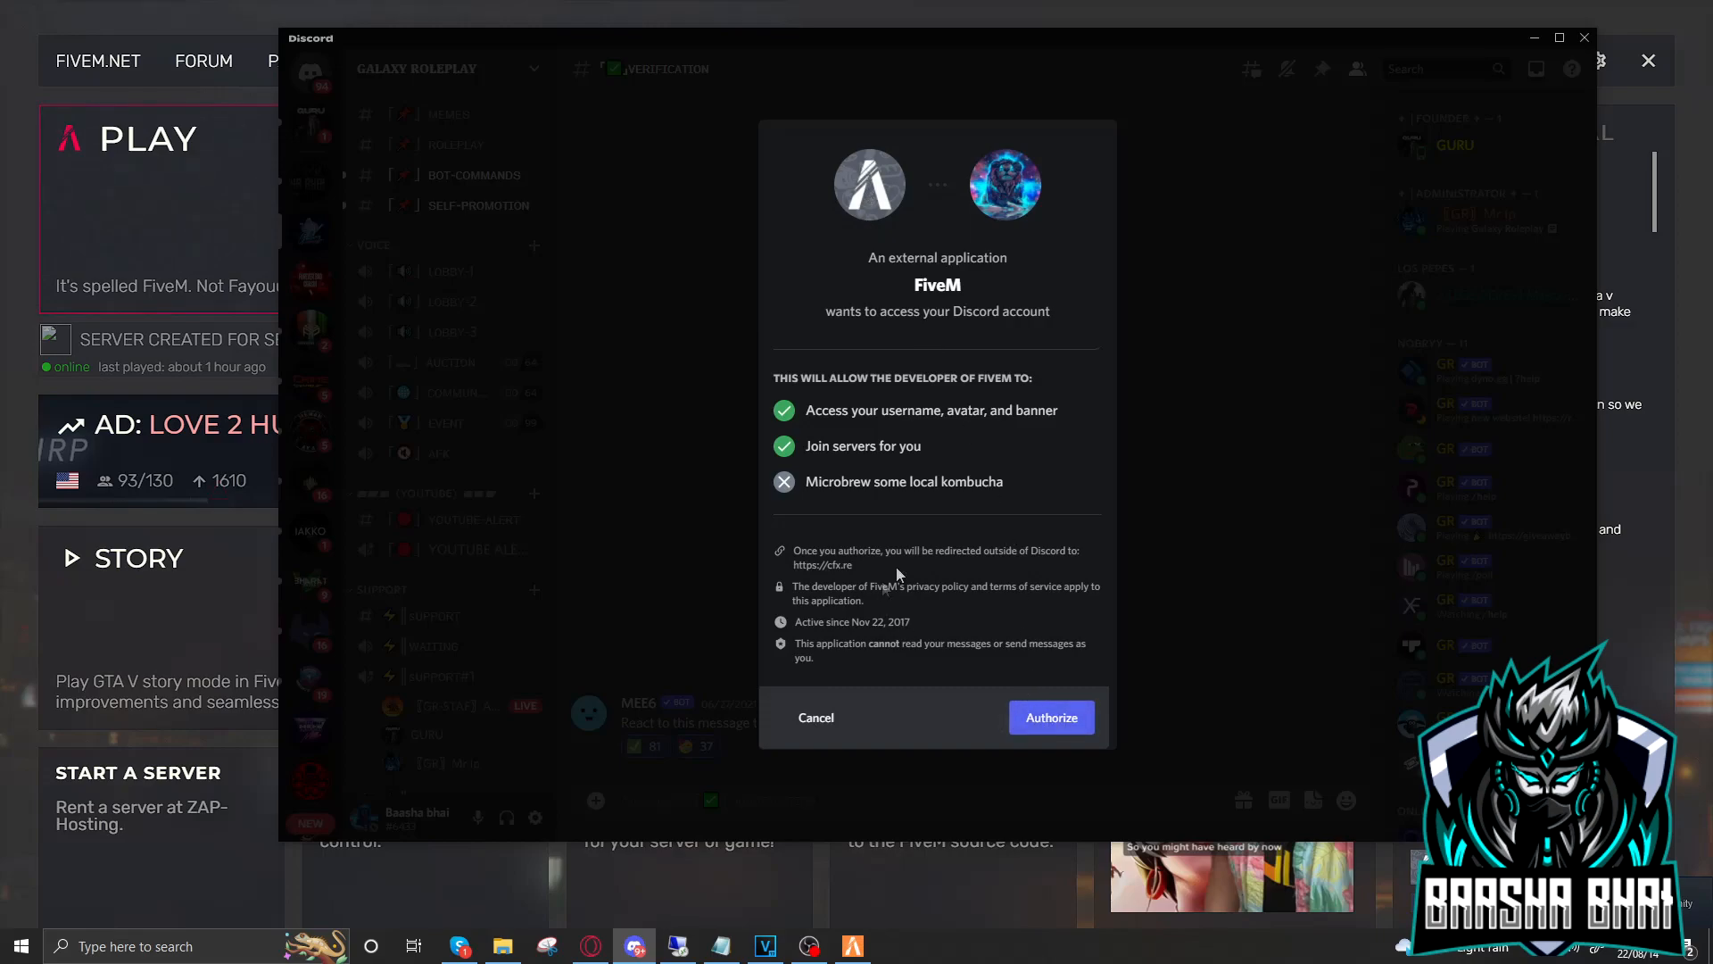
pyautogui.moveTo(655, 386)
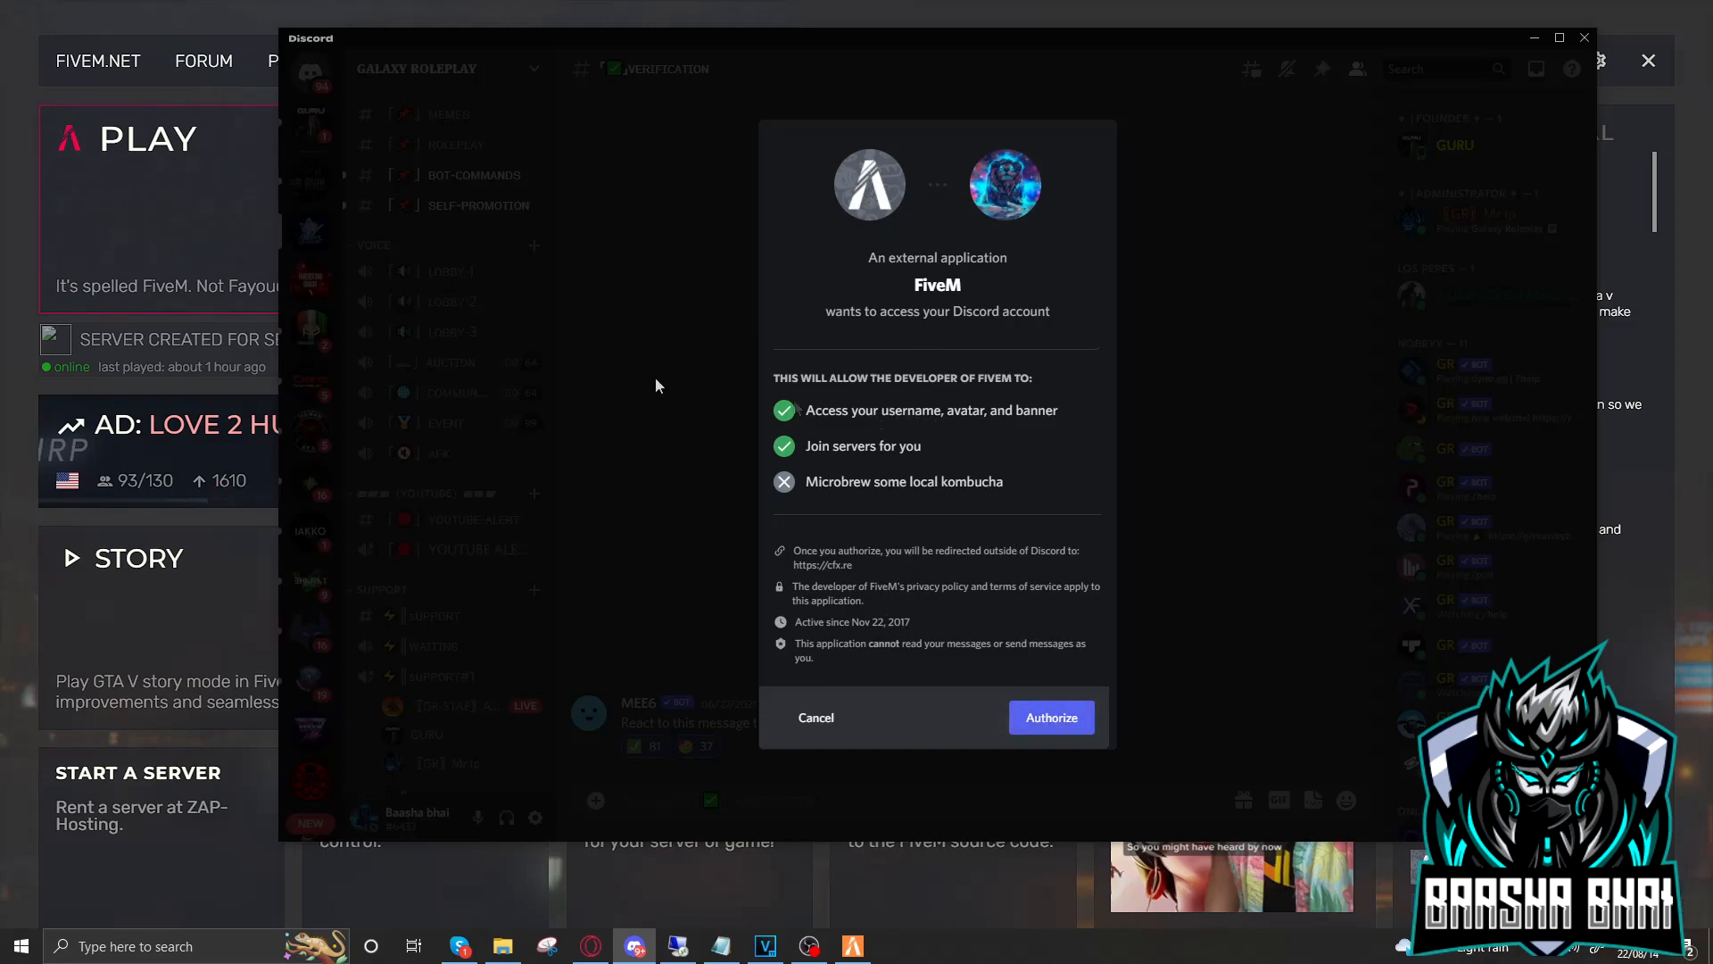
pyautogui.moveTo(1003, 525)
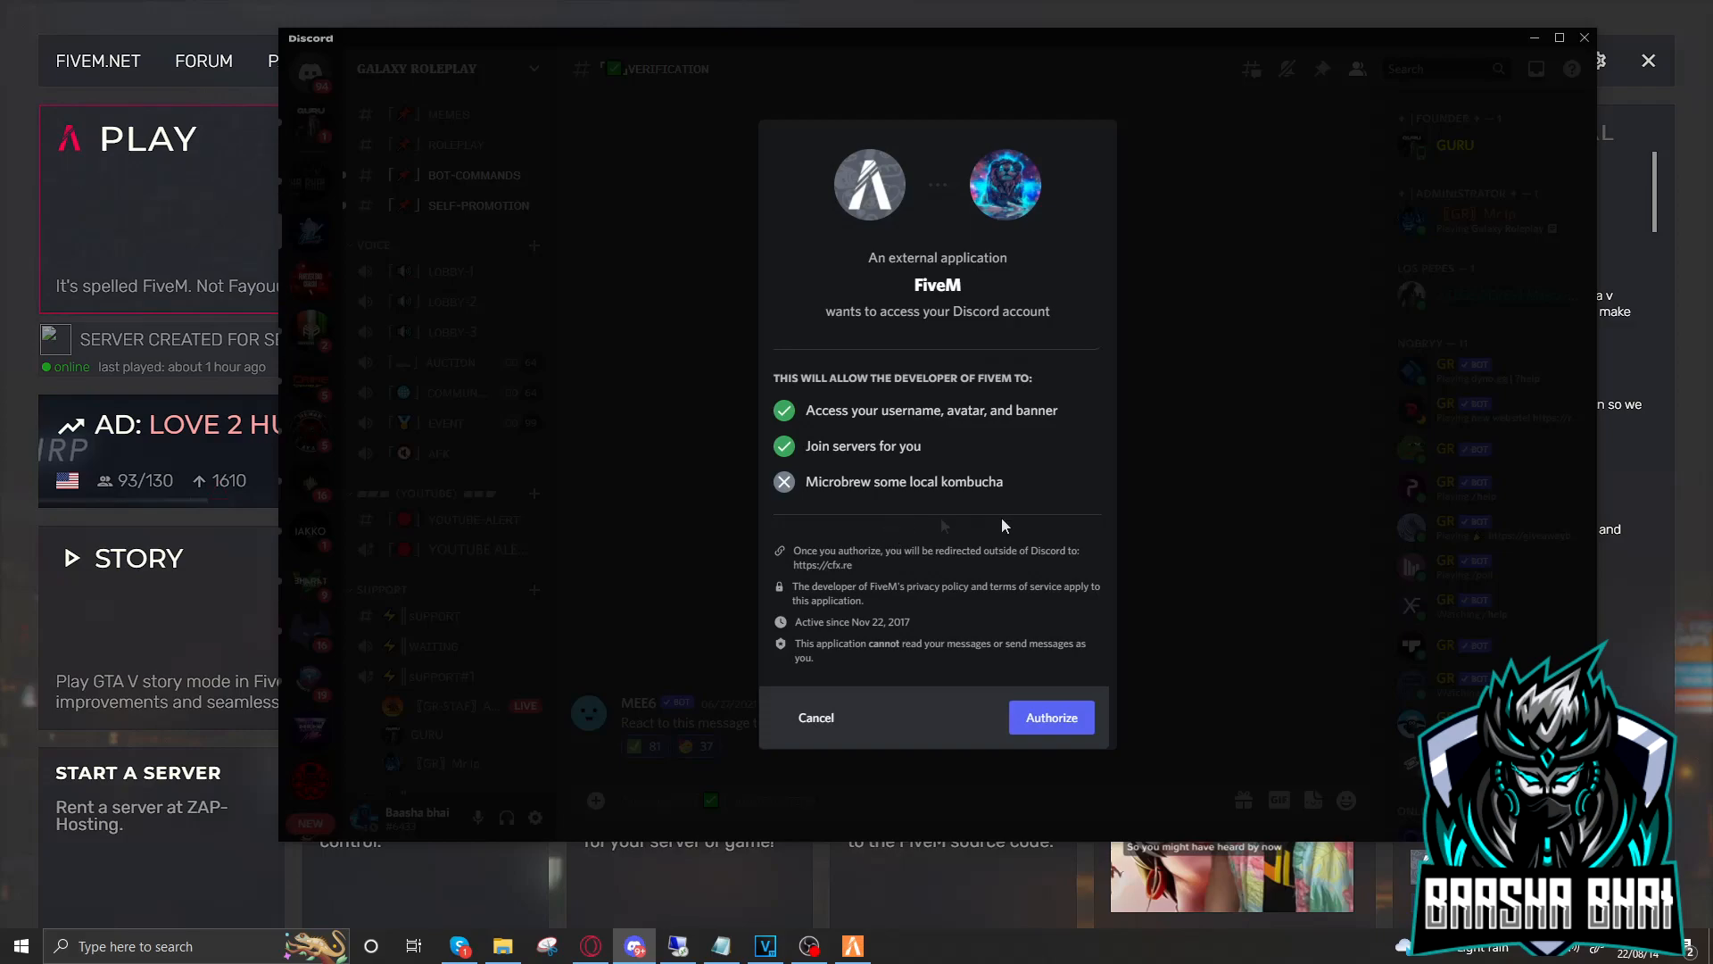
pyautogui.moveTo(864, 436)
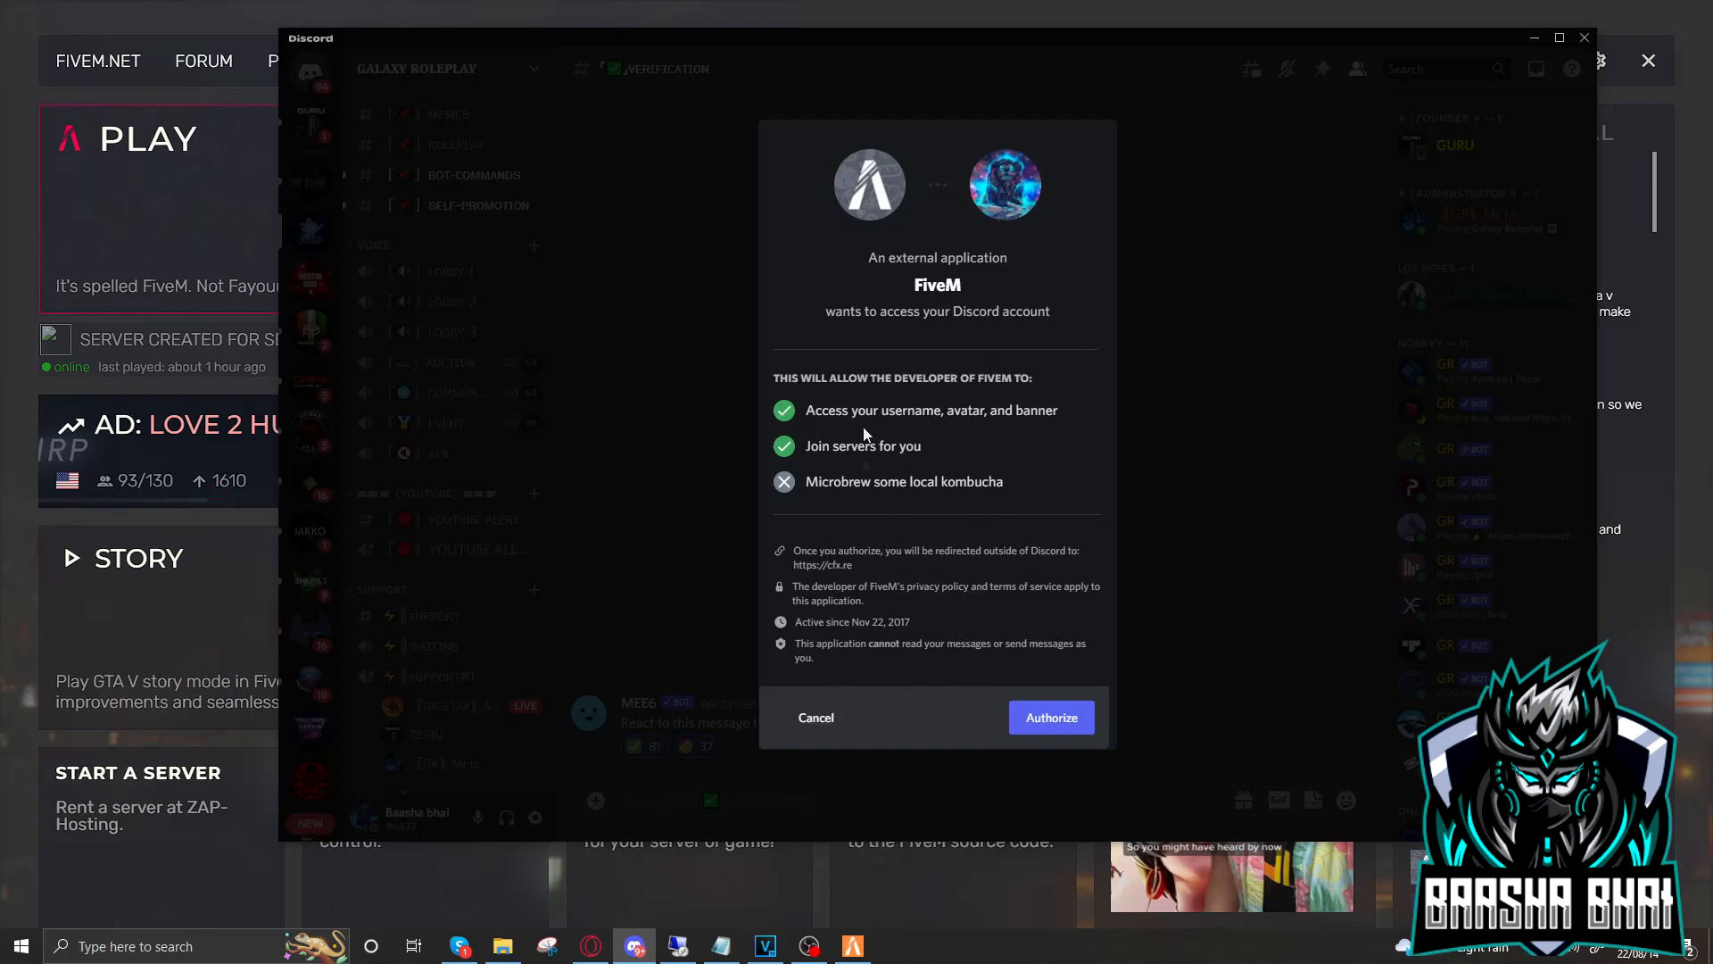
pyautogui.moveTo(1050, 718)
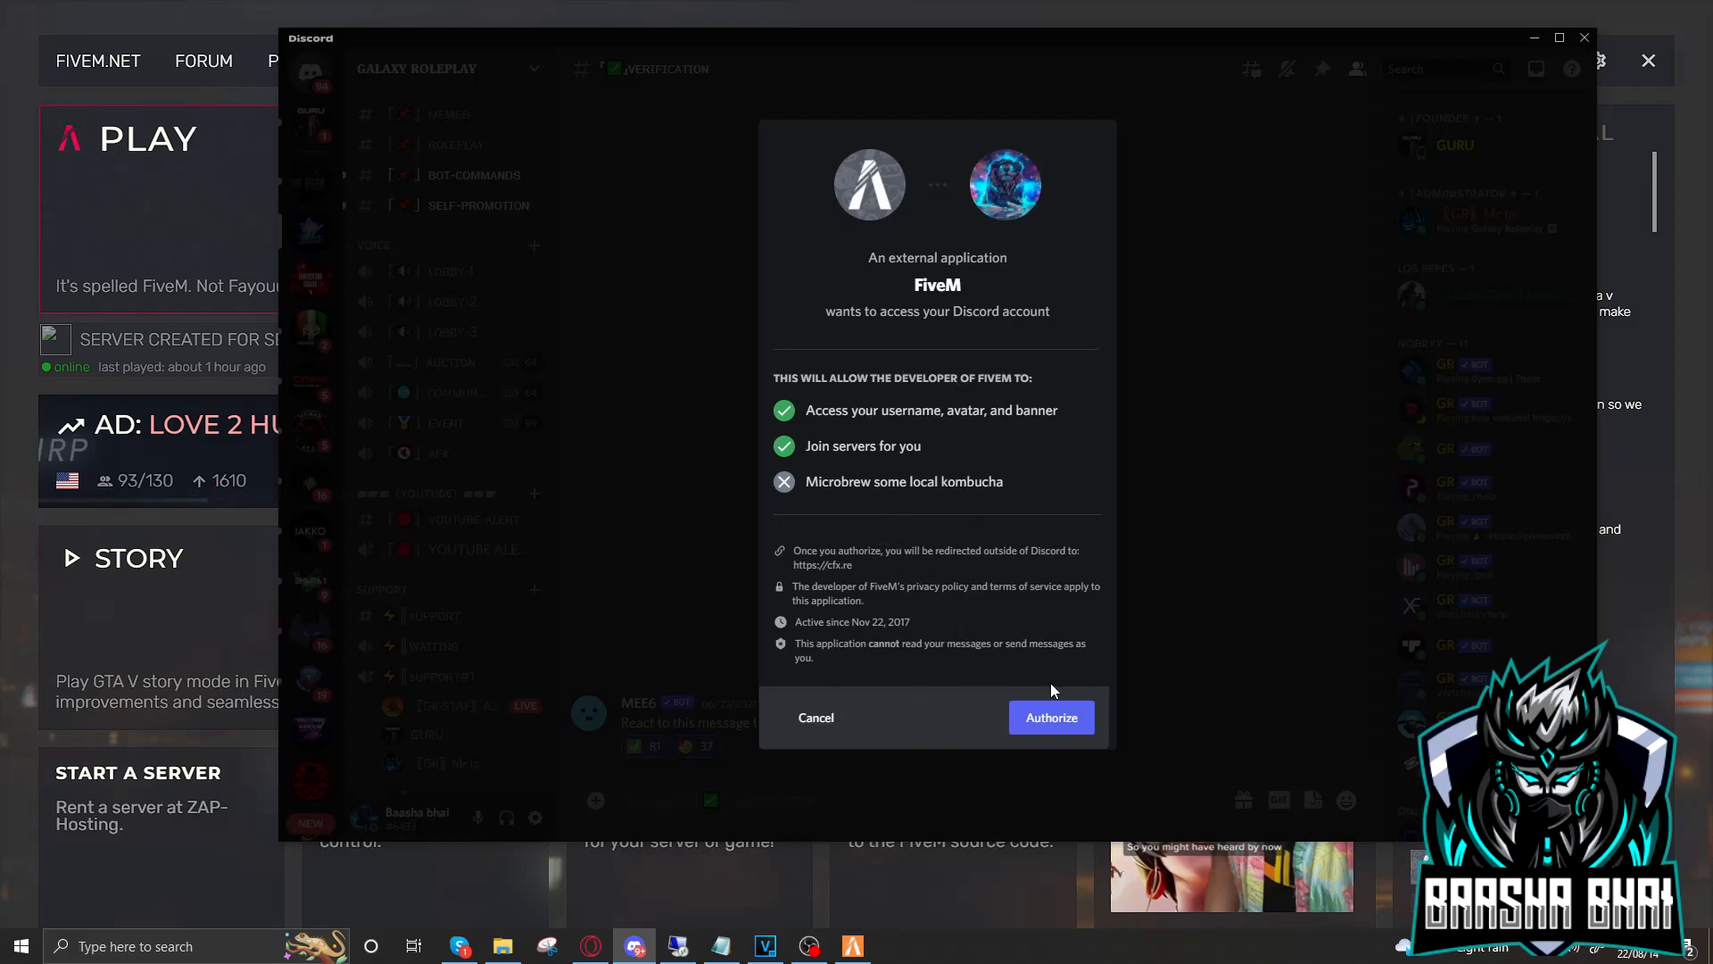
pyautogui.moveTo(993, 705)
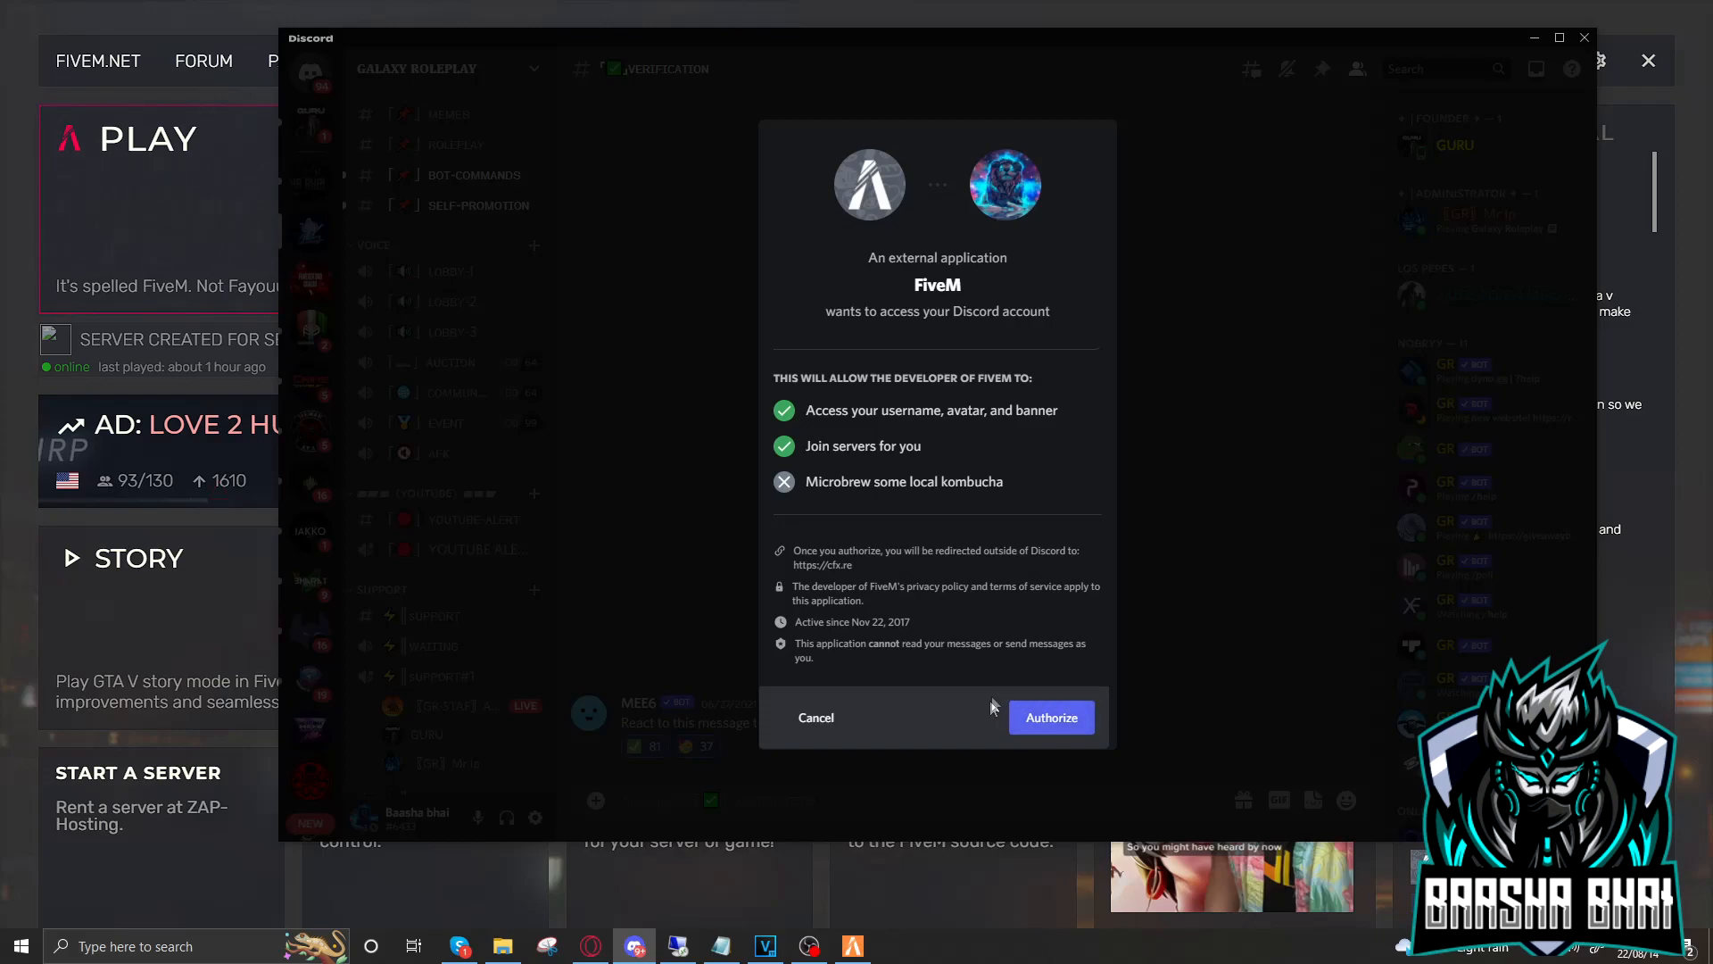
pyautogui.moveTo(1033, 694)
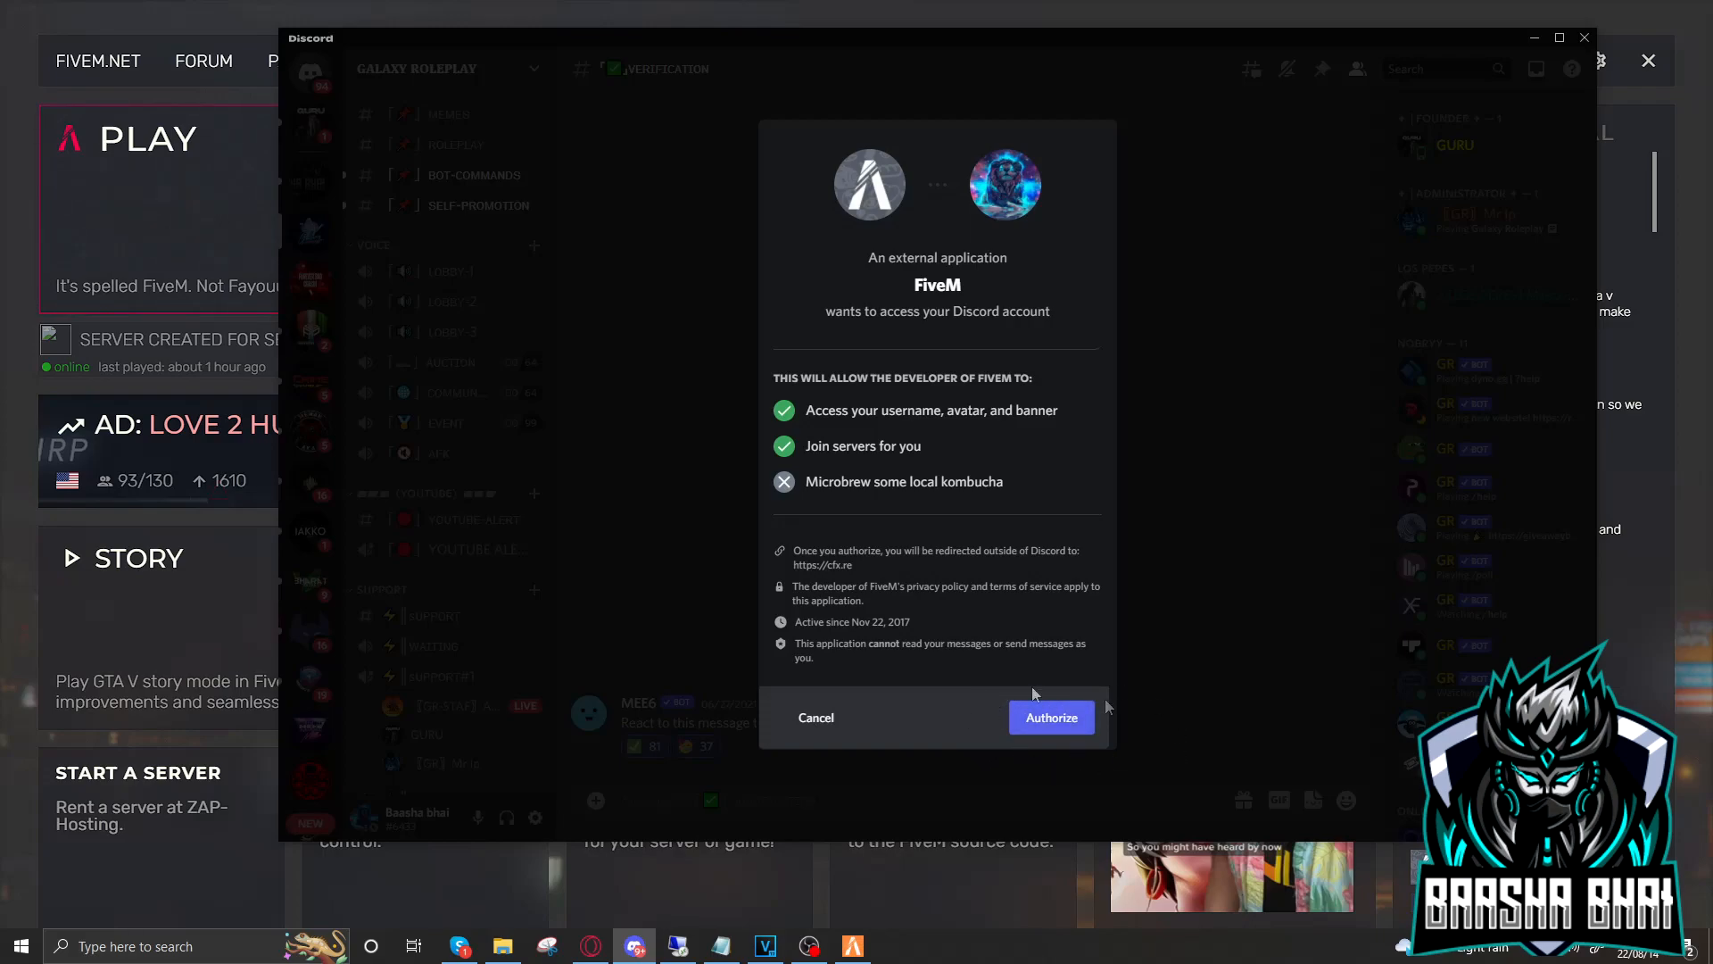
pyautogui.moveTo(942, 587)
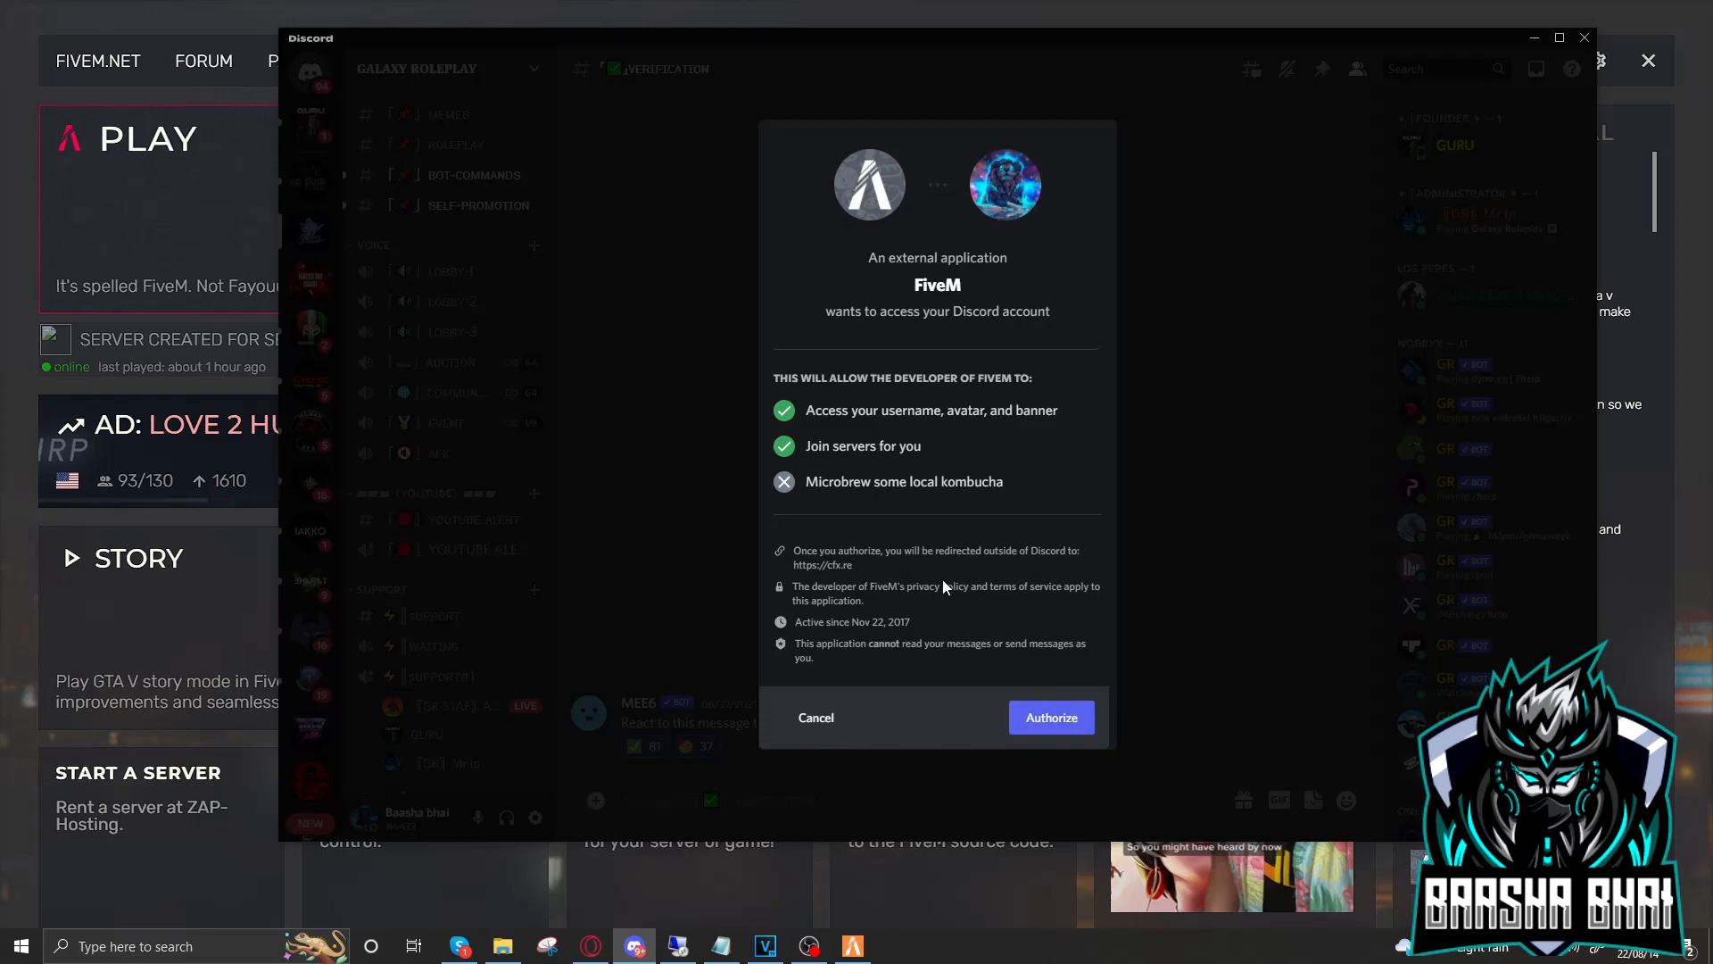
pyautogui.moveTo(1135, 637)
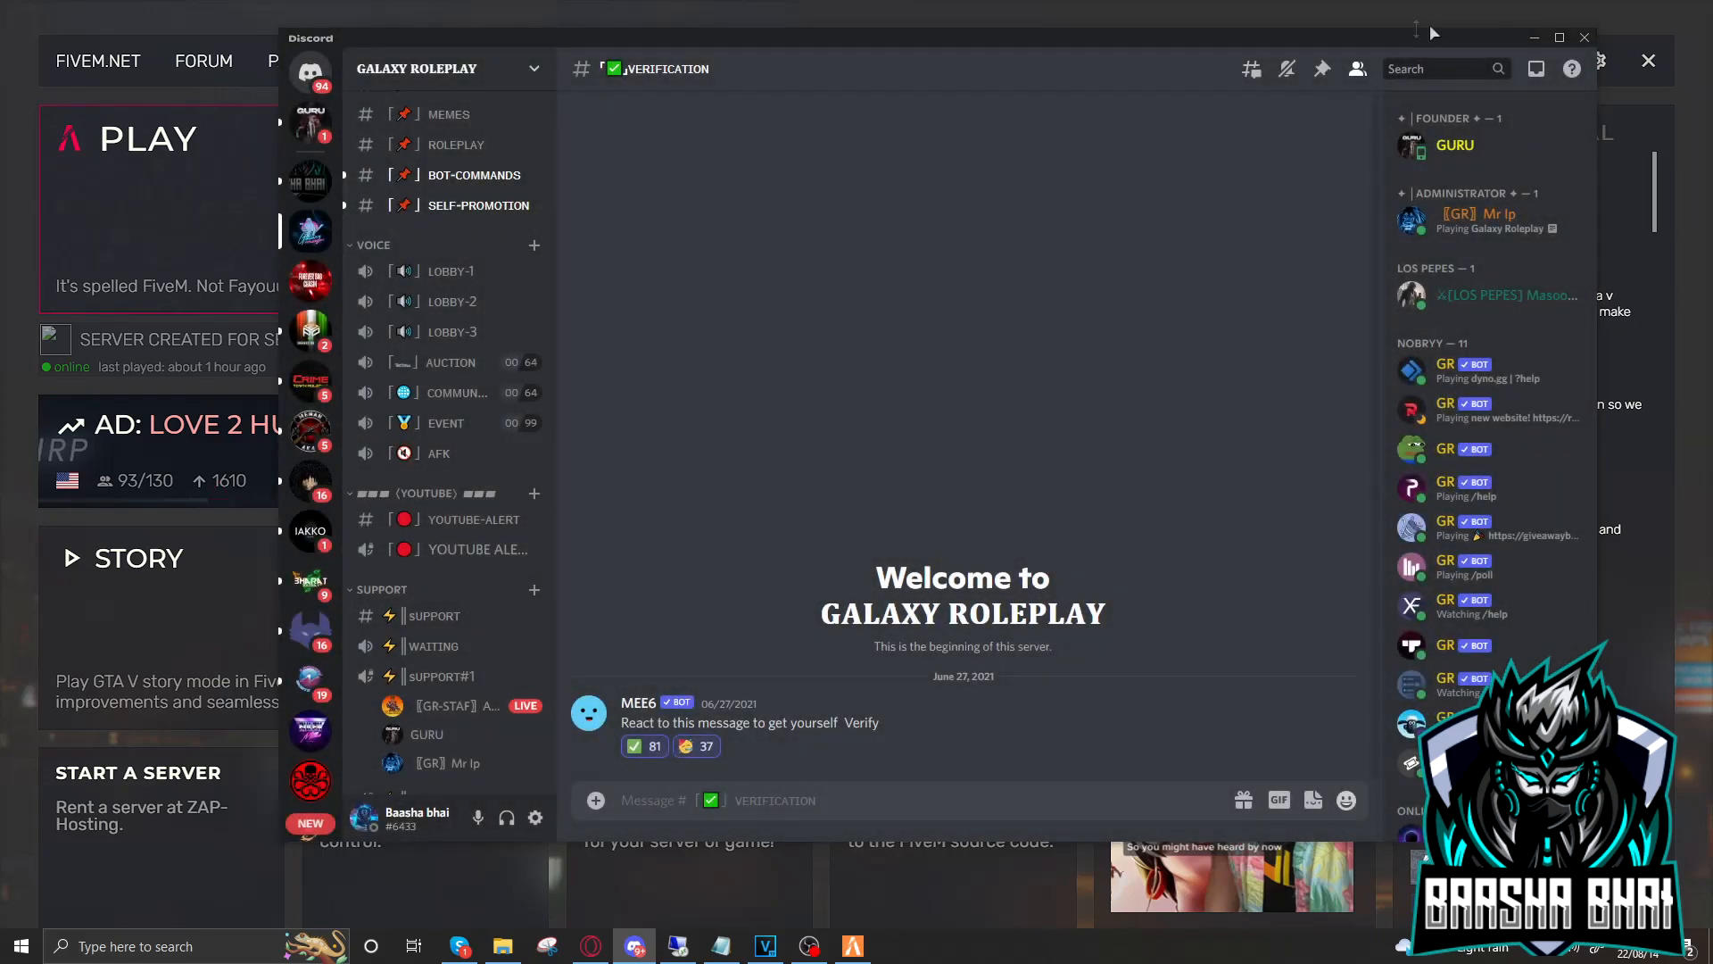
# Bring the FiveM home screen forward and quit FiveM to the desktop
pyautogui.click(1583, 36)
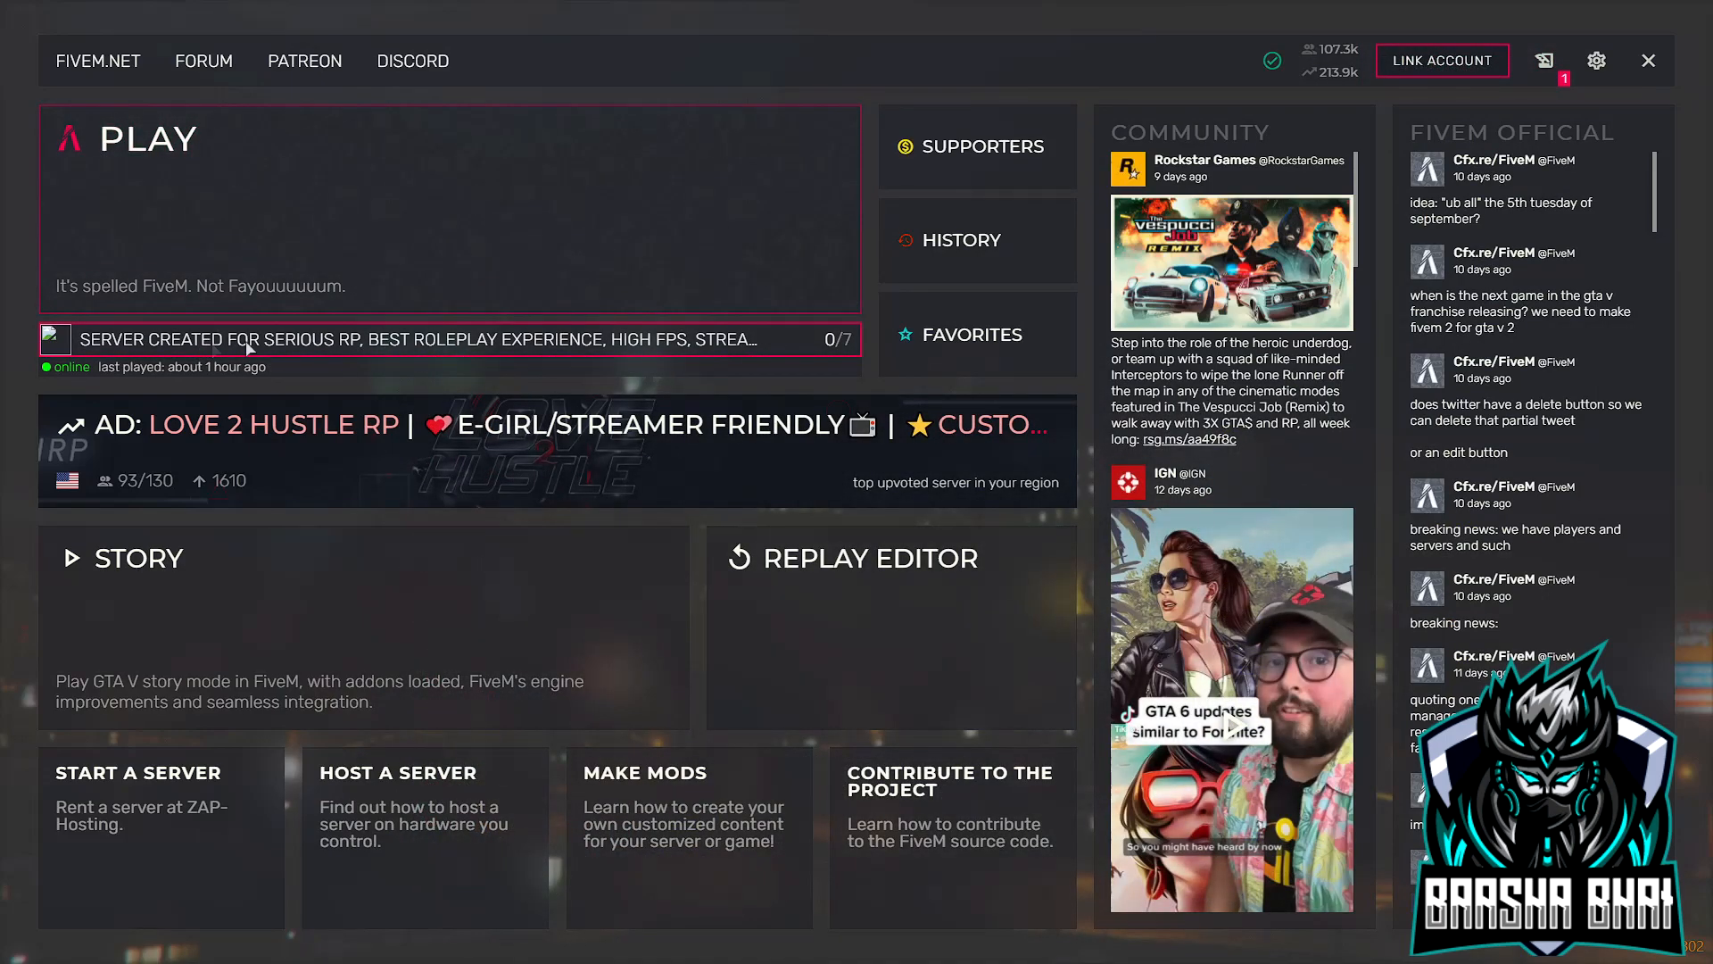
pyautogui.moveTo(454, 350)
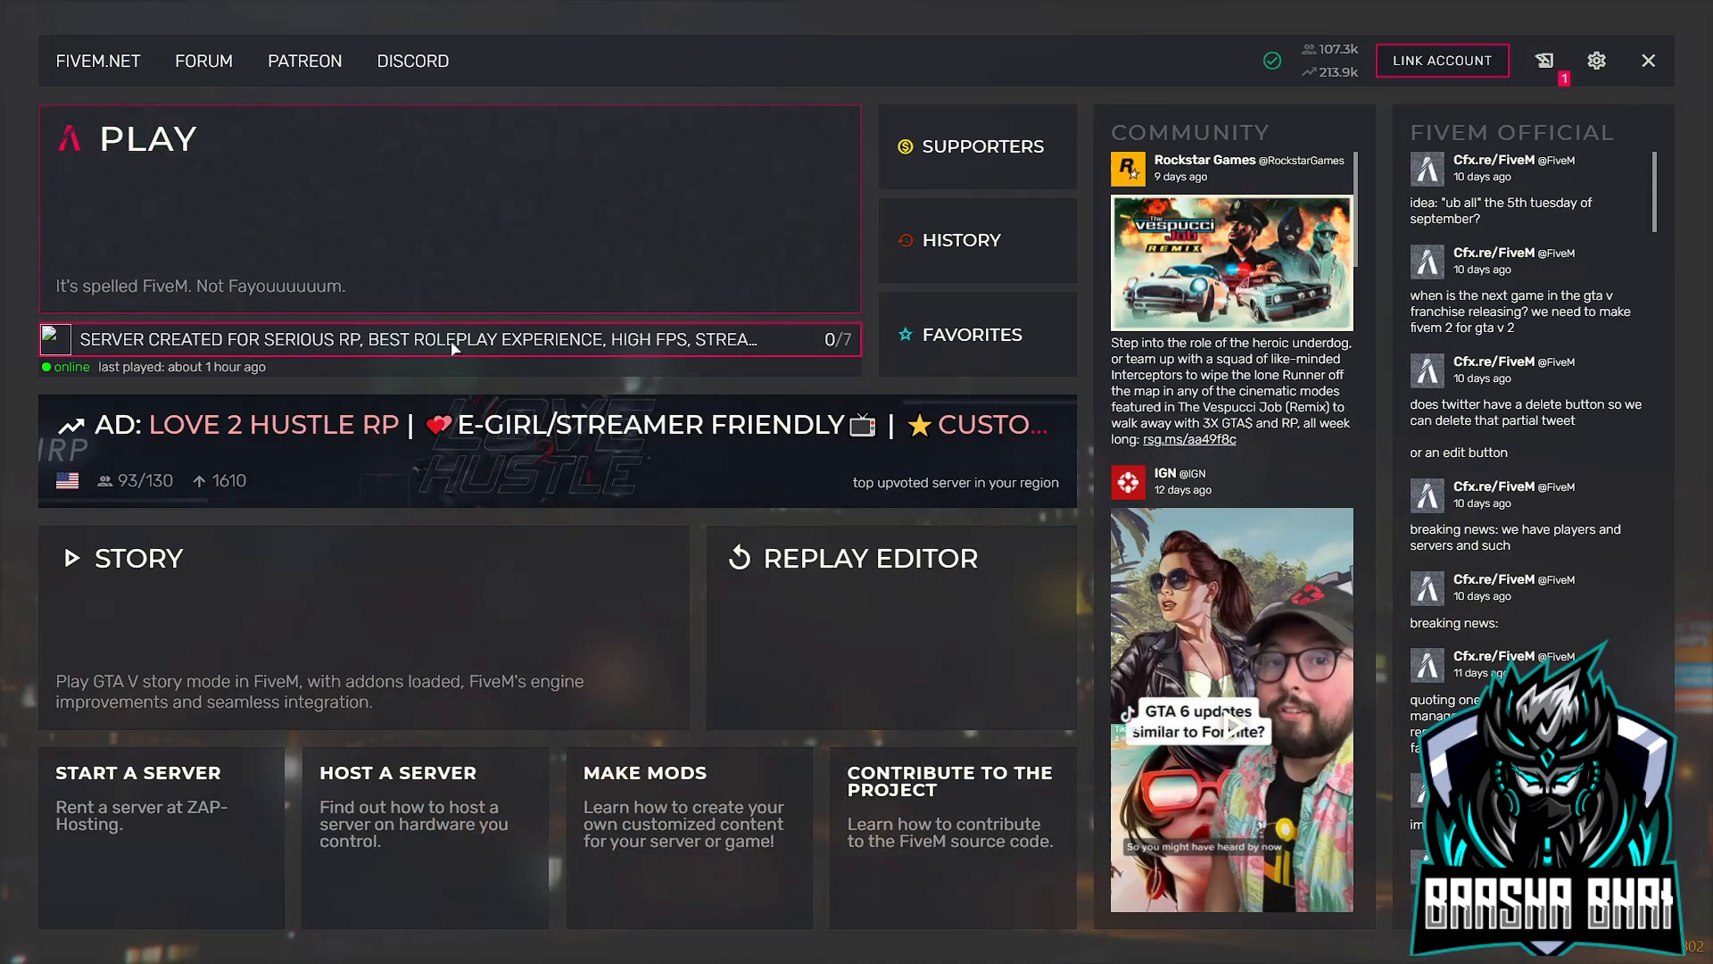
pyautogui.click(448, 339)
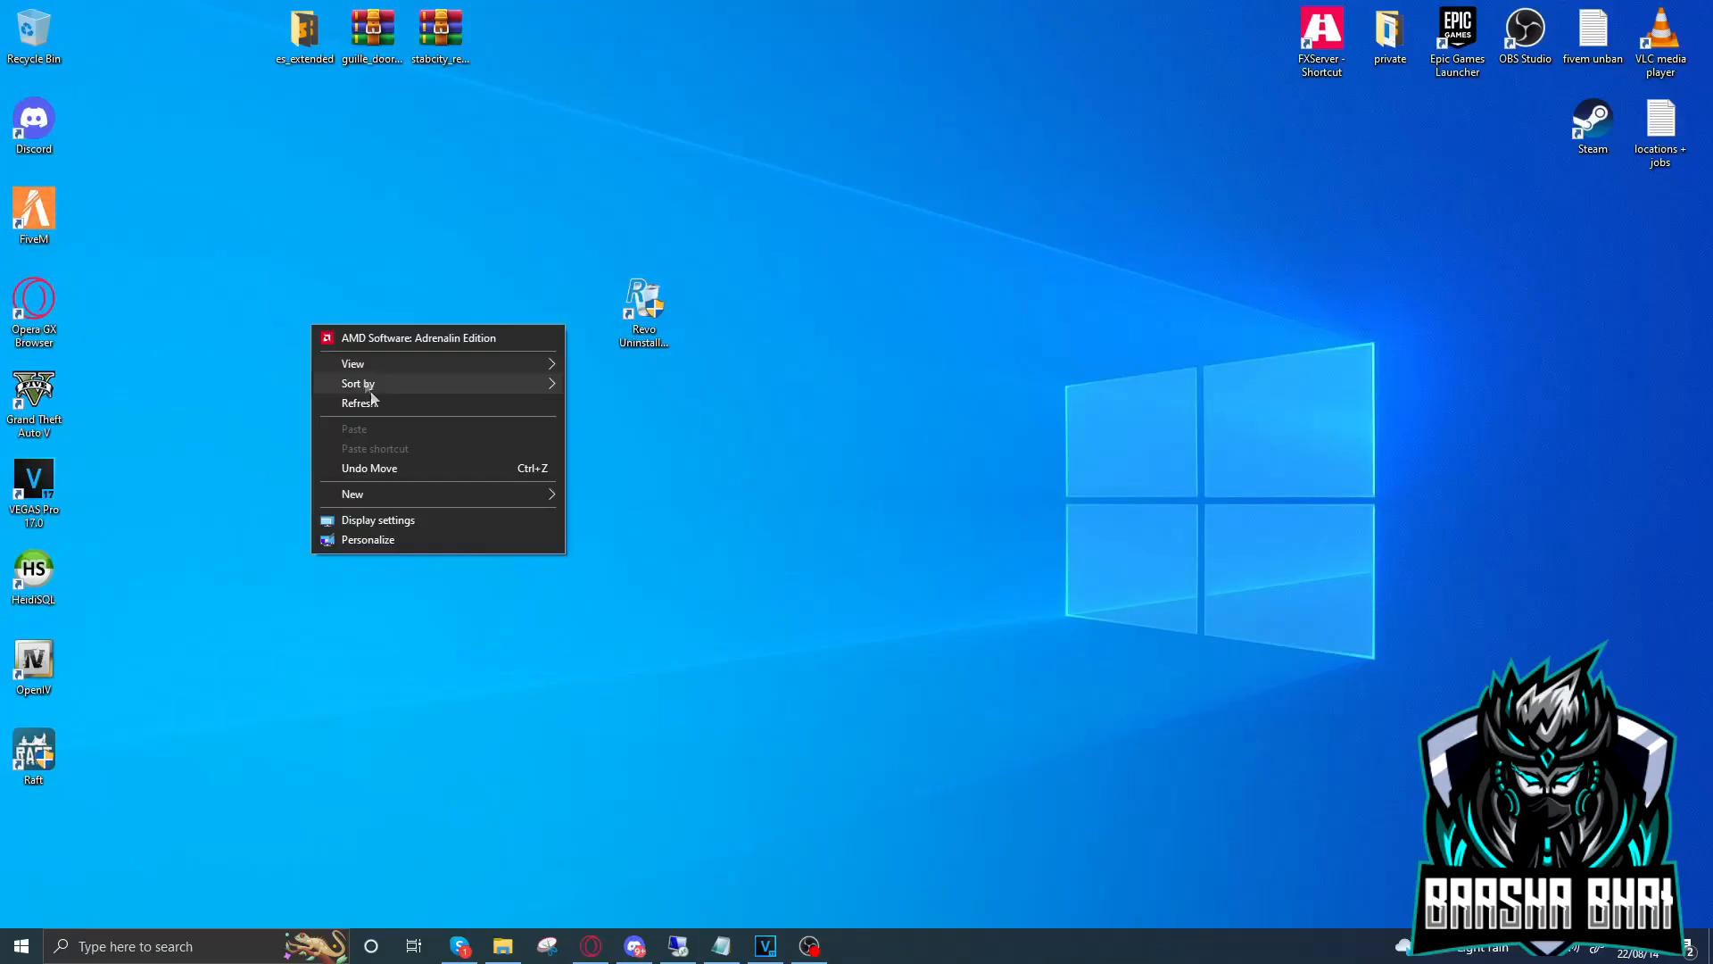
# Refresh the desktop and bring up the Revo Uninstaller Pro shortcut's context menu
pyautogui.click(334, 305)
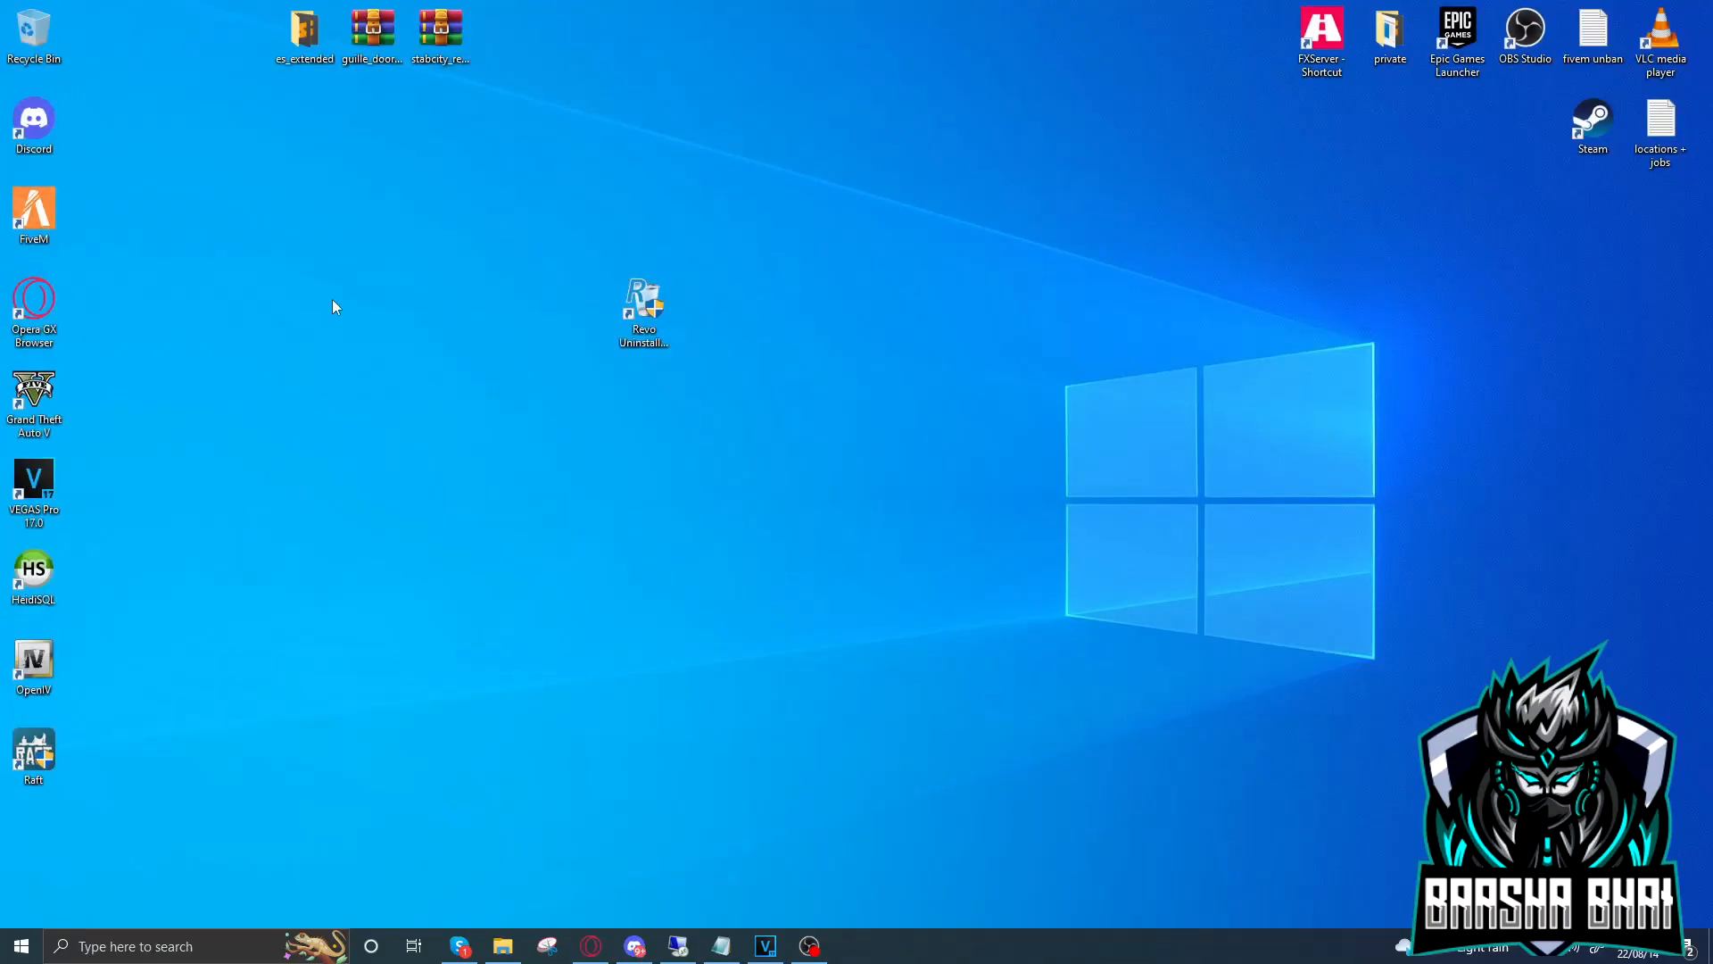
pyautogui.rightClick(334, 305)
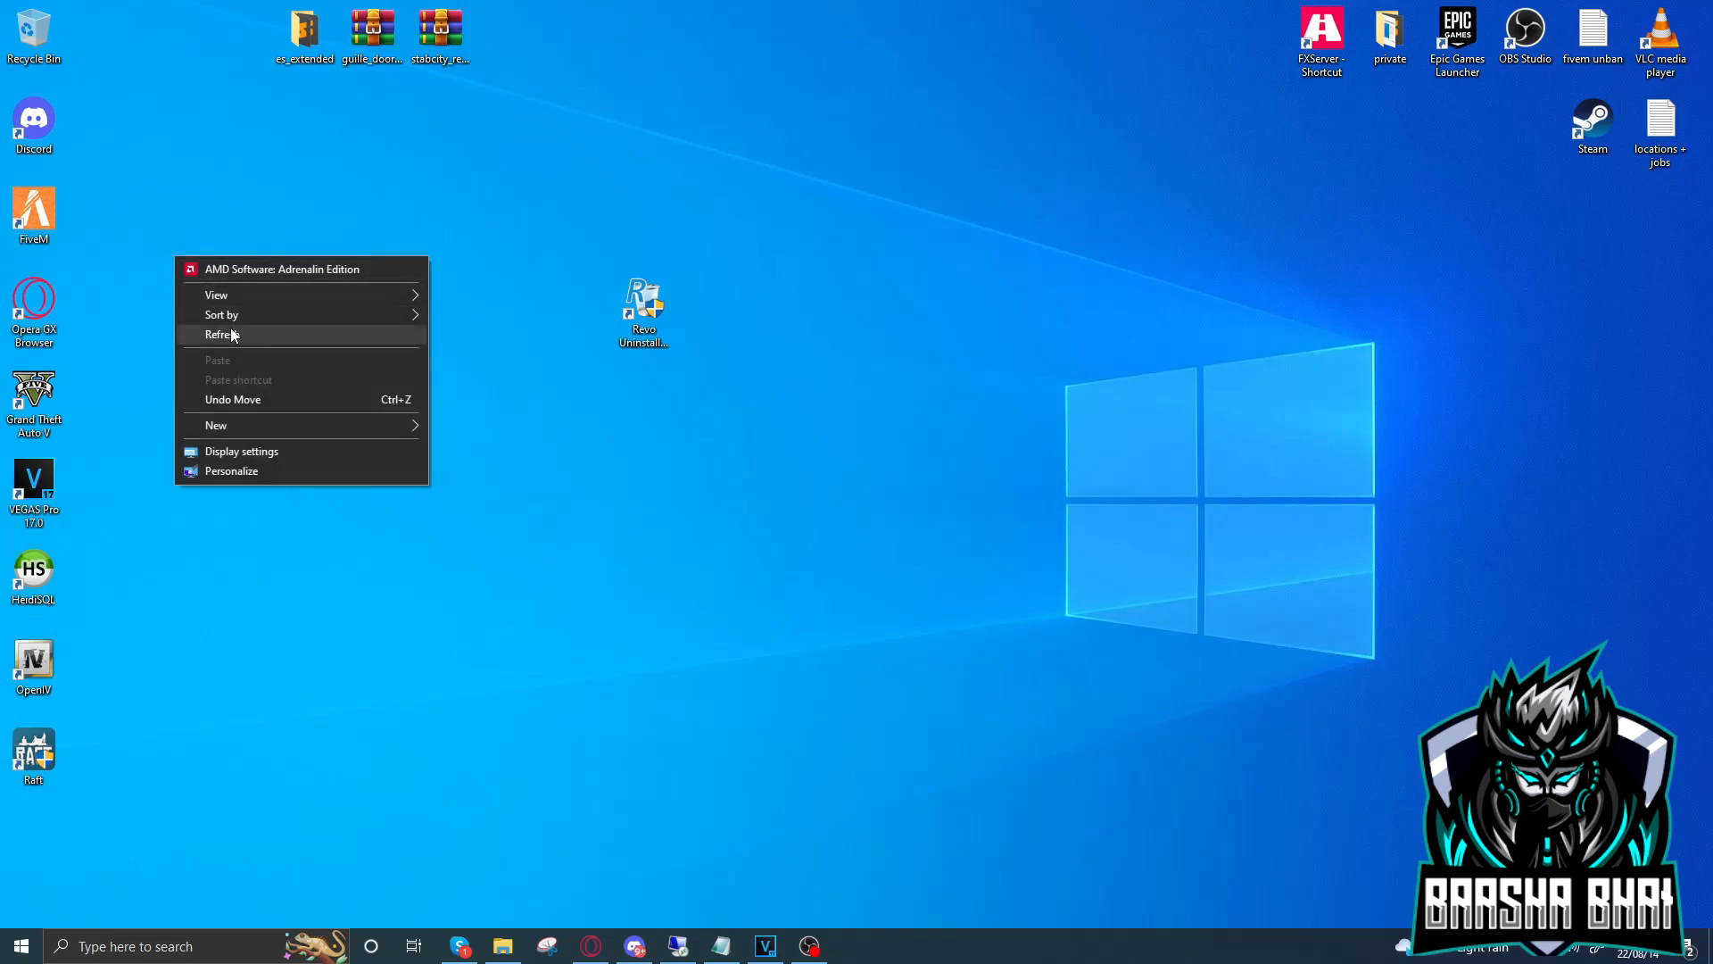
pyautogui.click(223, 334)
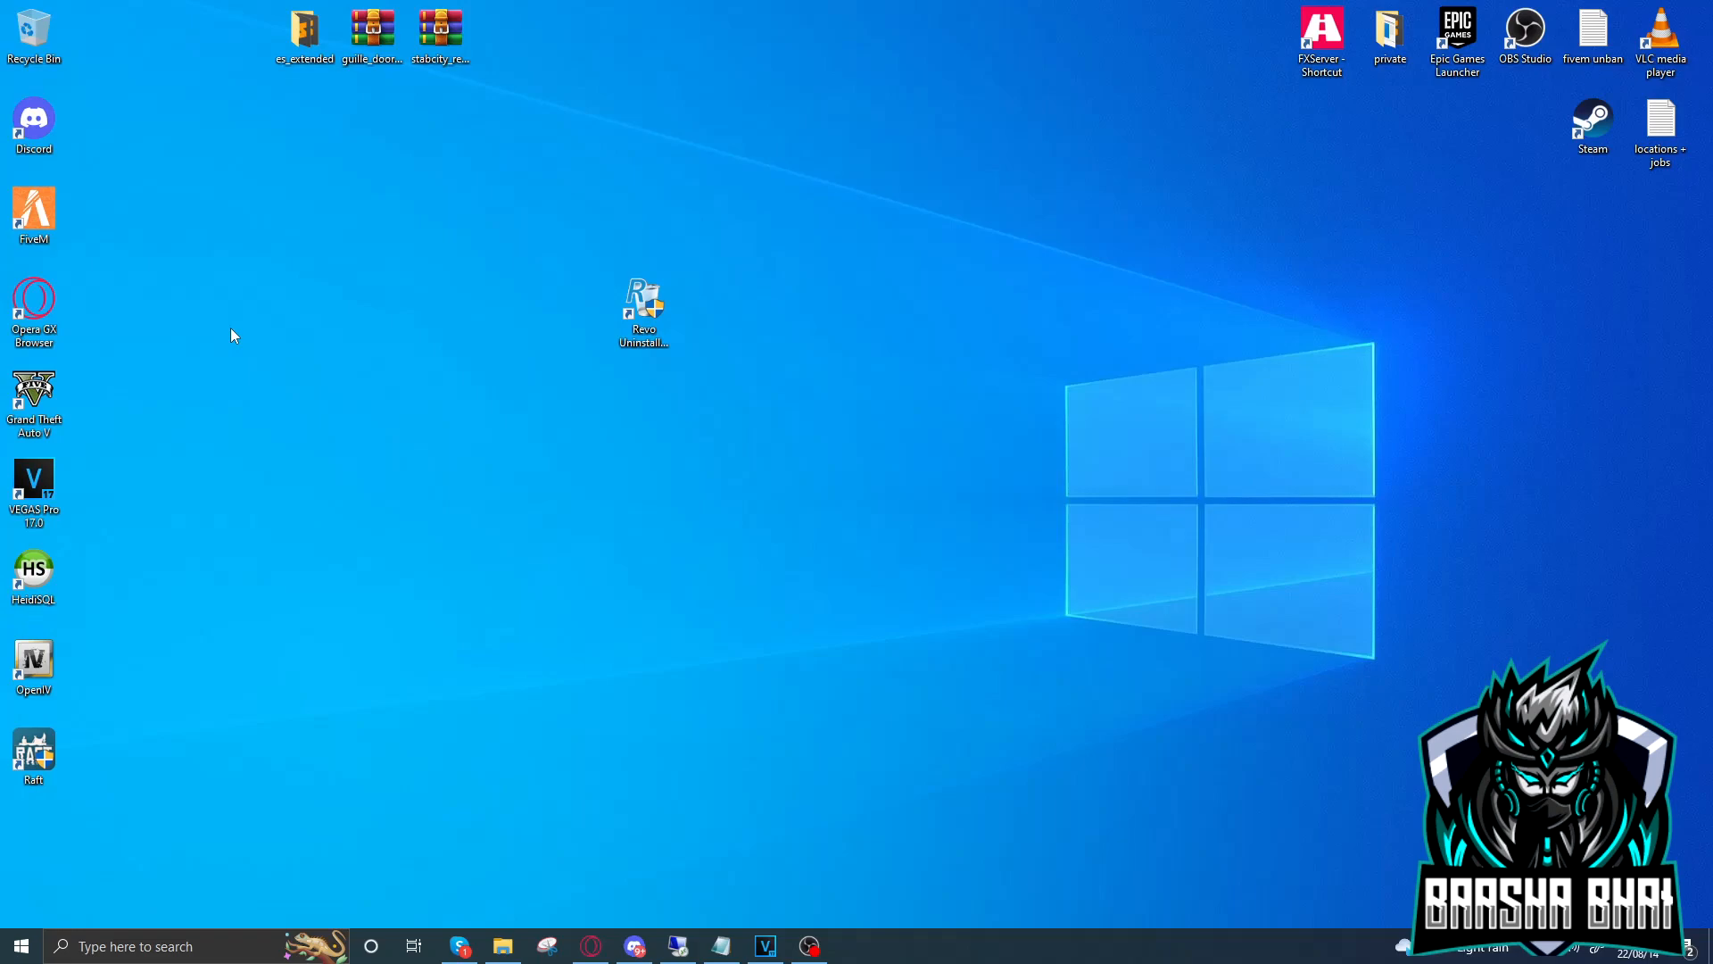
pyautogui.moveTo(359, 373)
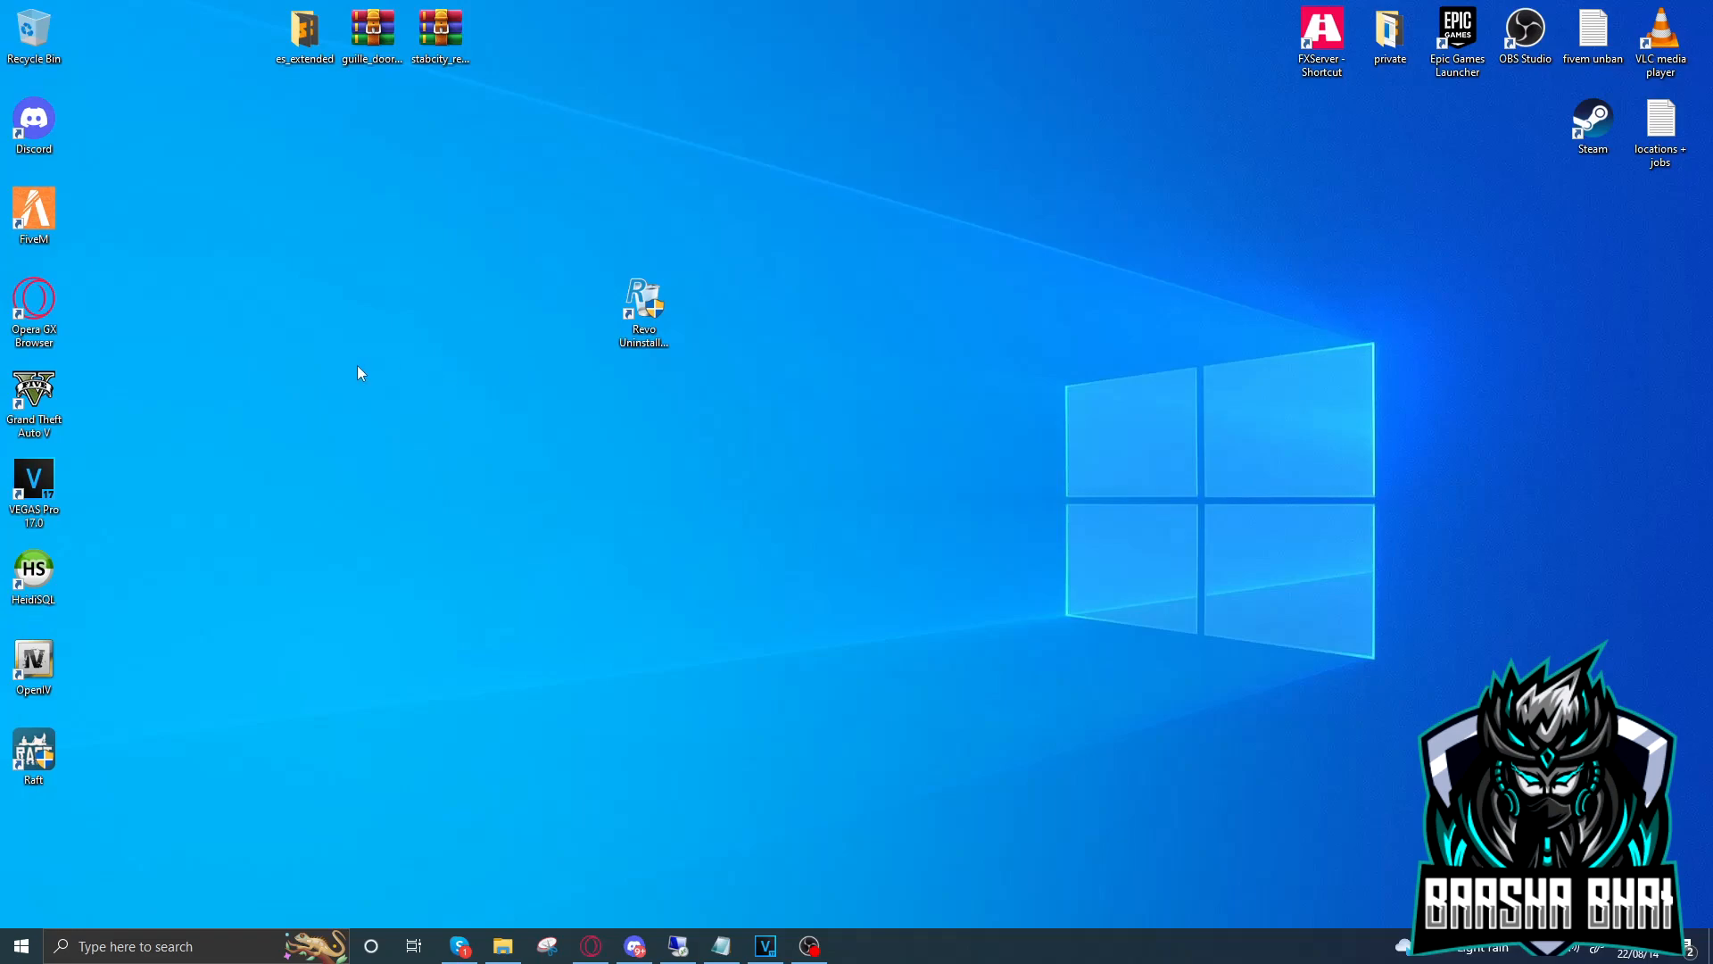
pyautogui.rightClick(645, 305)
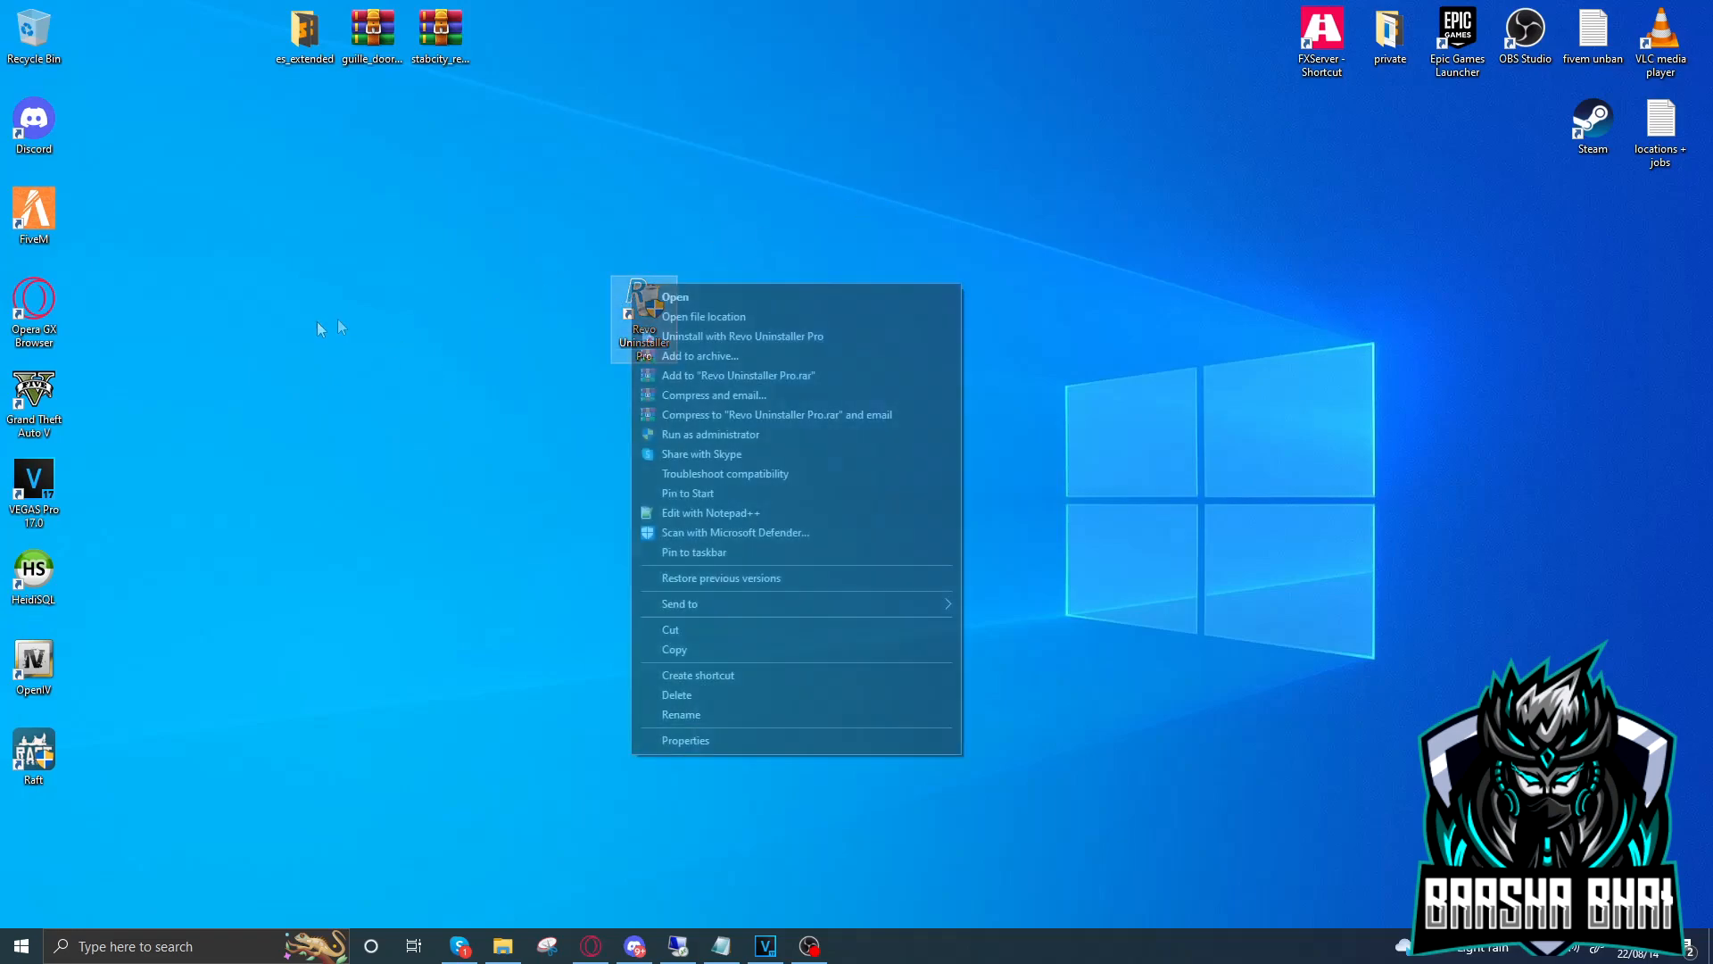